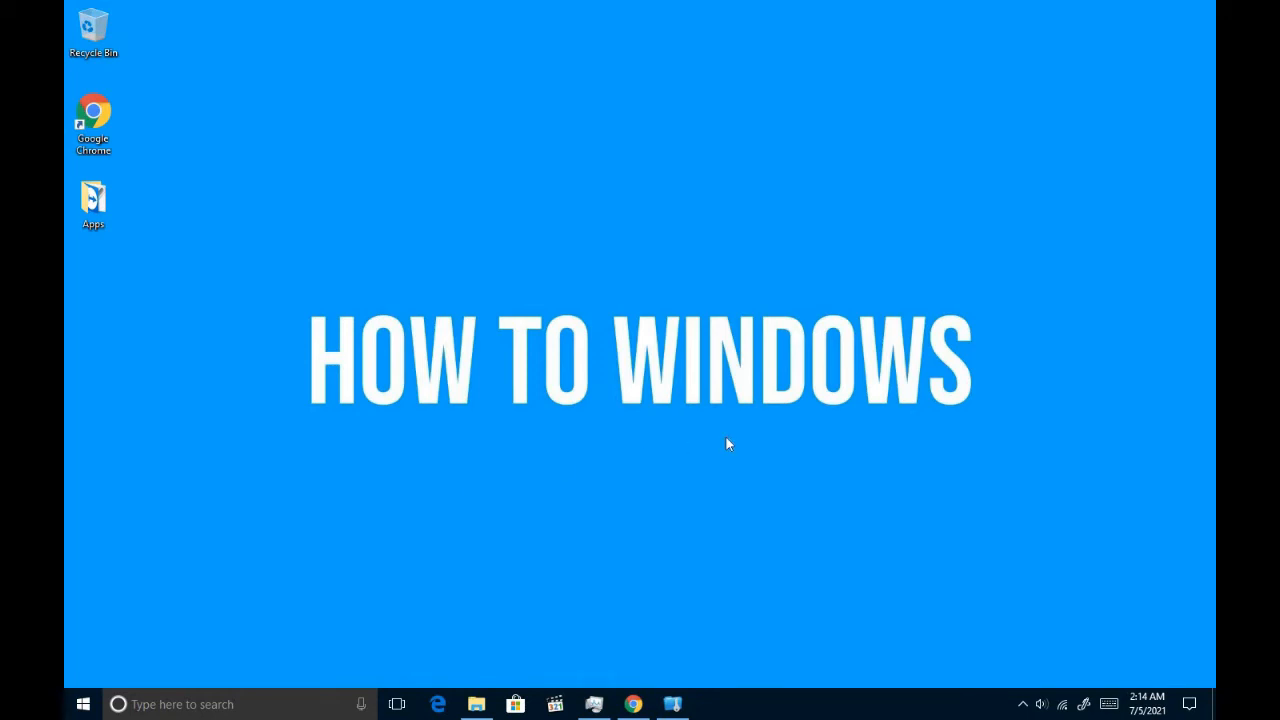
pyautogui.moveTo(610, 576)
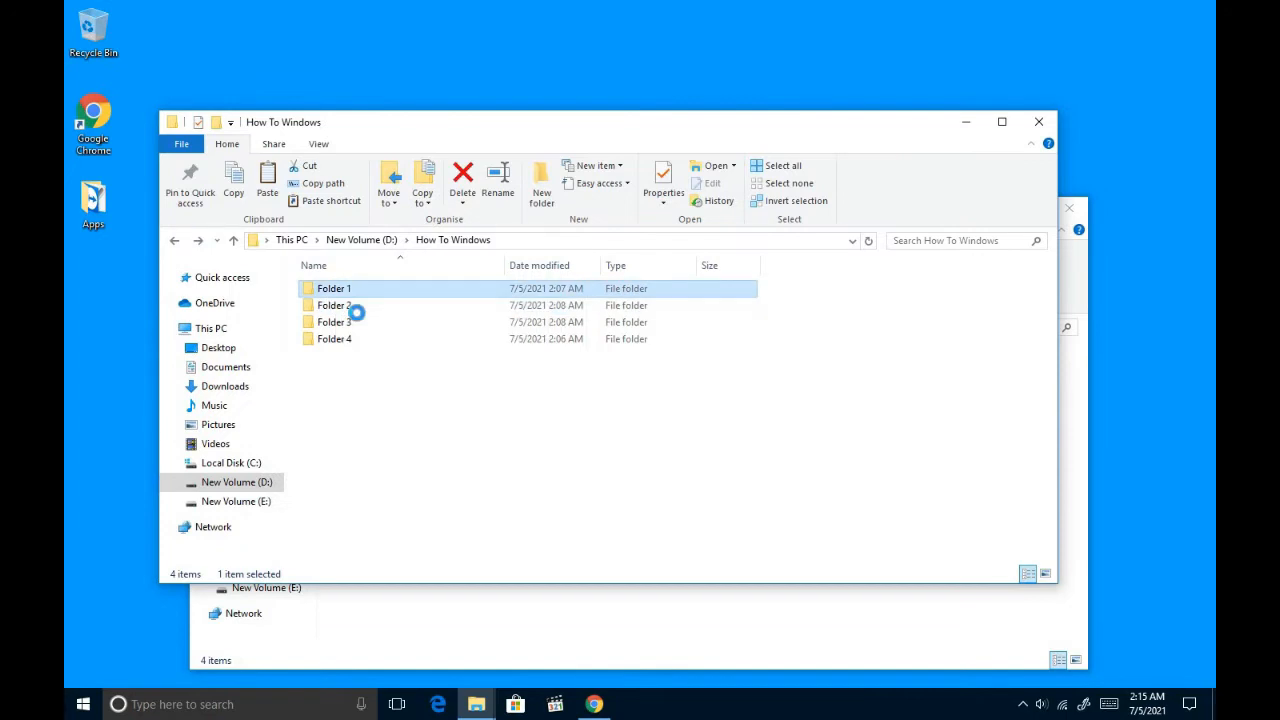
# Step: Open Folder 1 and Folder 13 in separate windows, then close the extra Folder 2 window
pyautogui.doubleClick(334, 288)
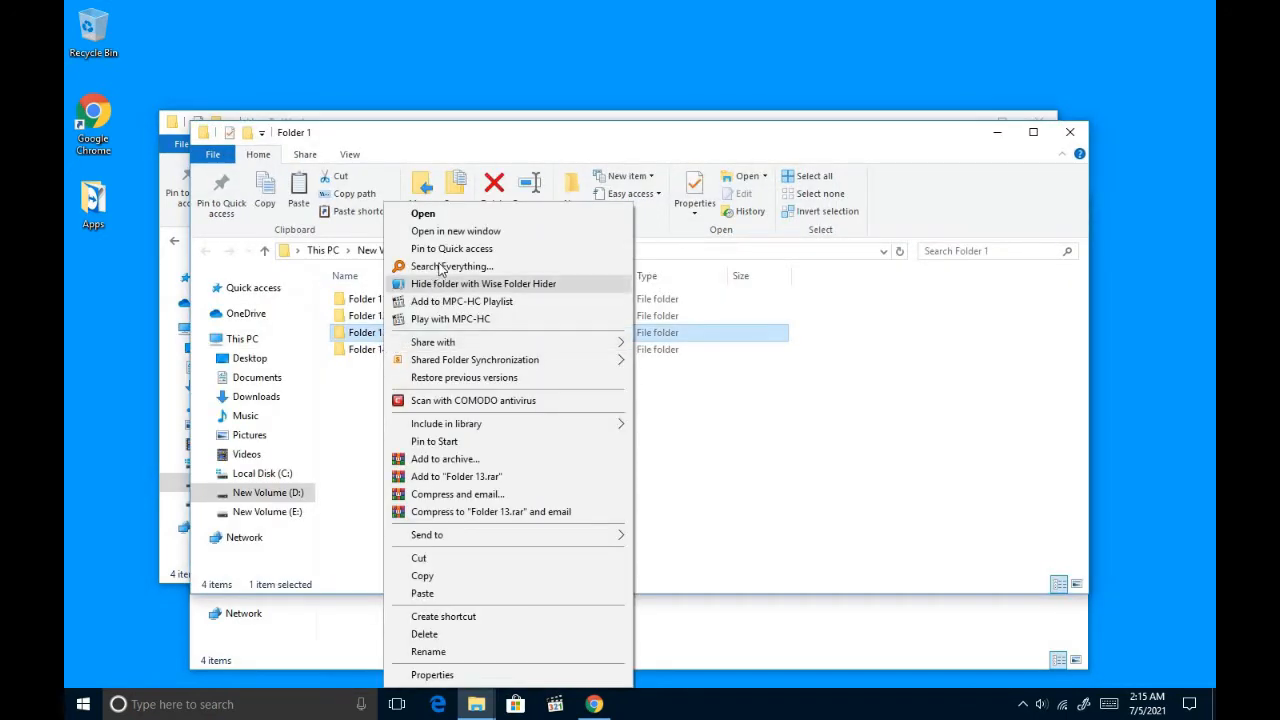
pyautogui.click(424, 212)
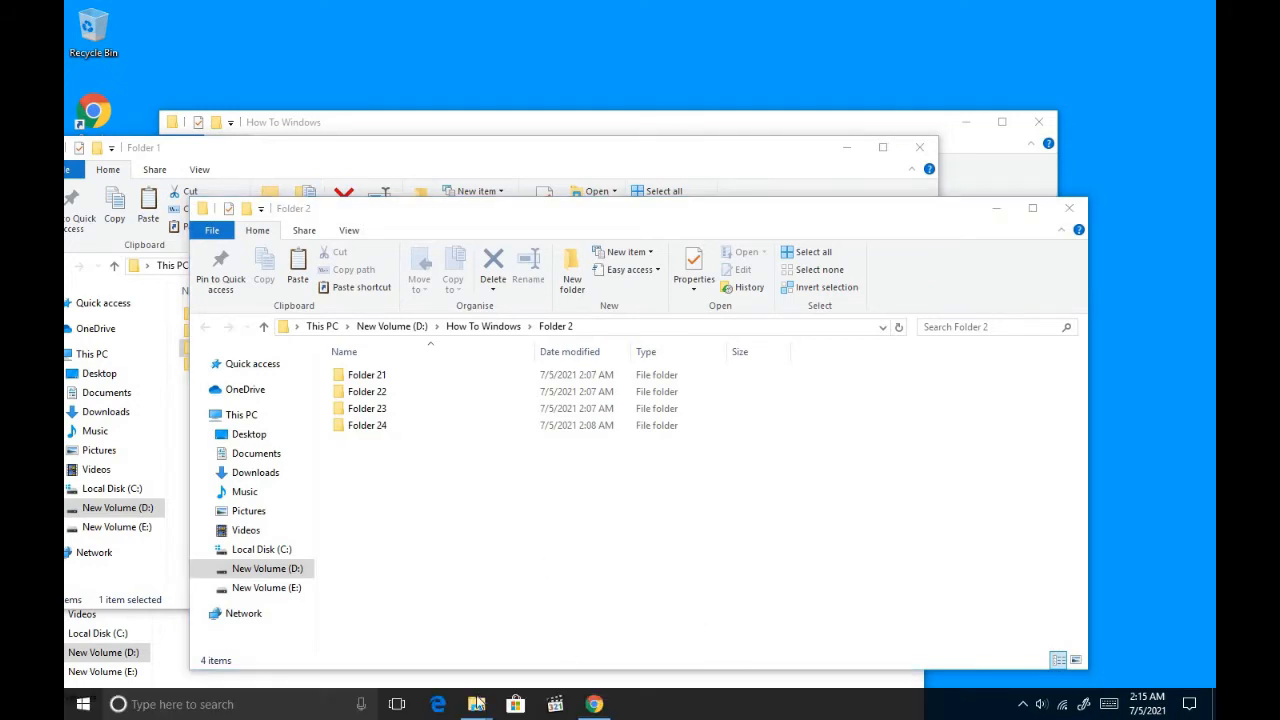
pyautogui.moveTo(476, 704)
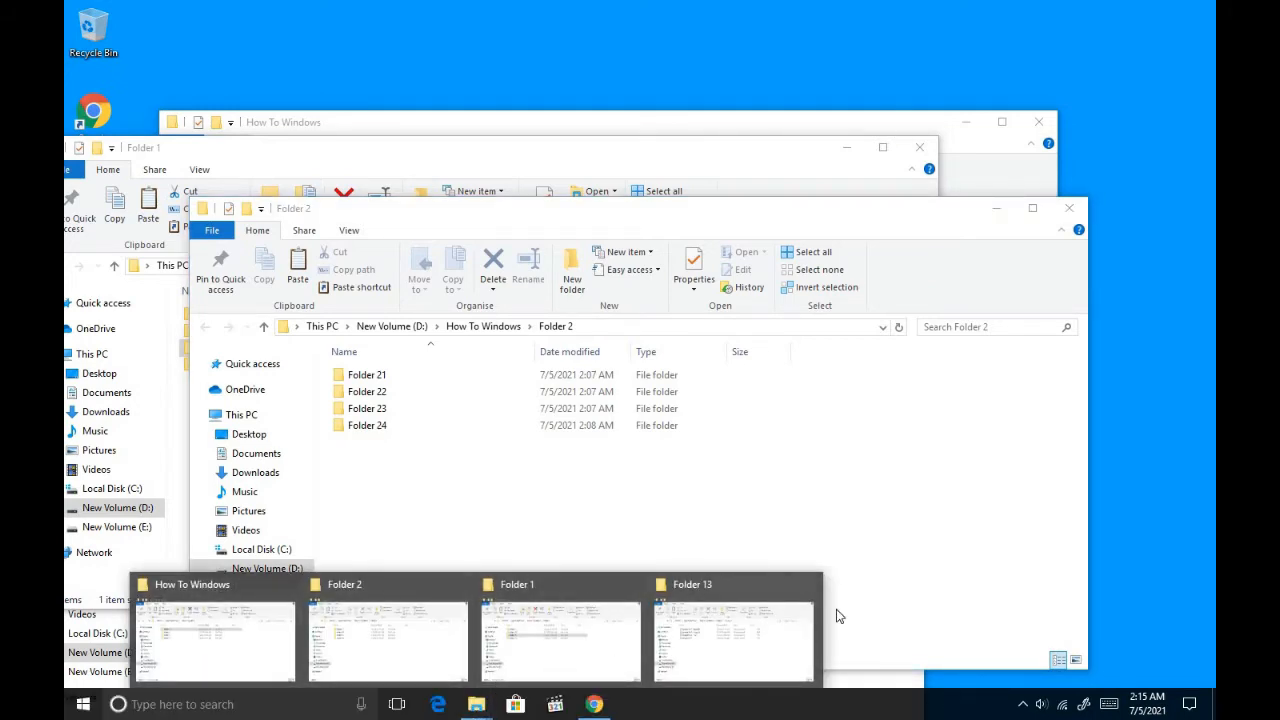
pyautogui.moveTo(1068, 210)
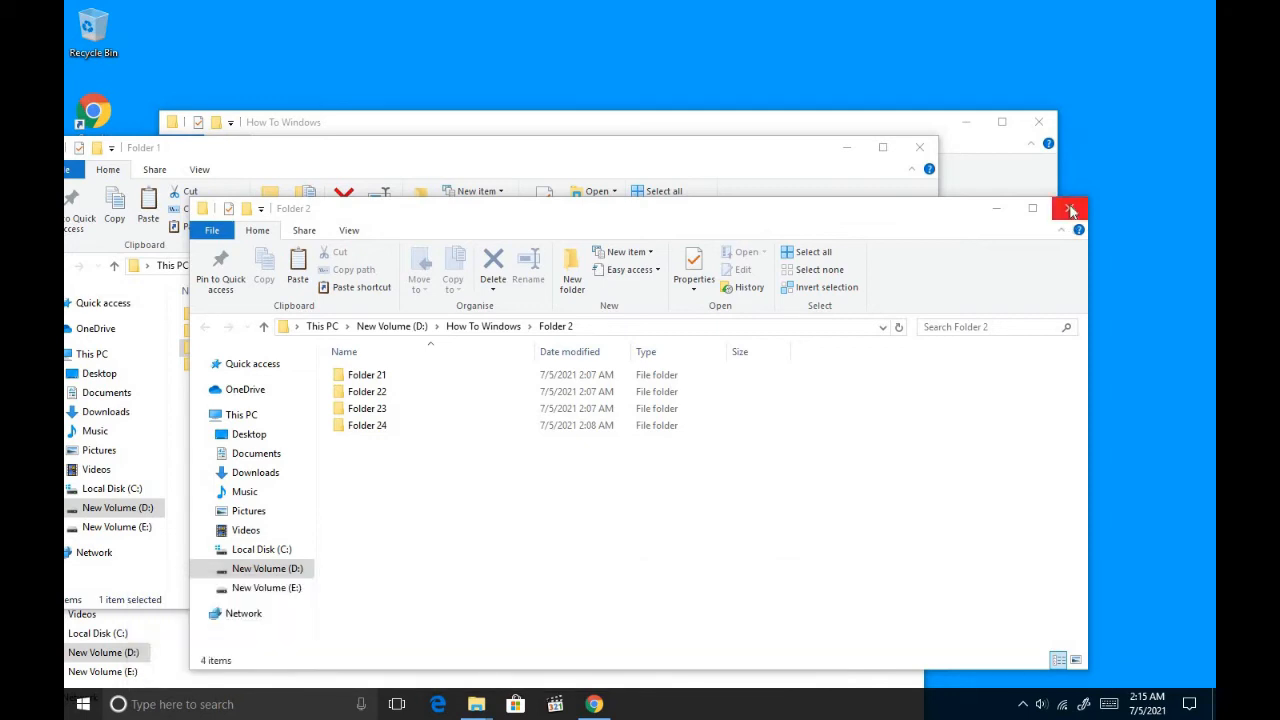
pyautogui.click(1070, 210)
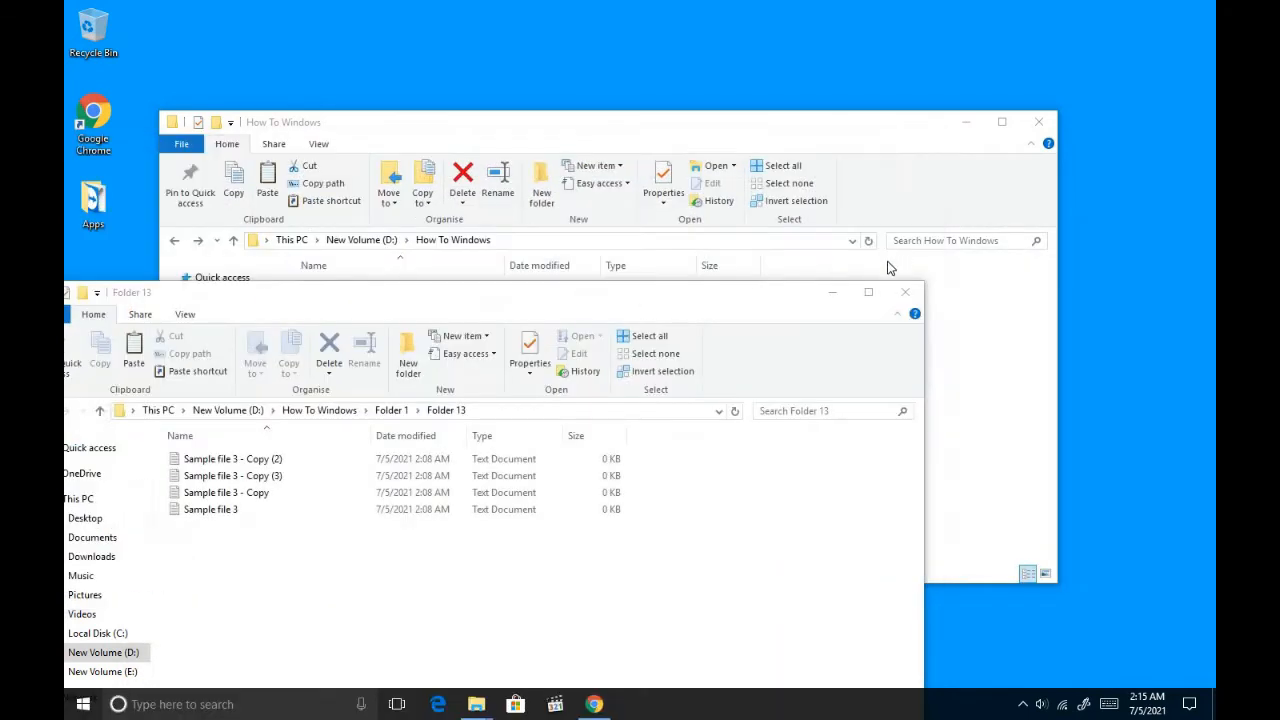
pyautogui.click(904, 292)
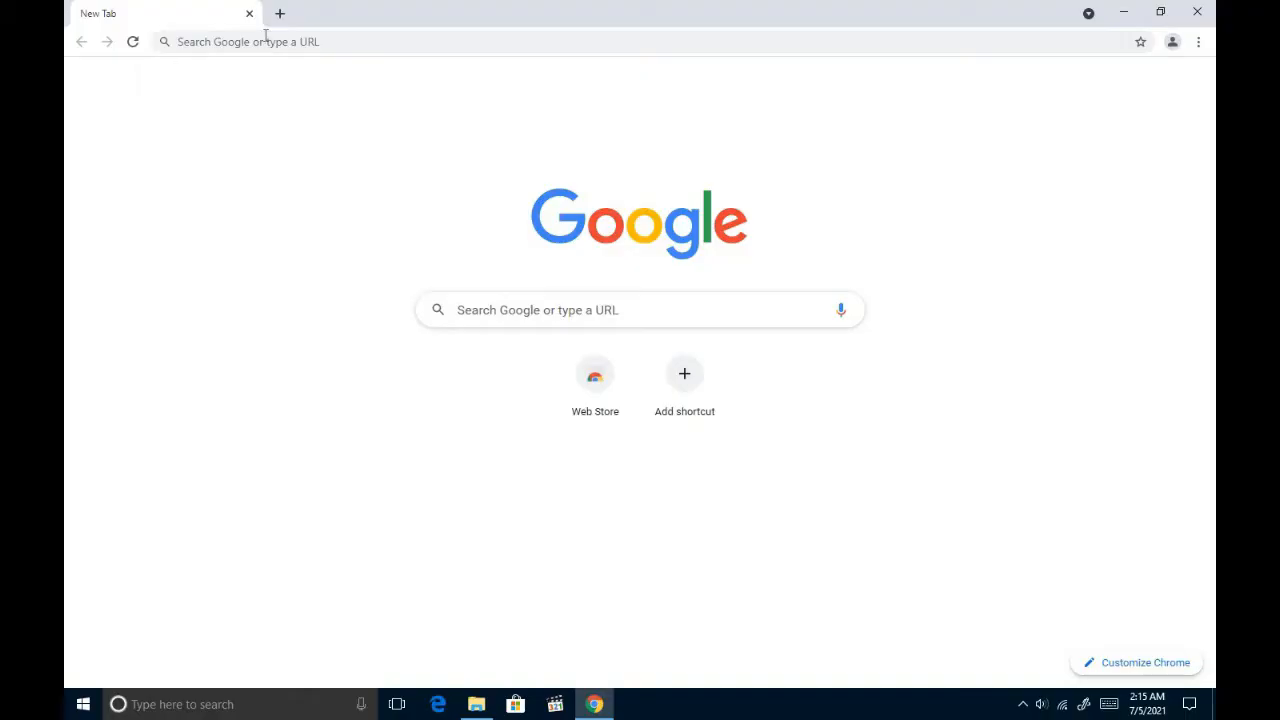
# Step: Search 'qttabbar', reach the QuizoApps site and download the ver 1043 64bit zip
pyautogui.write('qttabbar&oq=qttabbar&aqs=chrome.0.69i59j0l6j69i60.2936j0j7&sourceid=chrome&ie=UTF-8')
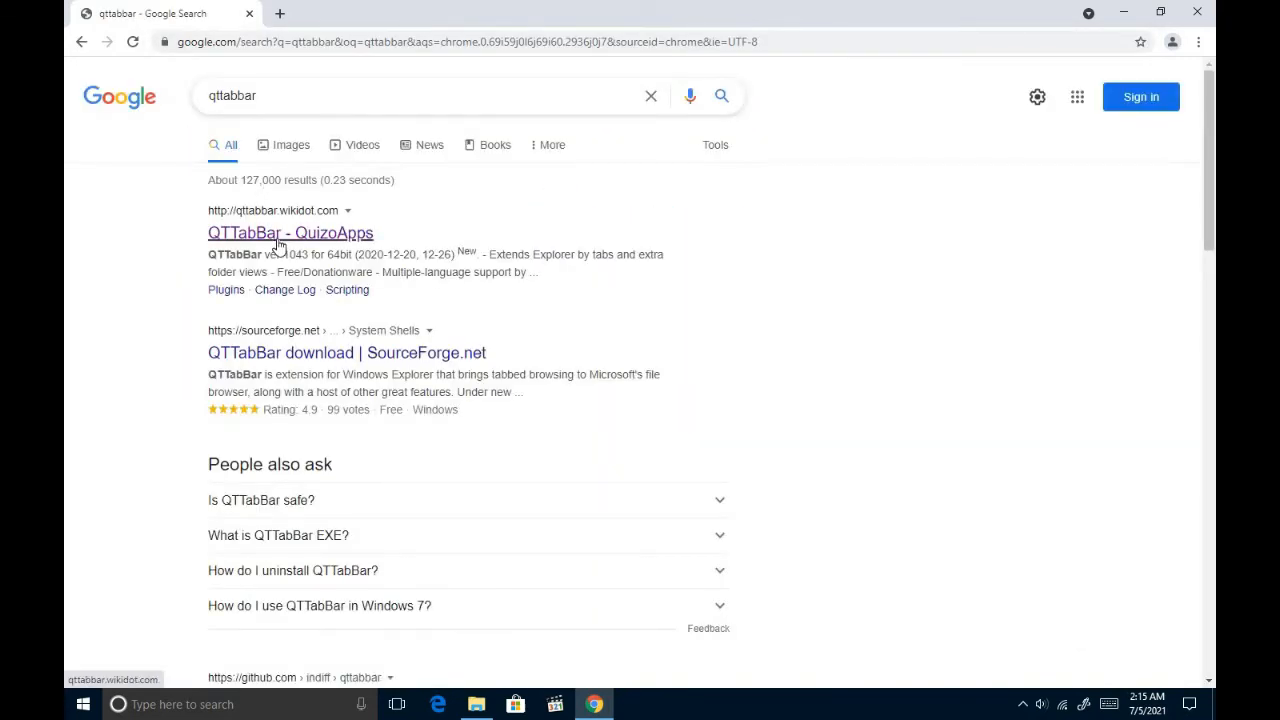
pyautogui.click(290, 232)
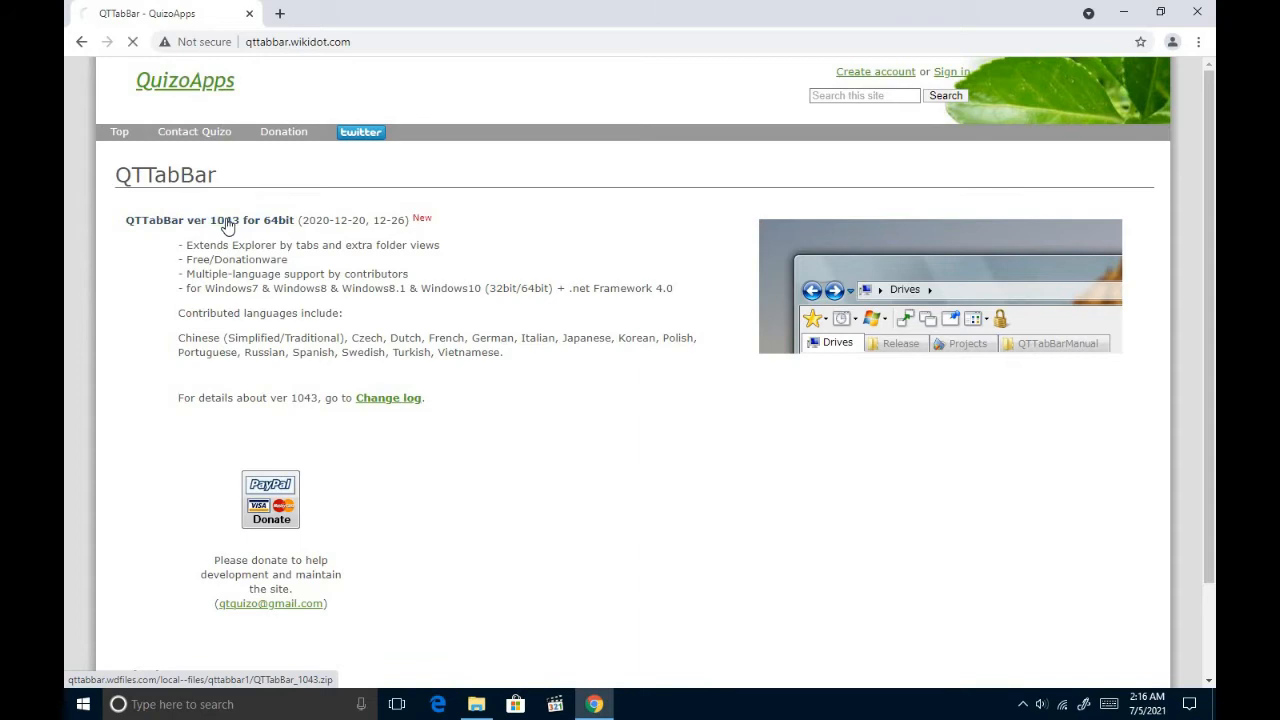
pyautogui.click(208, 220)
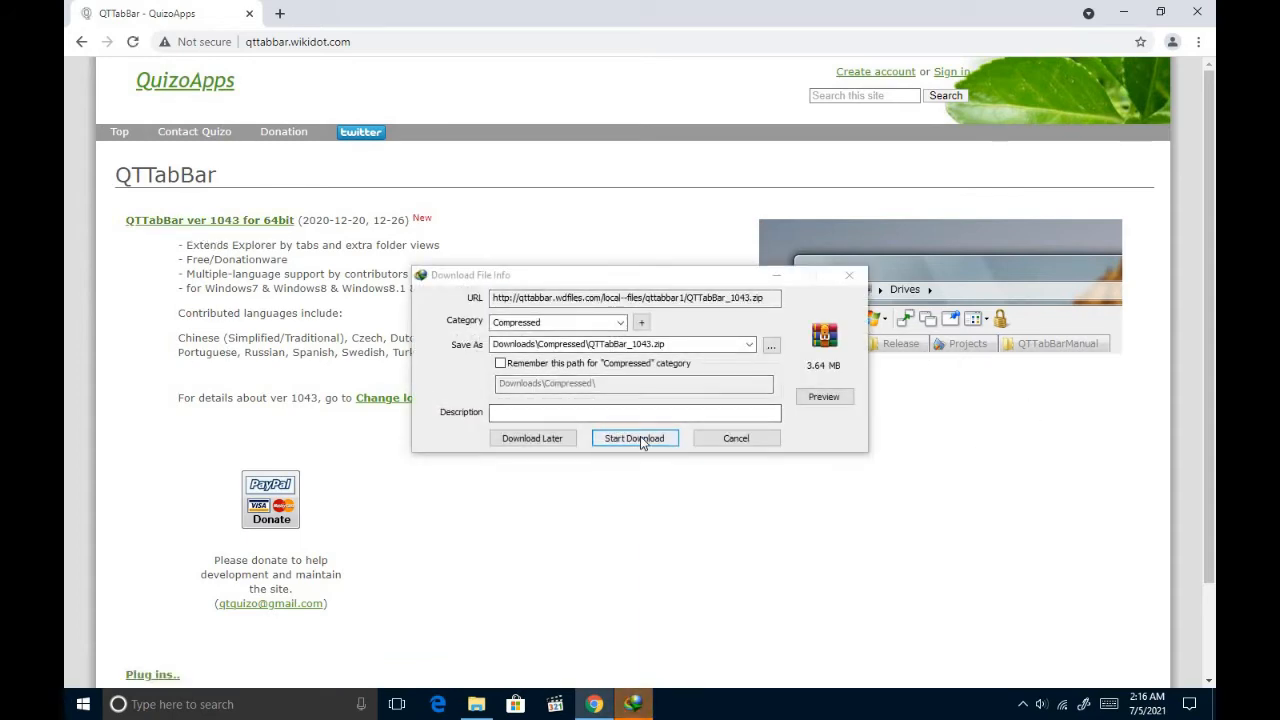
pyautogui.click(632, 438)
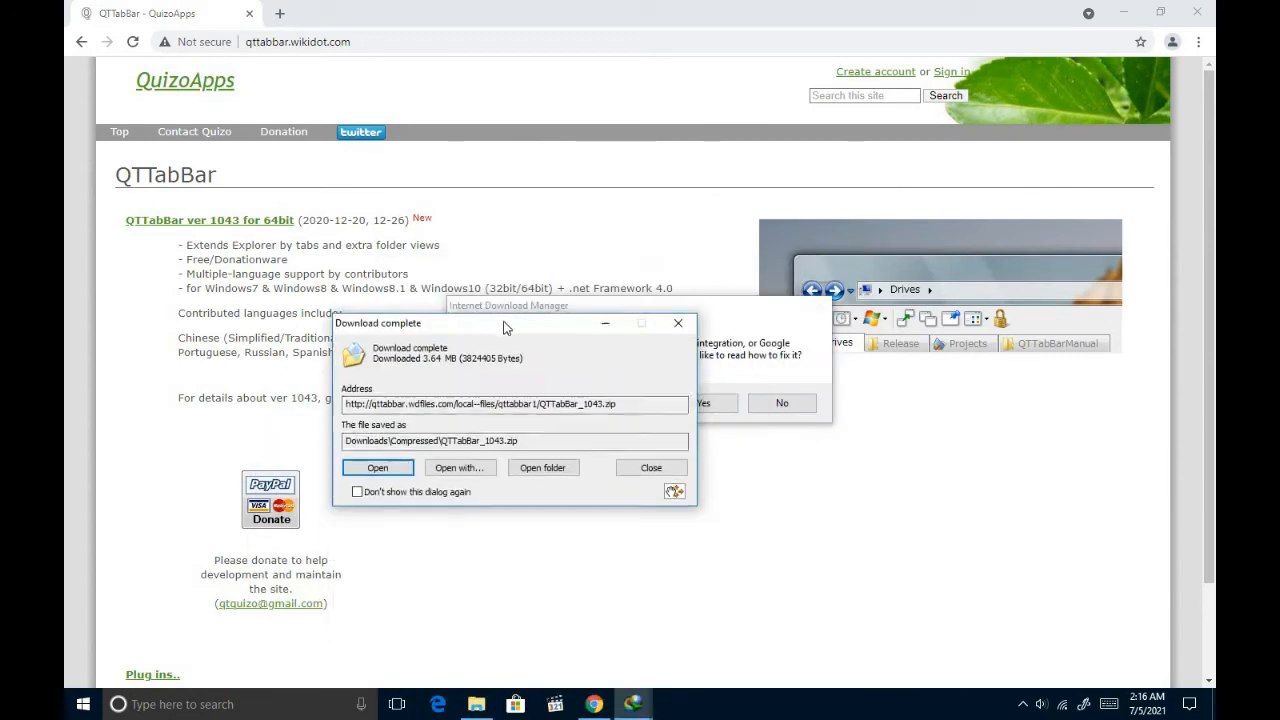
# Step: Run QTTabBar.exe from the downloaded zip and dismiss its setup wizard
pyautogui.click(376, 468)
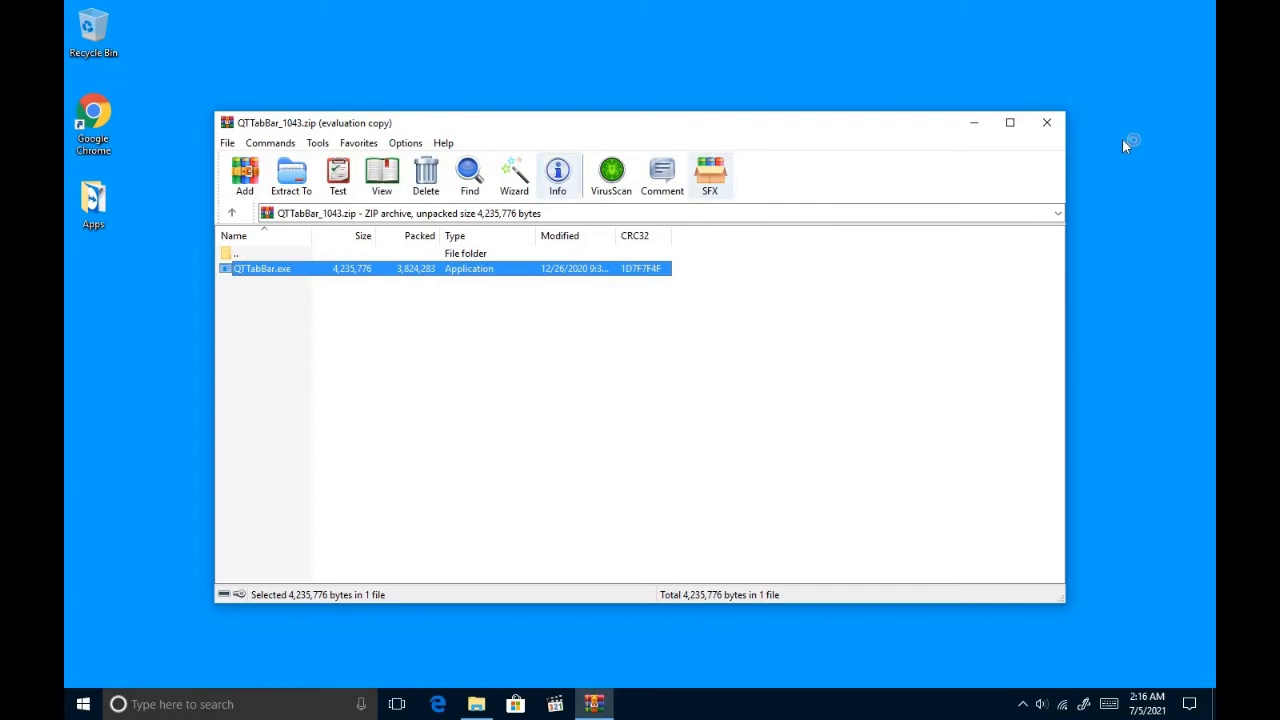
pyautogui.doubleClick(262, 268)
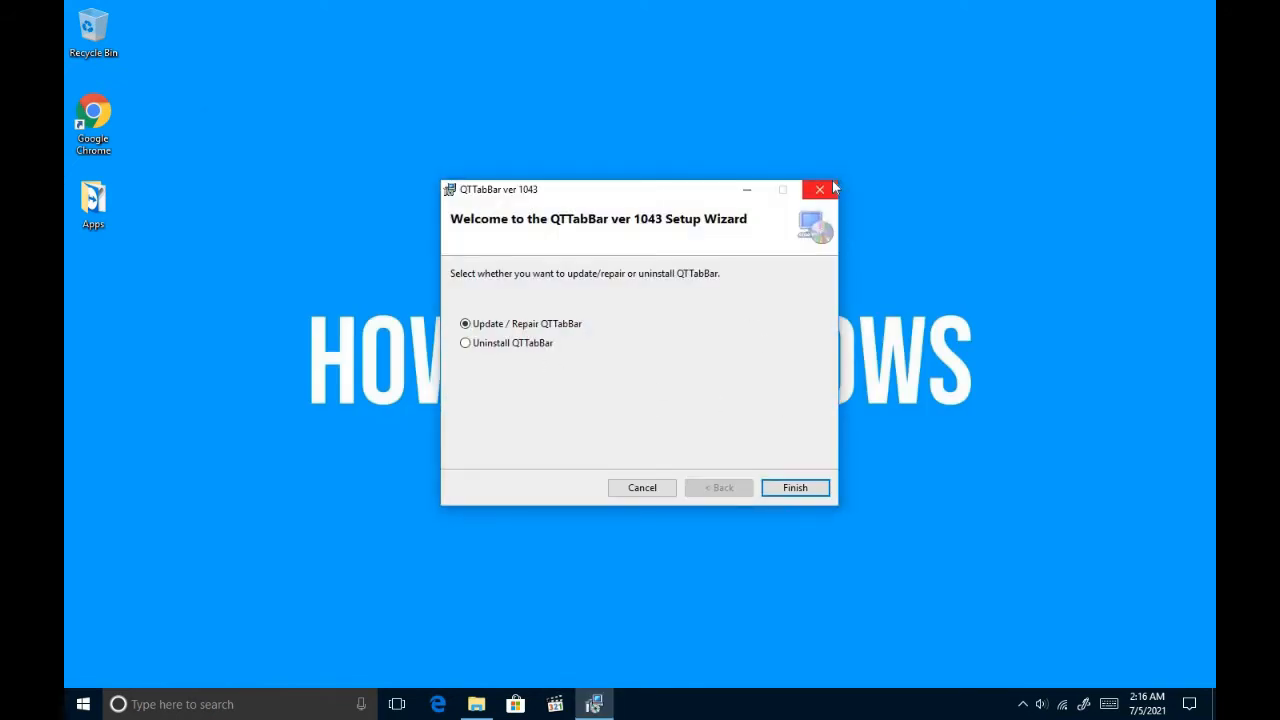
pyautogui.click(796, 488)
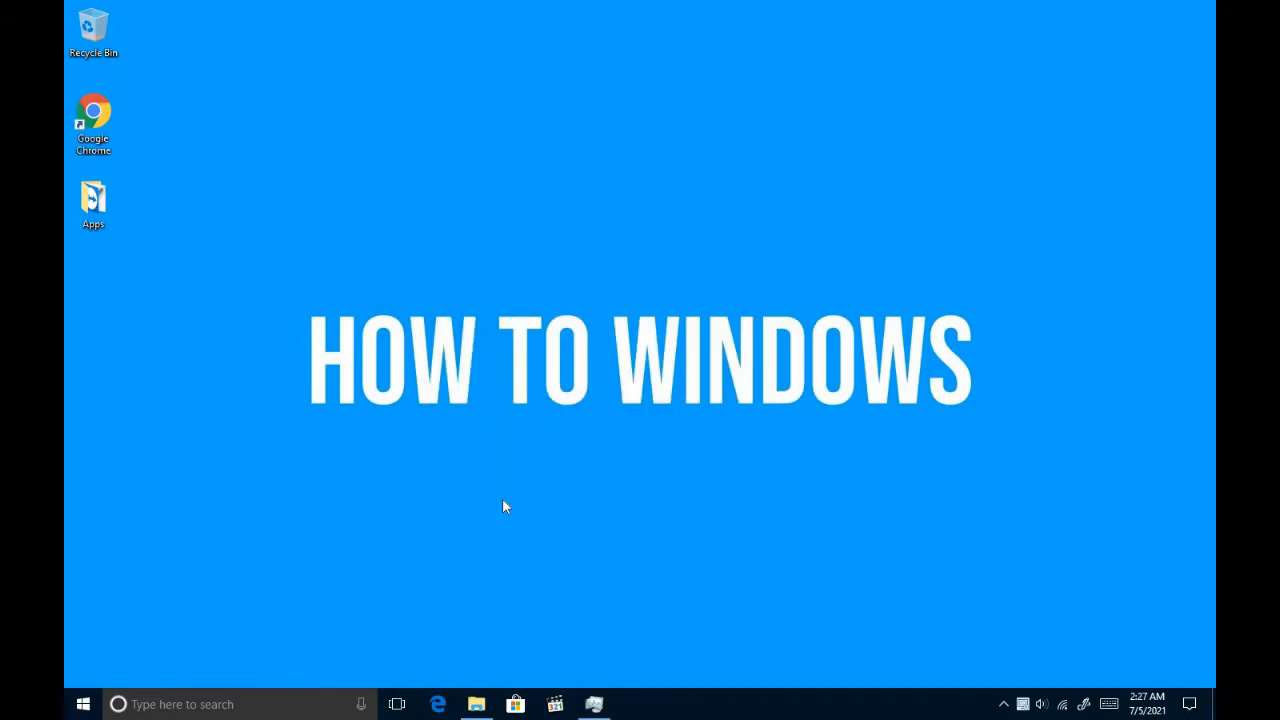
pyautogui.moveTo(476, 704)
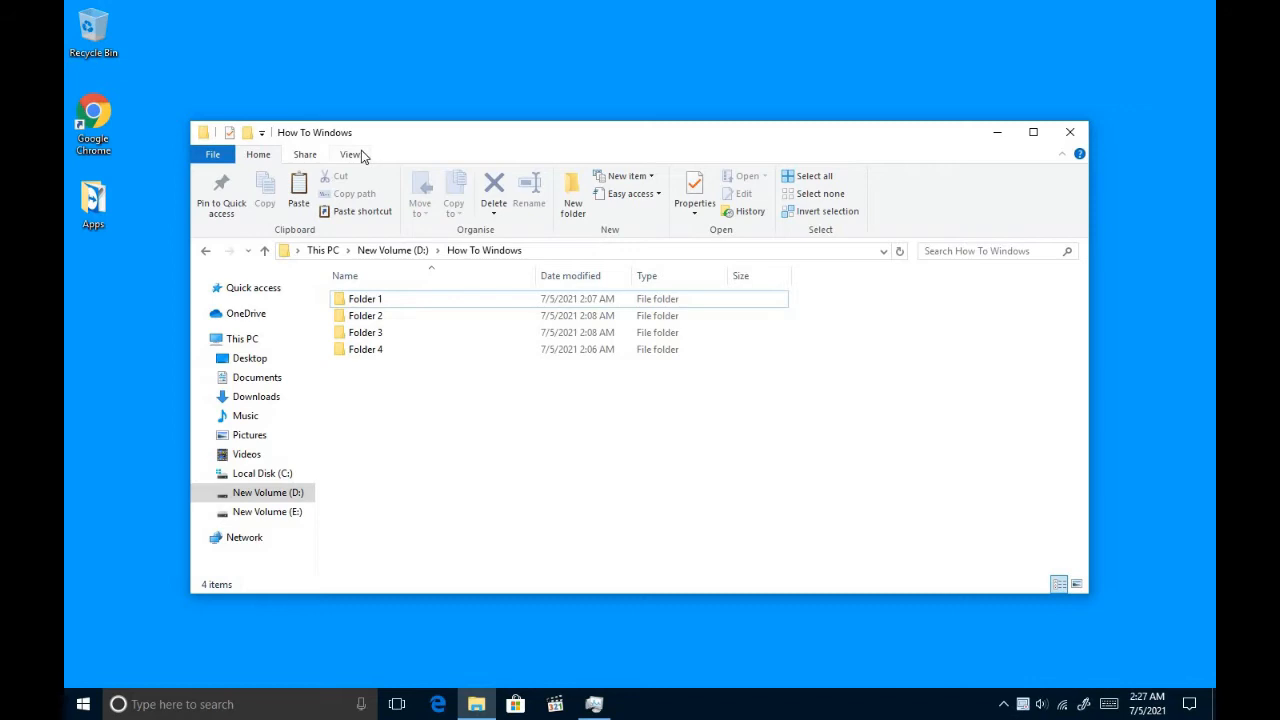
# Step: Enable the QTTabBar toolbar from the View tab's Options list
pyautogui.click(350, 154)
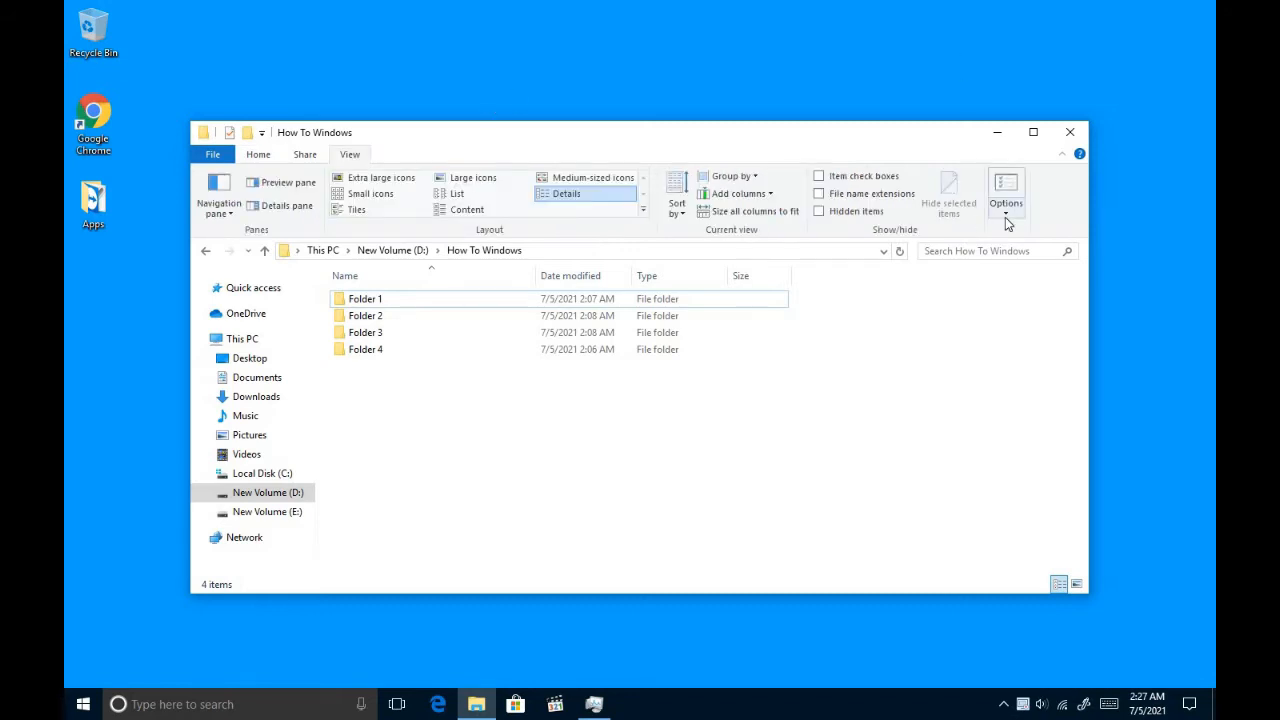
pyautogui.click(1006, 196)
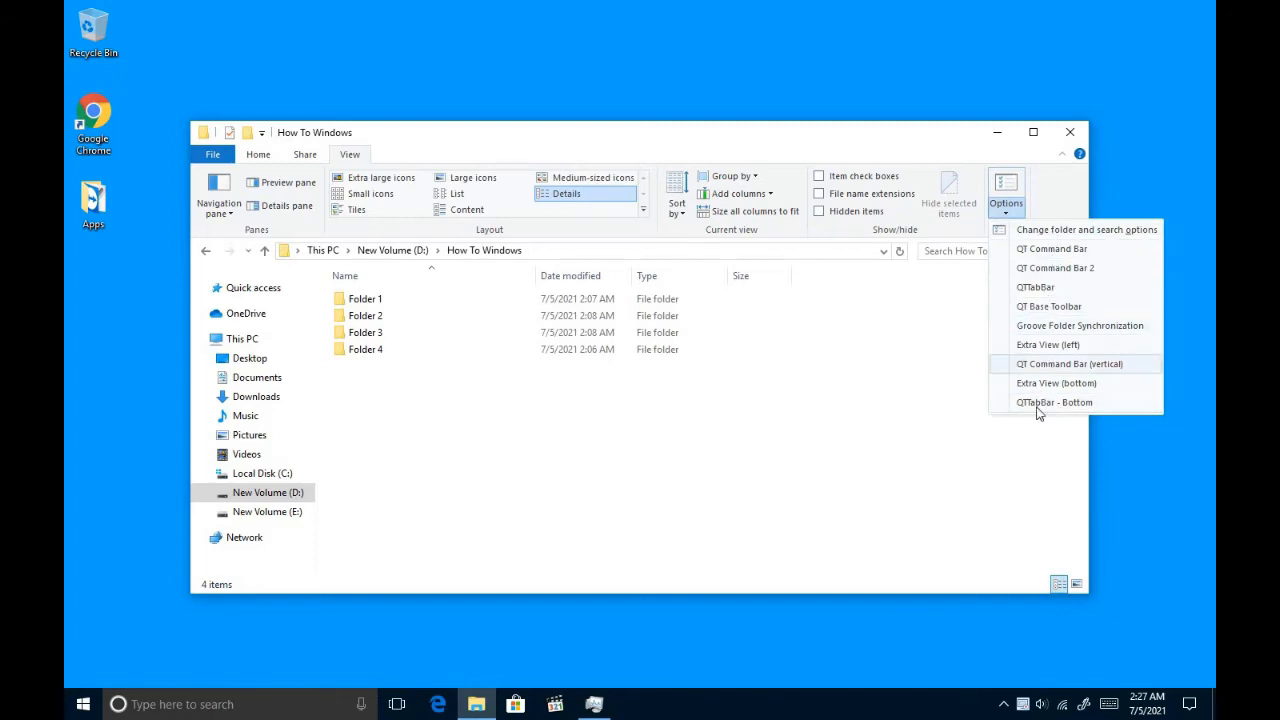
pyautogui.moveTo(1036, 292)
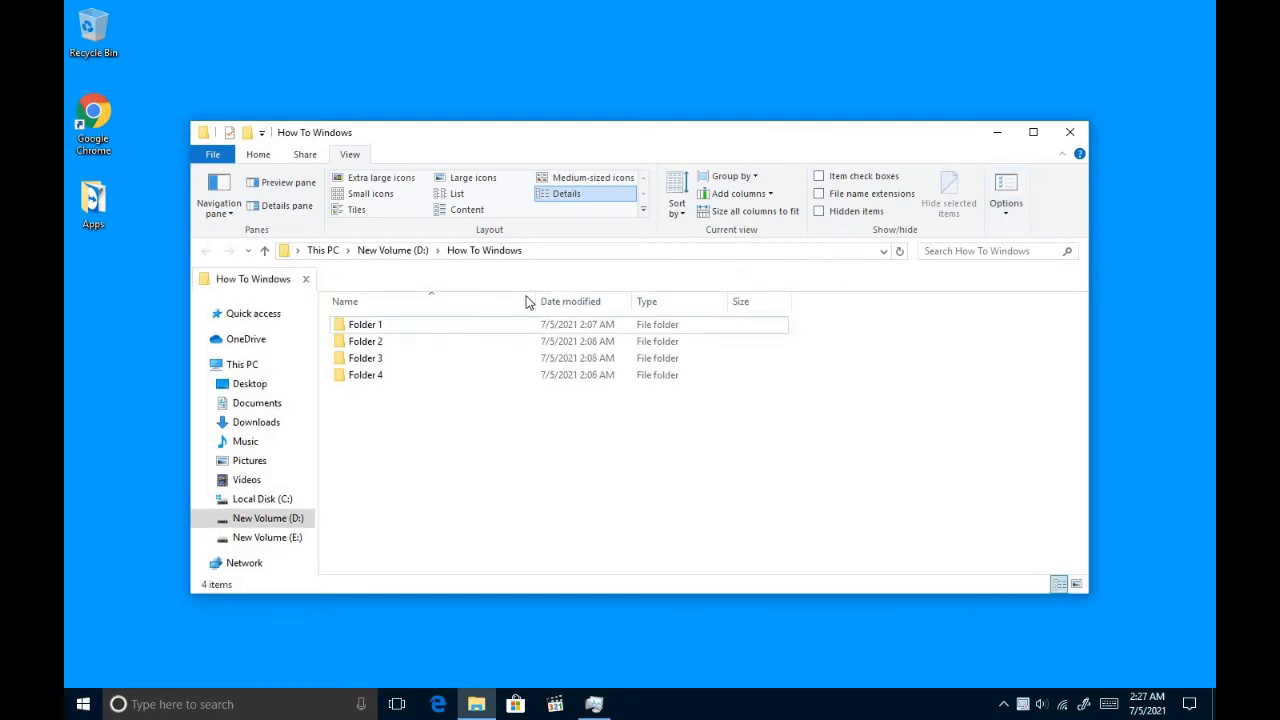
pyautogui.moveTo(276, 278)
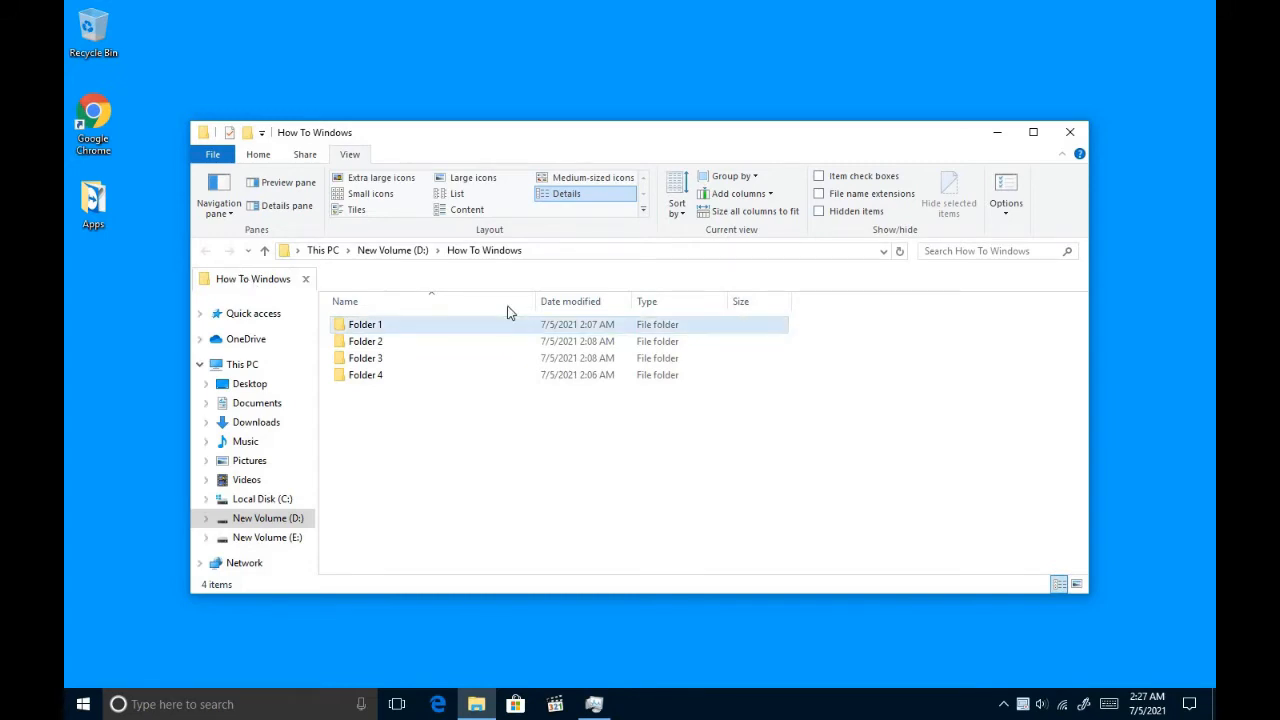
# Step: Maximize Explorer, open Folder 1 as a new tab and return to the How To Windows tab
pyautogui.click(1032, 132)
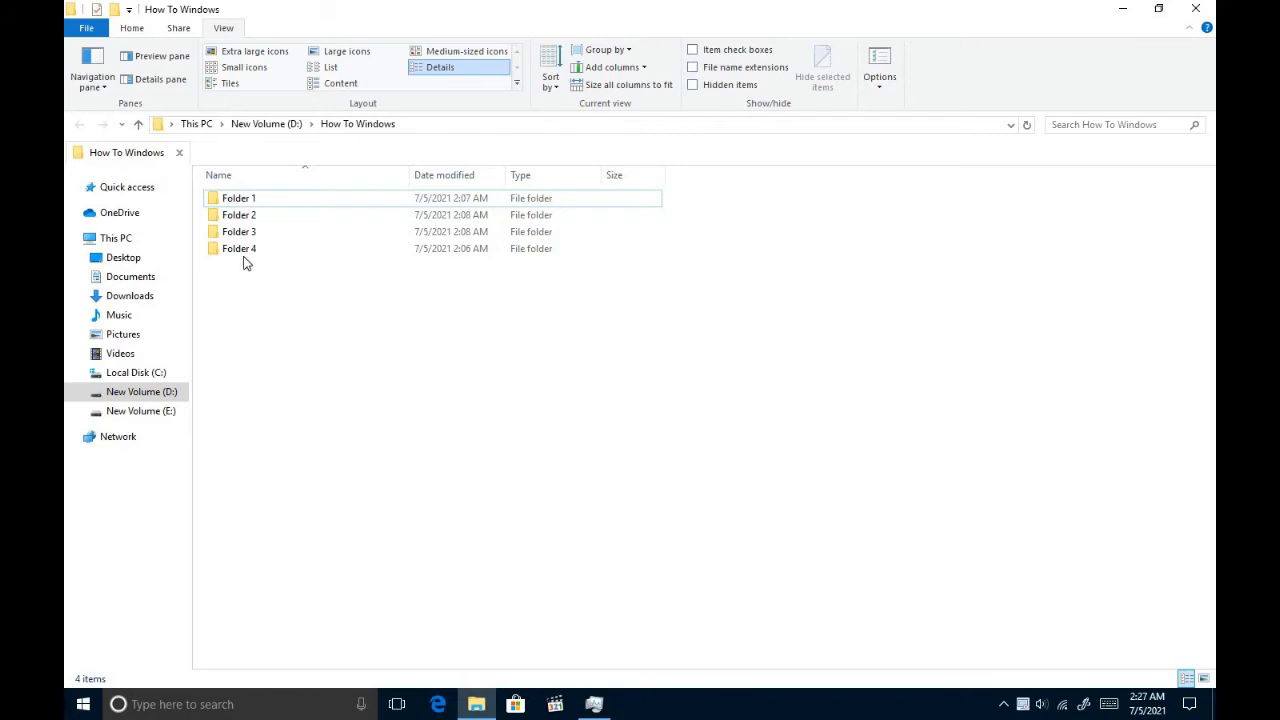
pyautogui.click(238, 214)
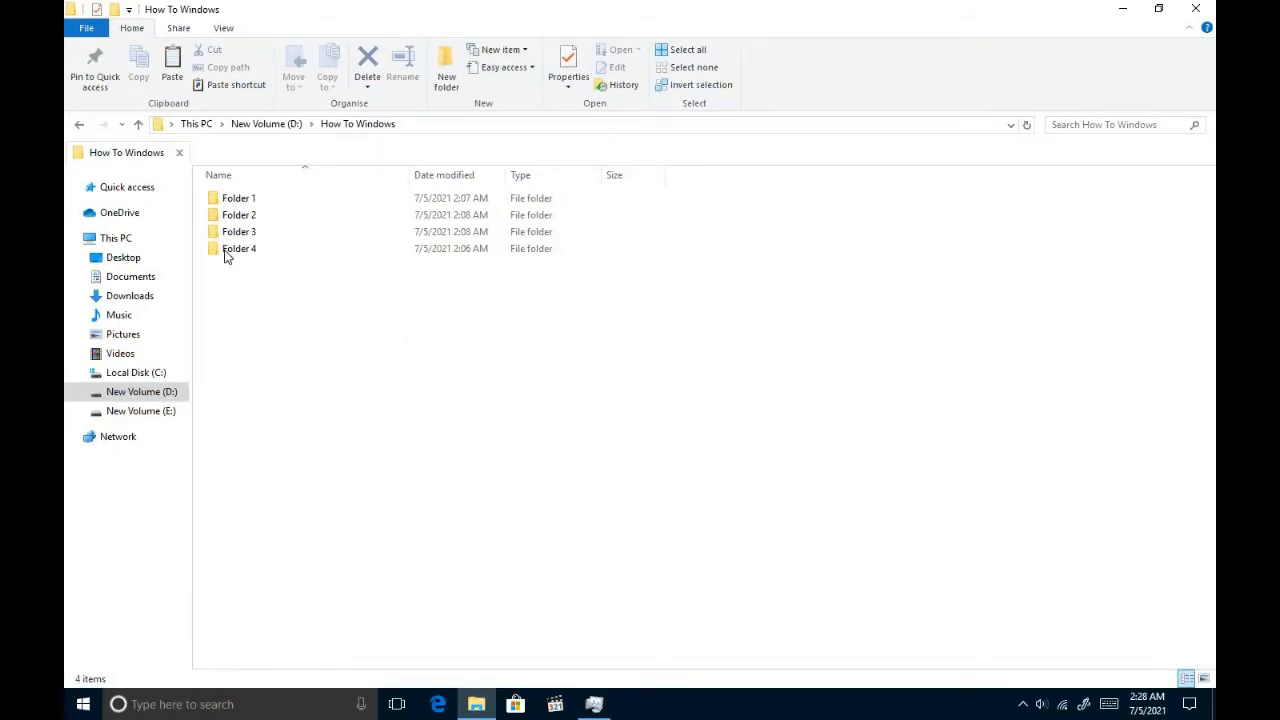
pyautogui.click(240, 198)
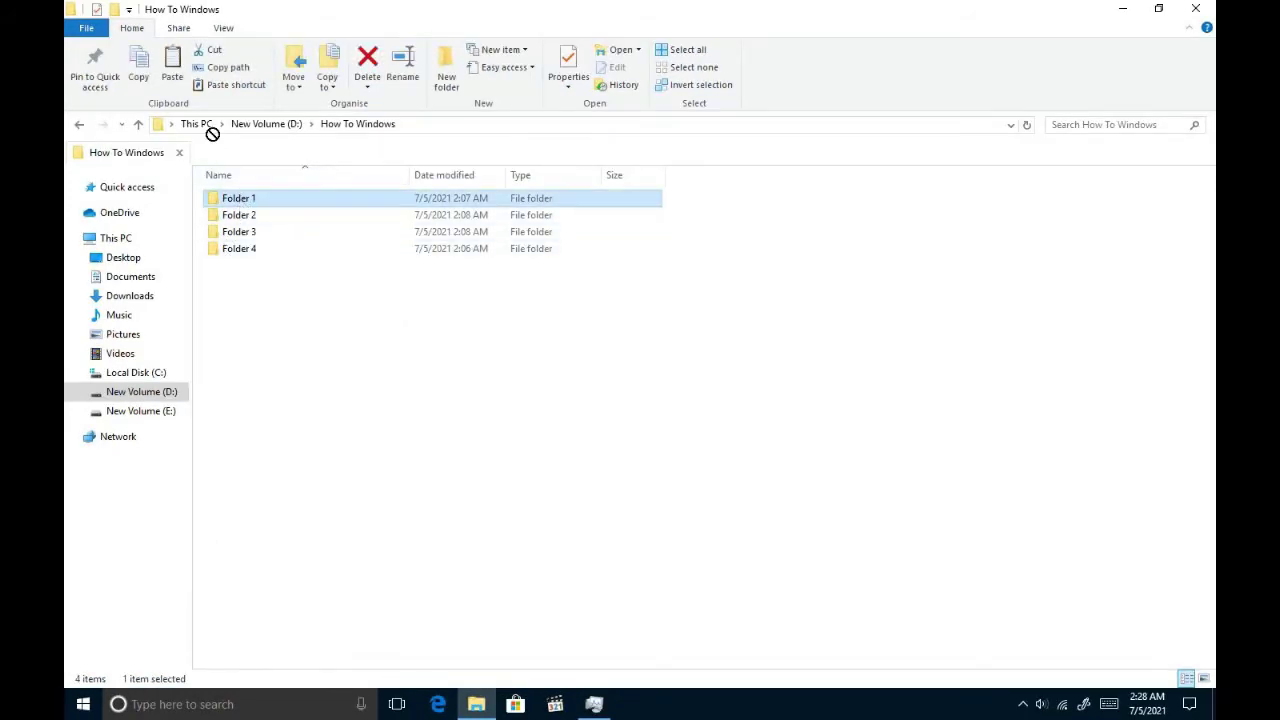
pyautogui.doubleClick(240, 198)
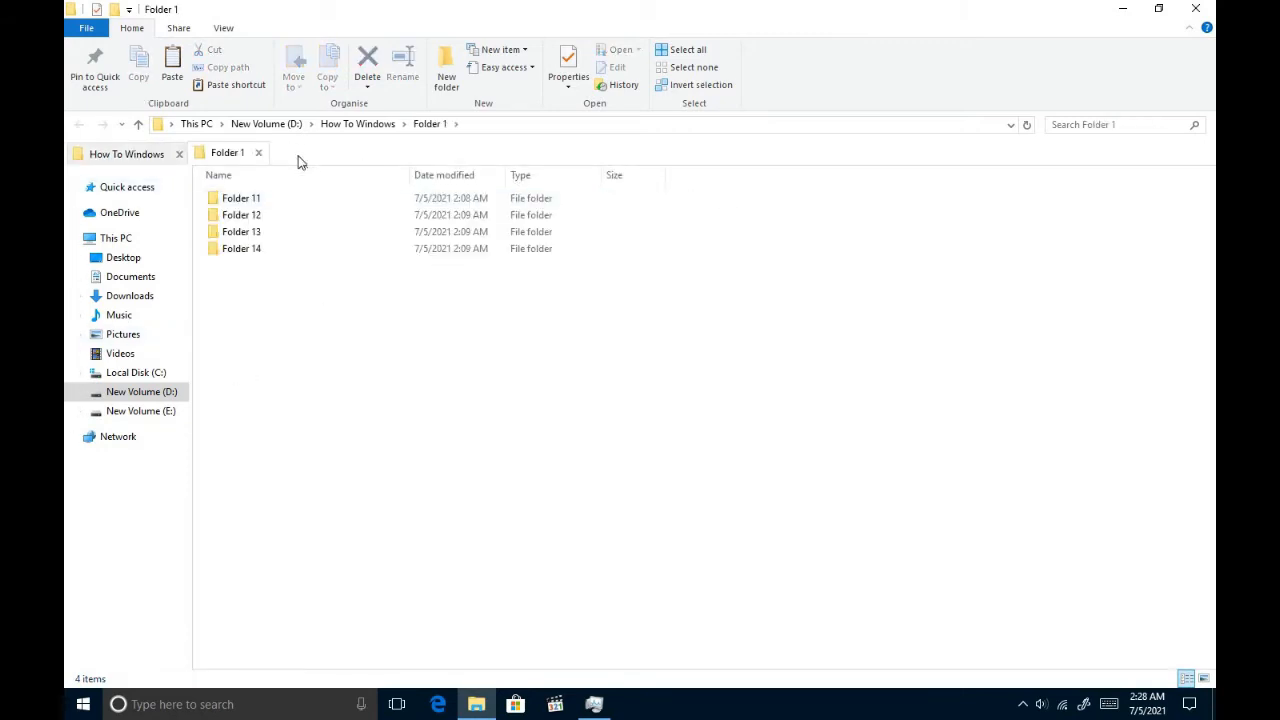
pyautogui.click(80, 124)
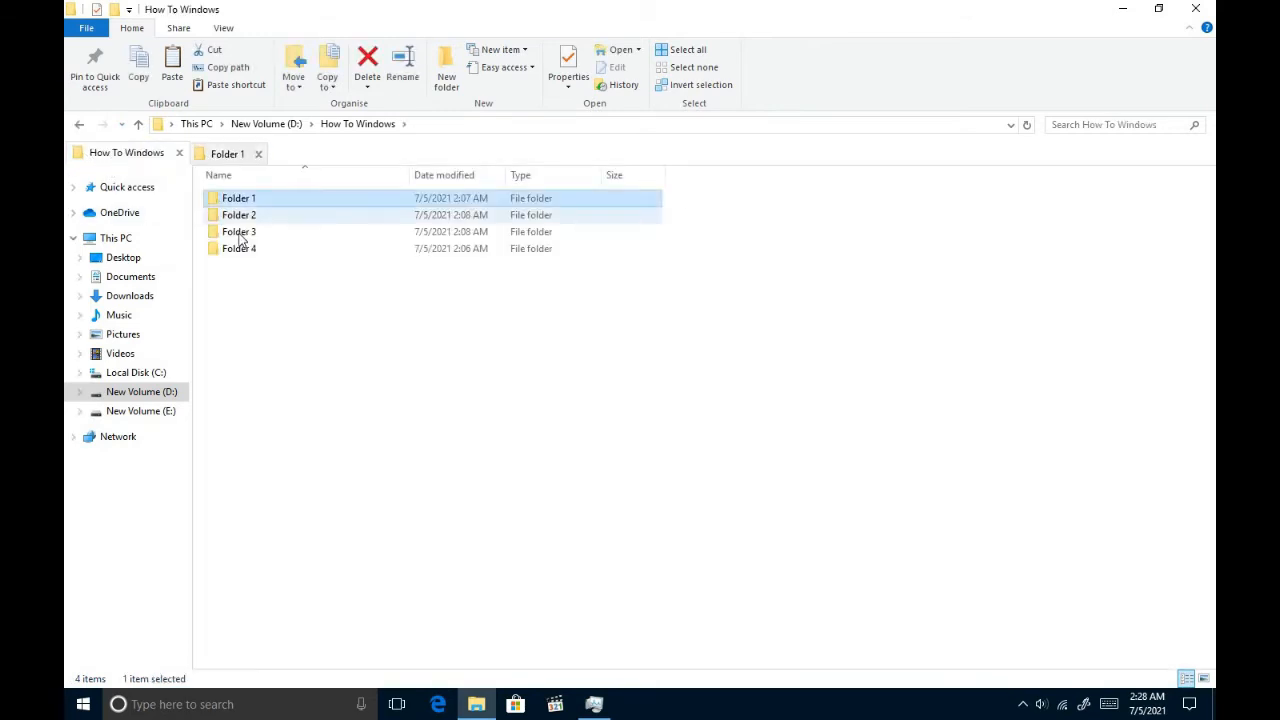
# Step: Open Folder 2 in a new tab and dismiss its subfolder list
pyautogui.rightClick(238, 214)
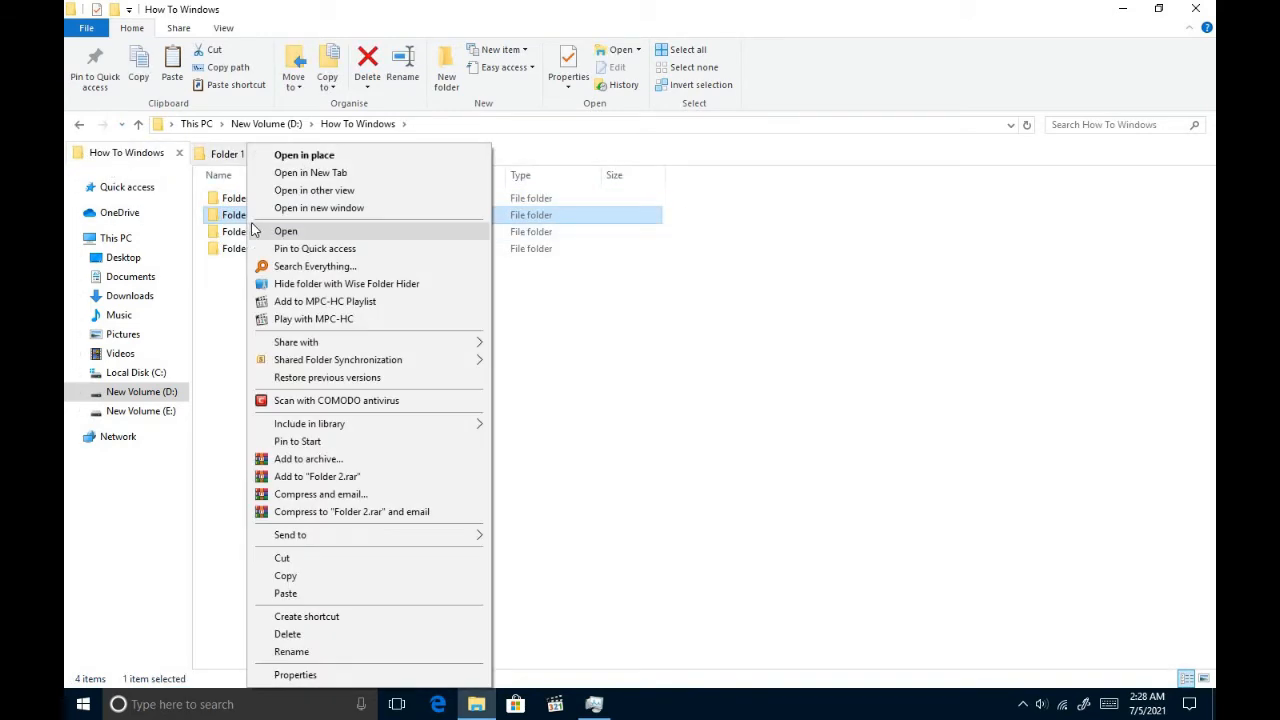
pyautogui.moveTo(310, 172)
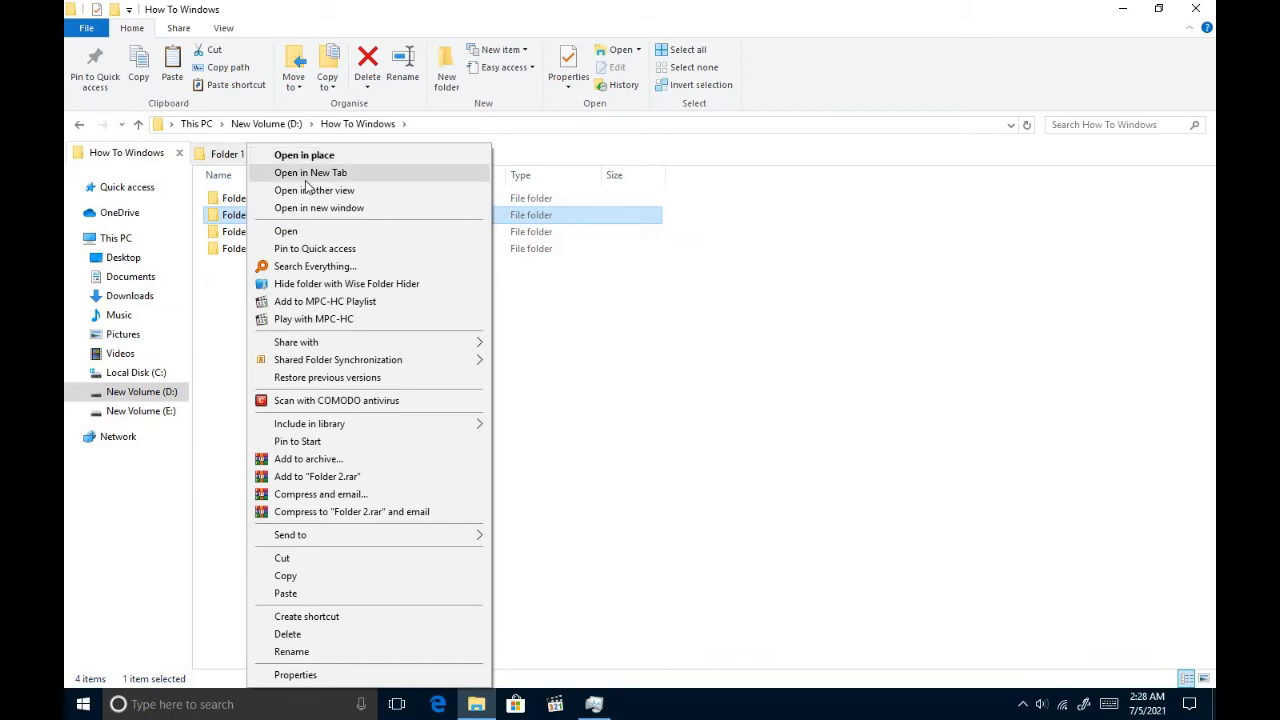
pyautogui.moveTo(306, 188)
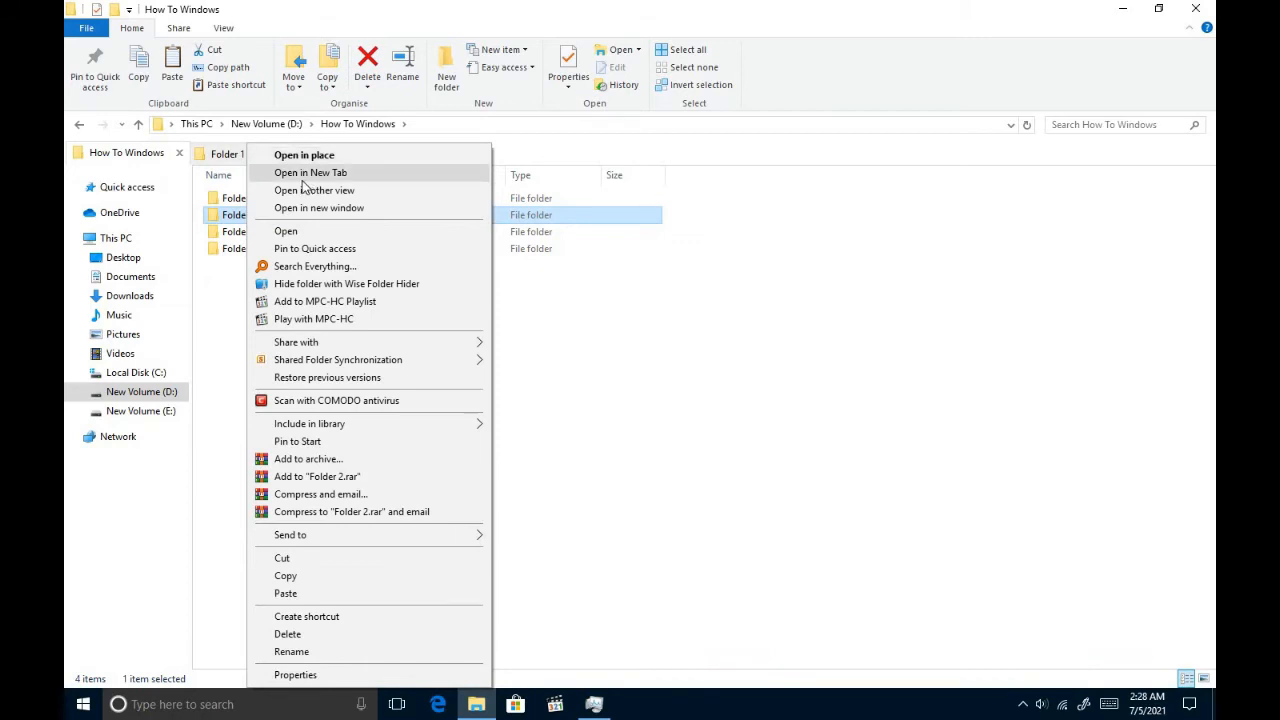
pyautogui.click(310, 172)
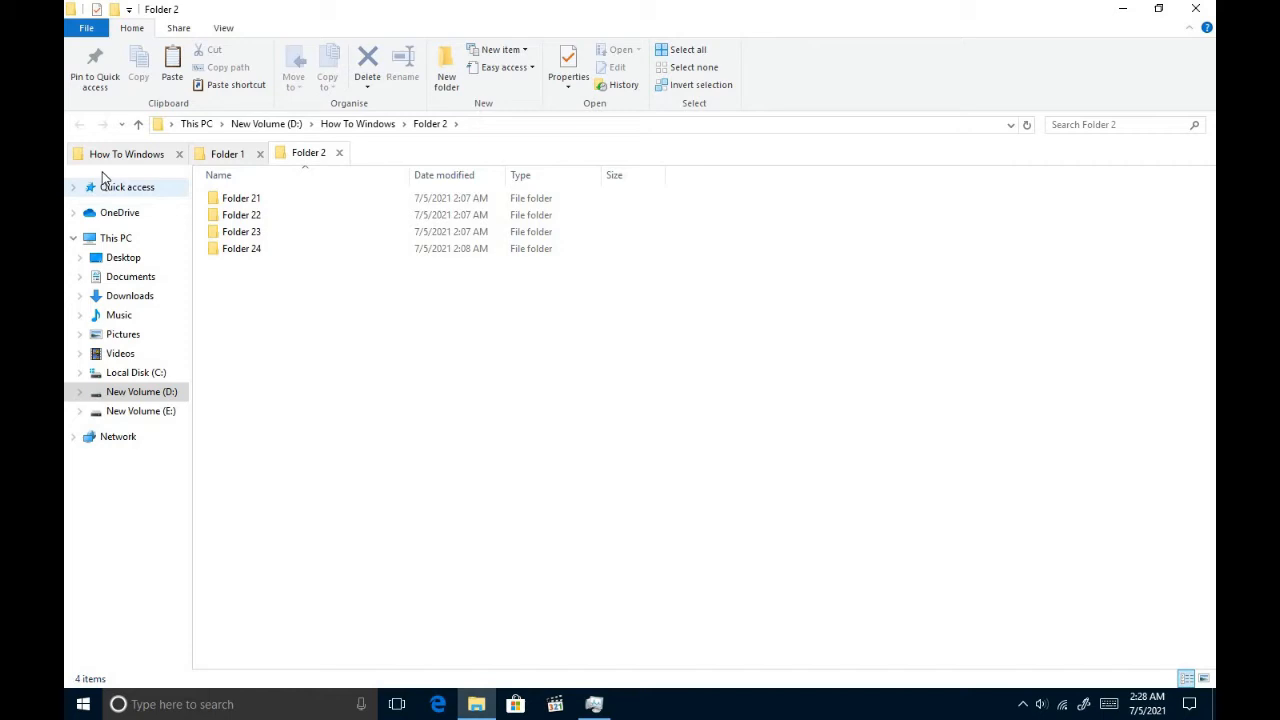
pyautogui.click(228, 152)
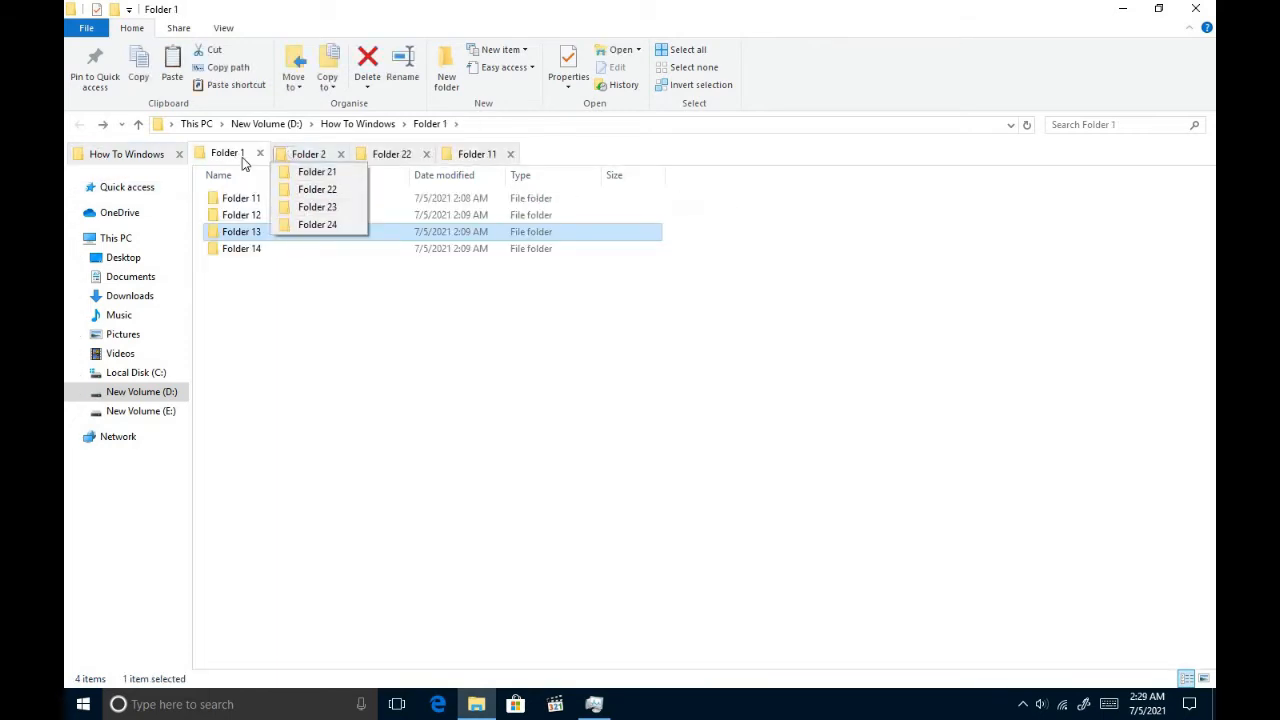
pyautogui.moveTo(364, 322)
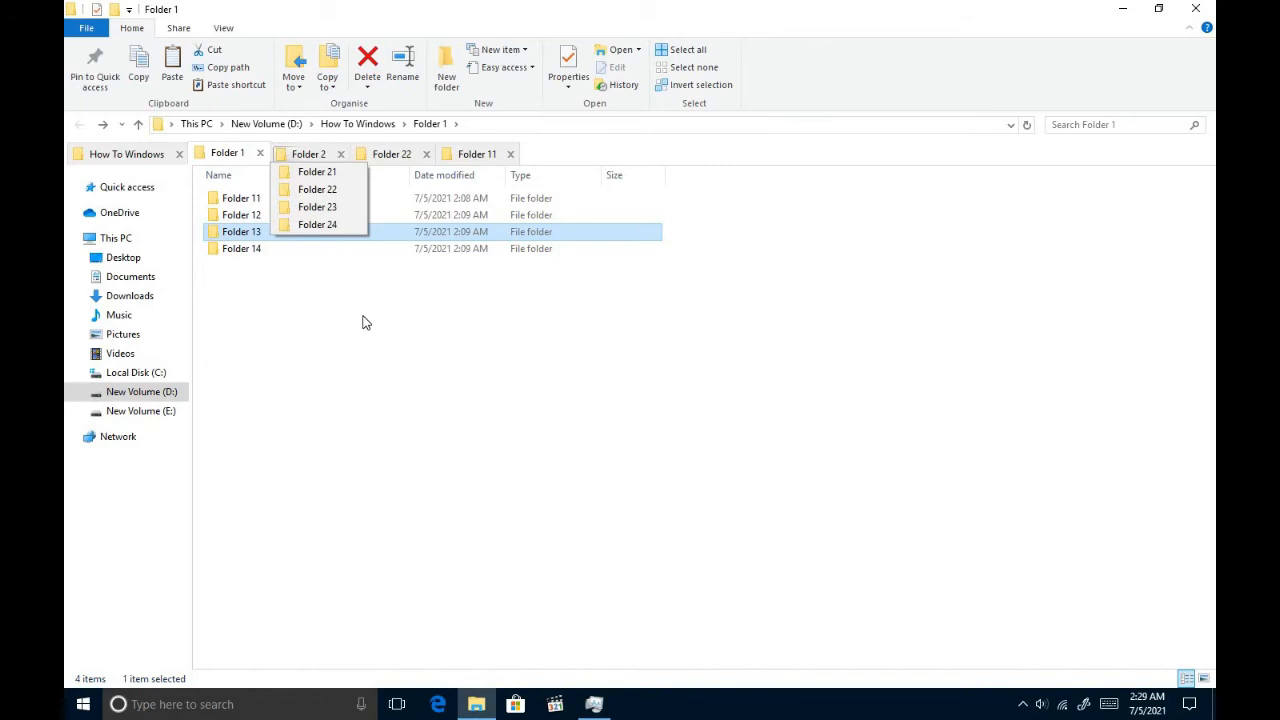
pyautogui.click(308, 152)
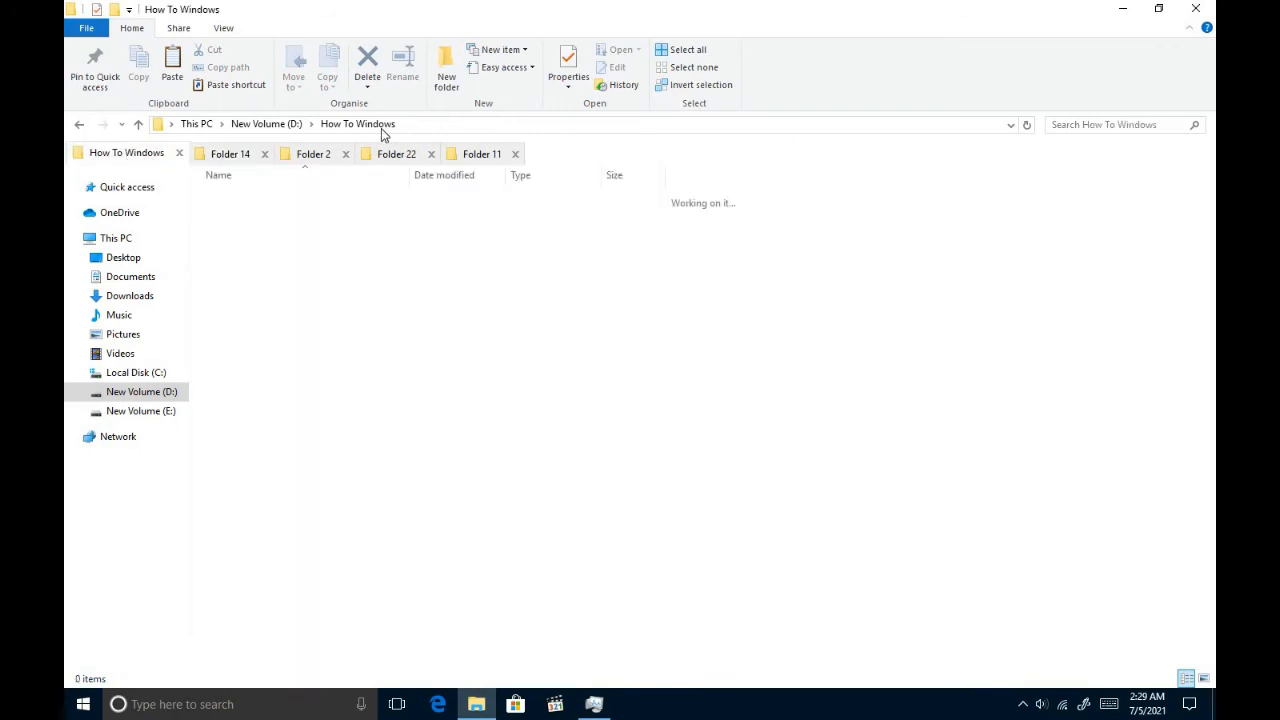
# Step: Open Folder 22 in its own window, then close that window
pyautogui.rightClick(240, 214)
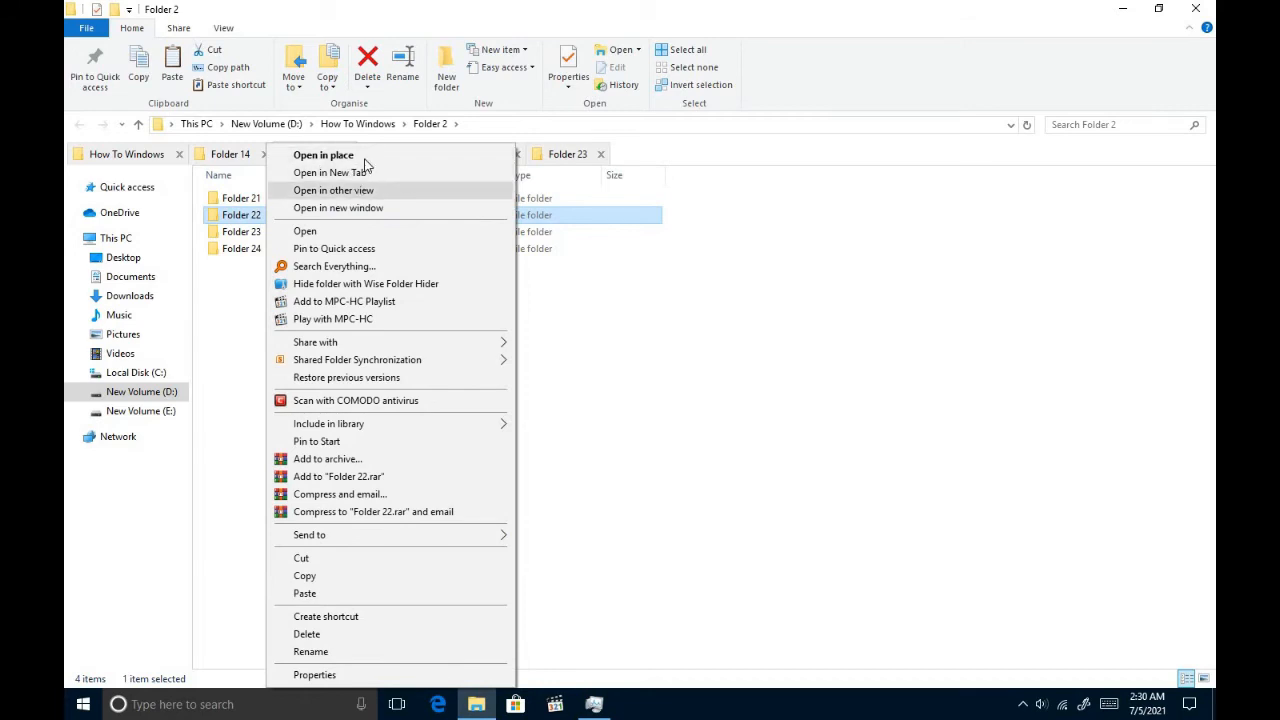
pyautogui.moveTo(324, 232)
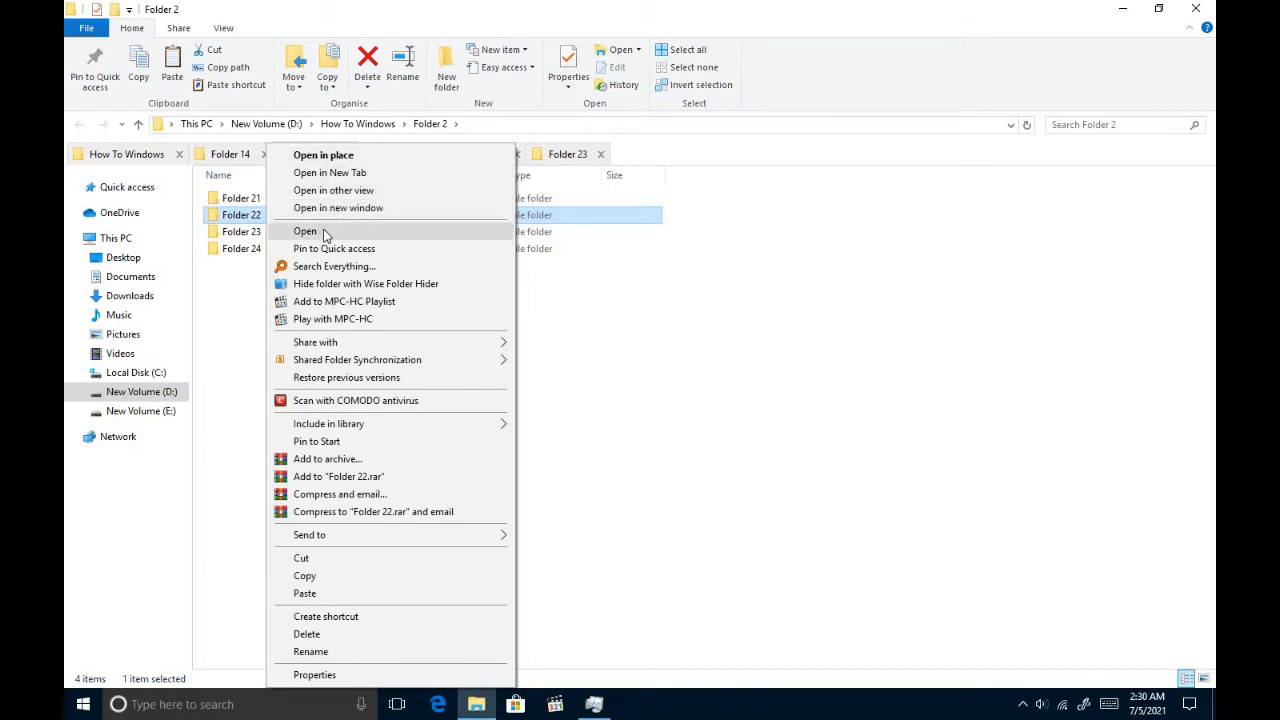
pyautogui.moveTo(364, 218)
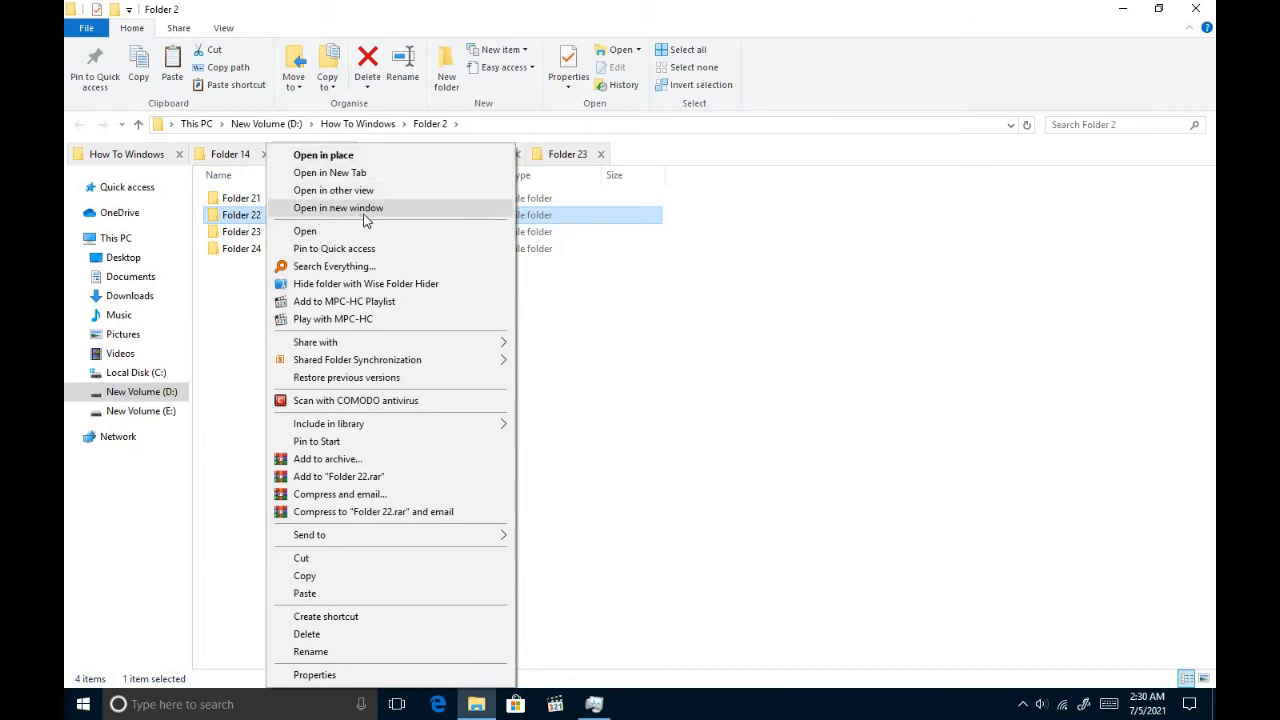
pyautogui.click(336, 208)
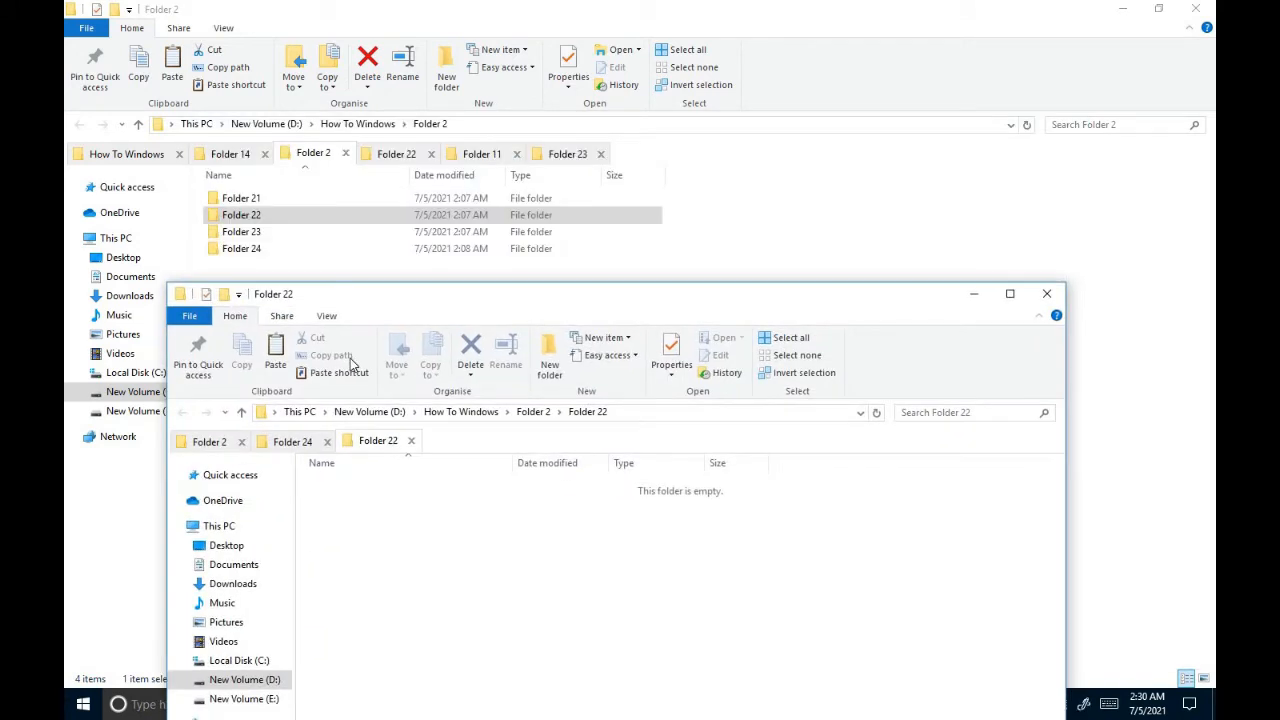
pyautogui.click(290, 442)
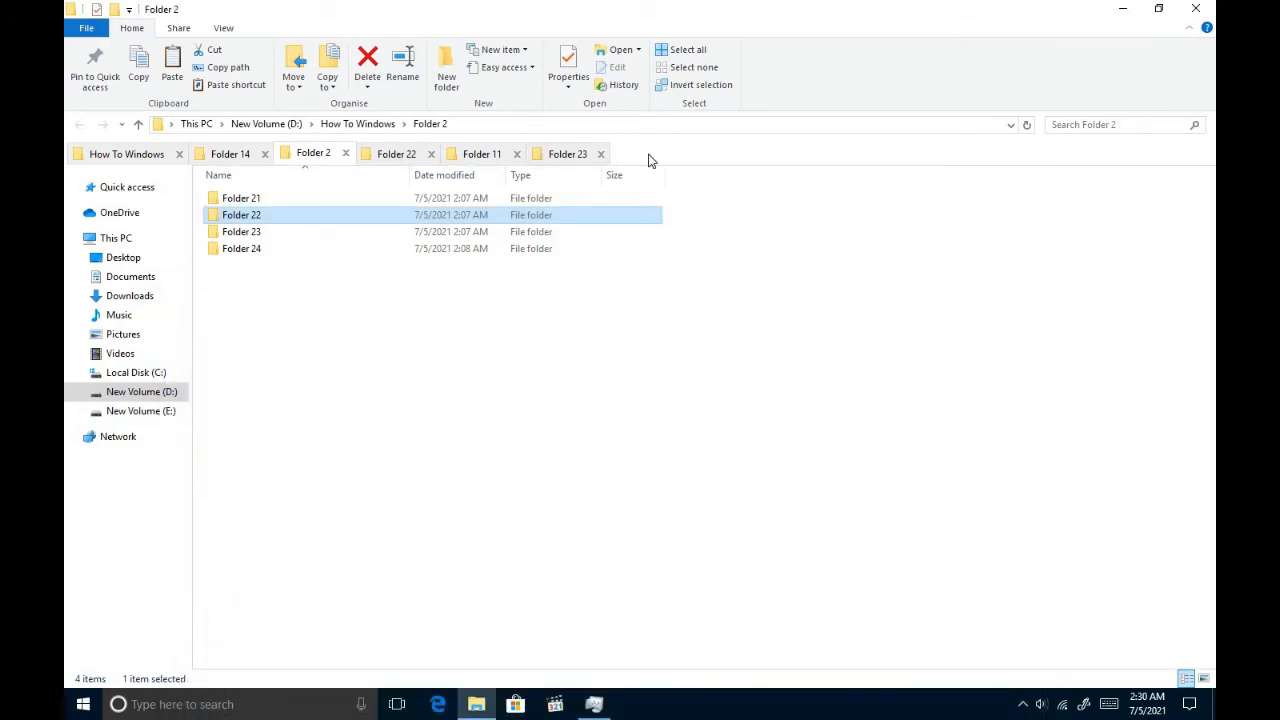
# Step: Create a group from all tabs named Folder 2, close tabs, then reopen the group's tabs
pyautogui.rightClick(650, 156)
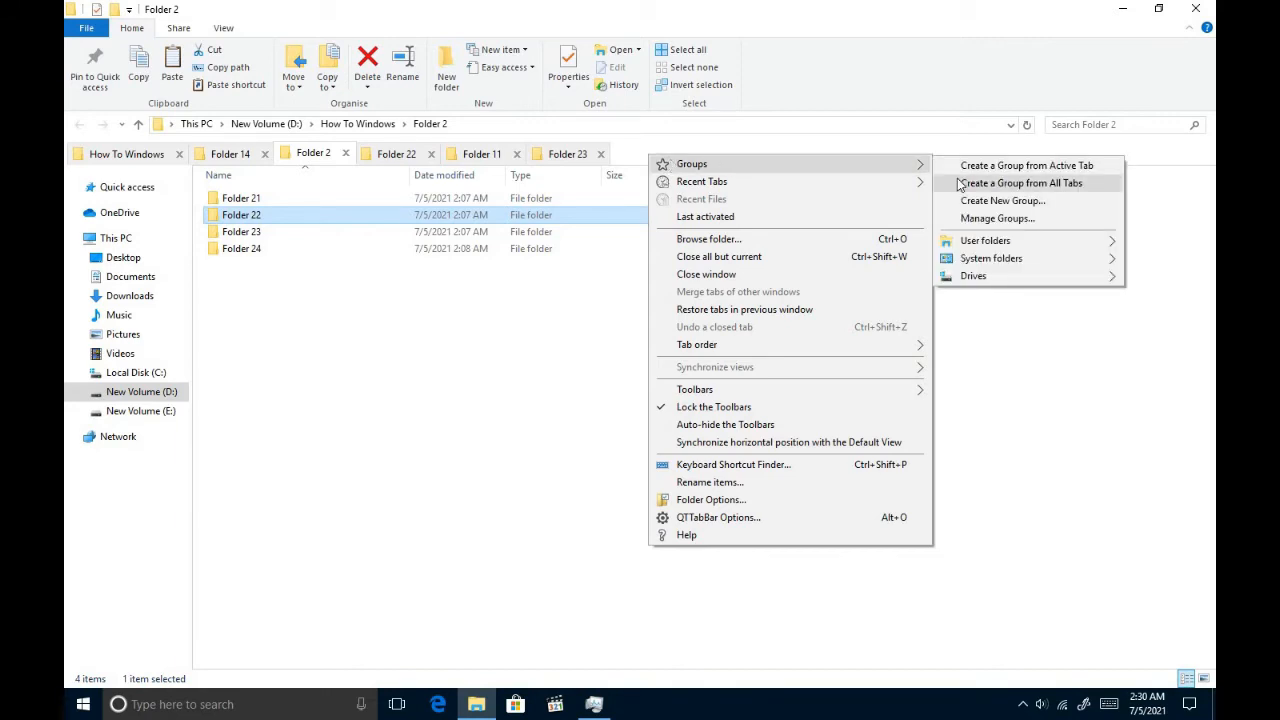
pyautogui.moveTo(1024, 152)
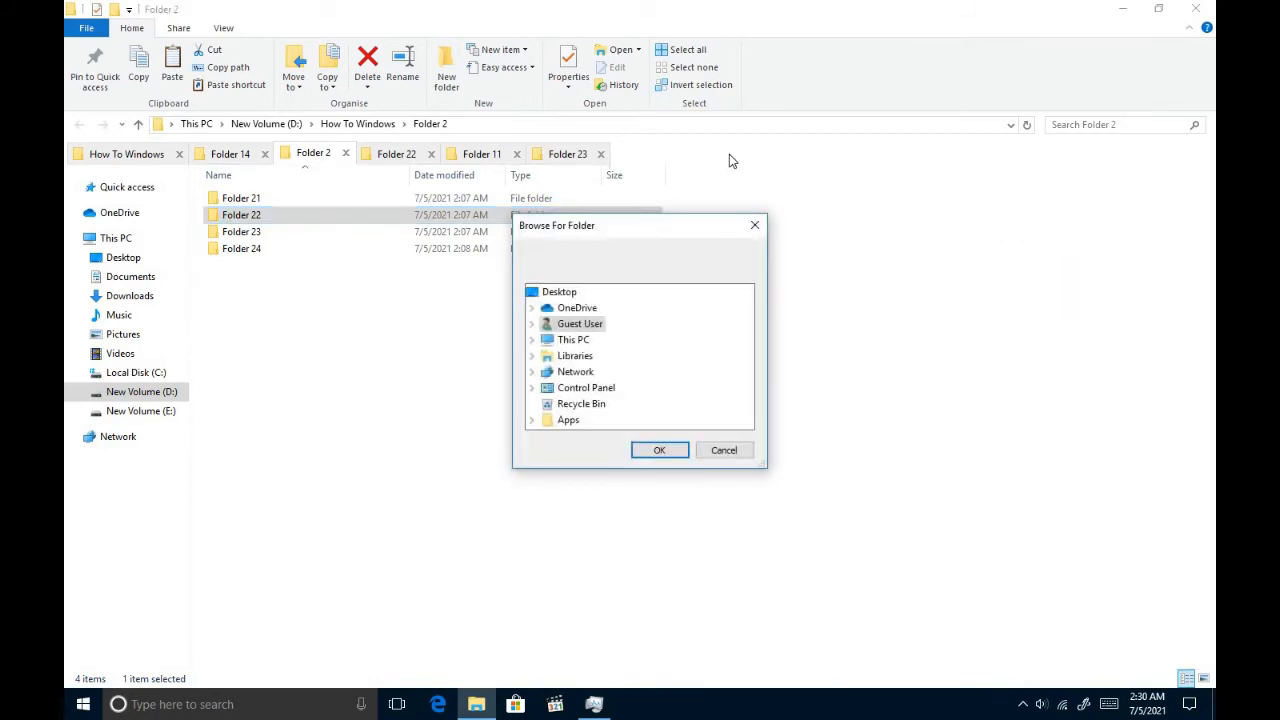
pyautogui.moveTo(572, 372)
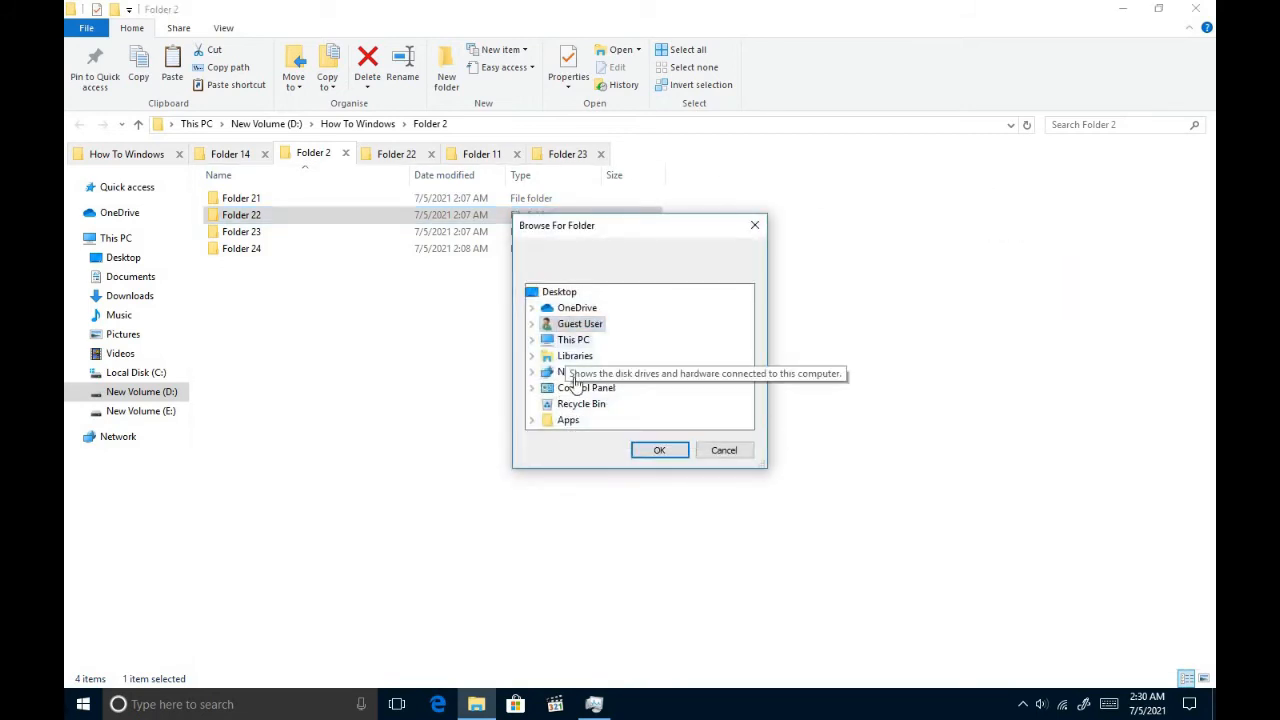
pyautogui.click(724, 450)
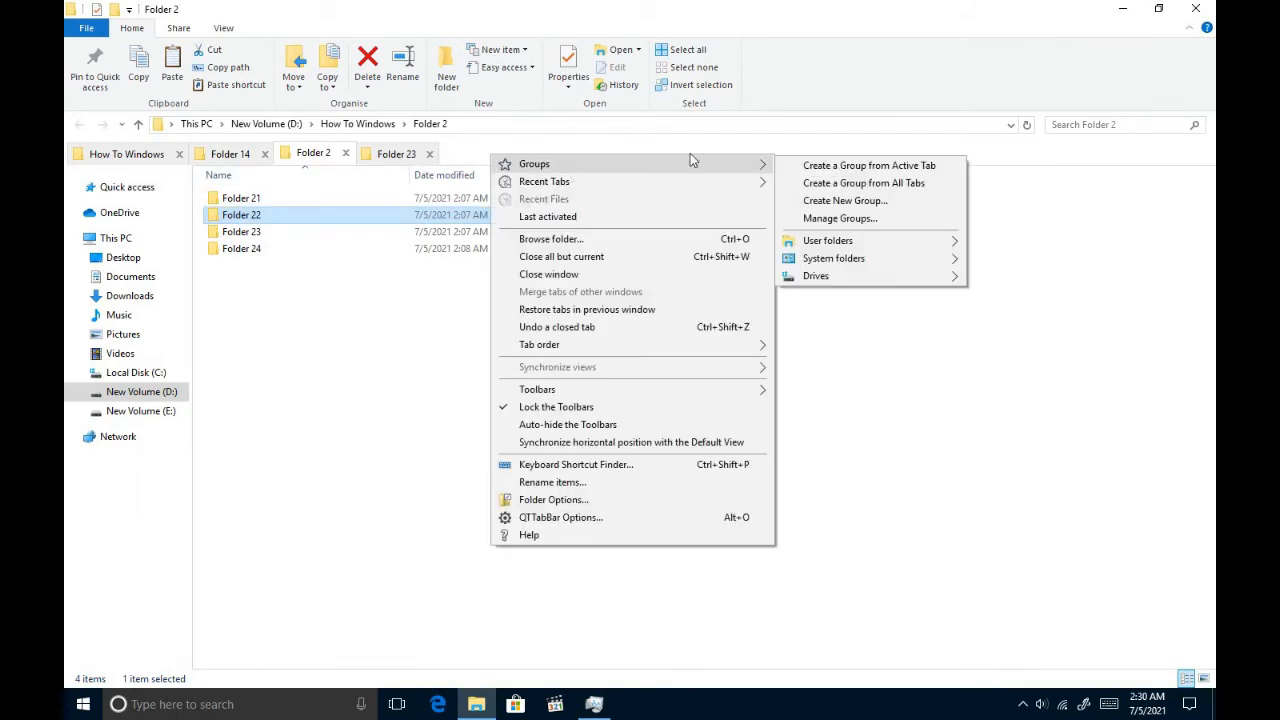
pyautogui.moveTo(862, 184)
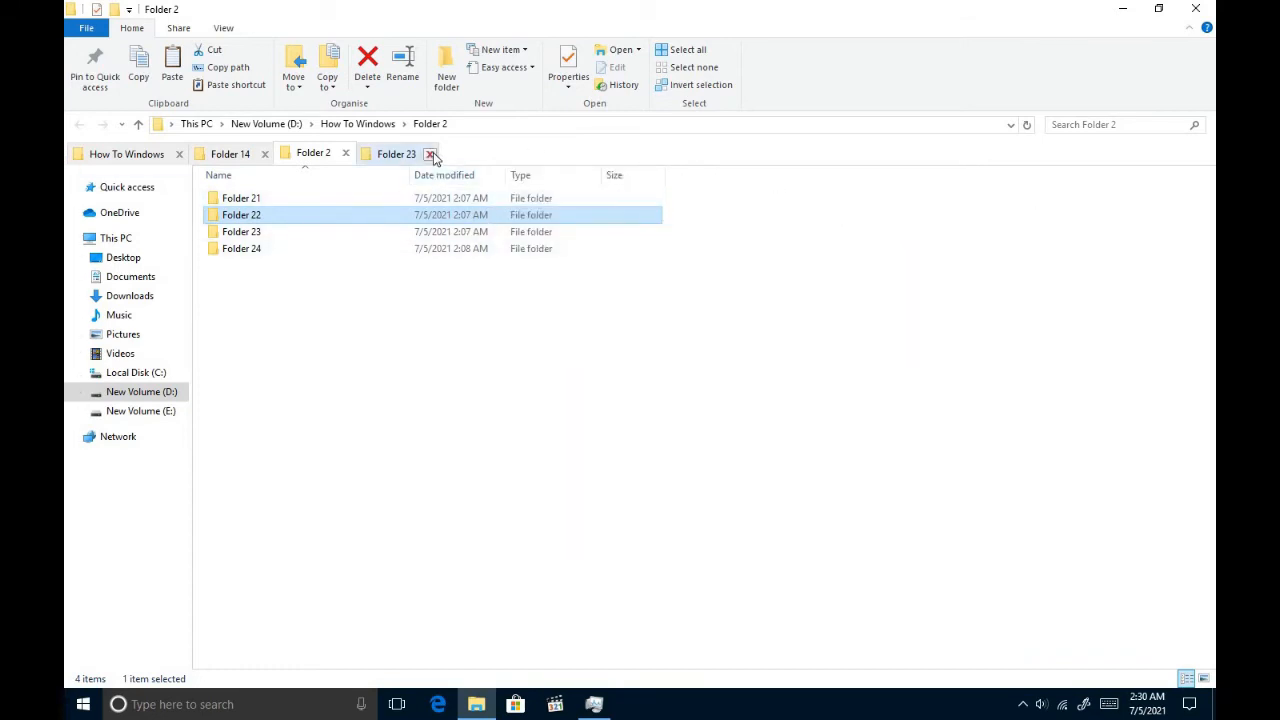
pyautogui.click(430, 152)
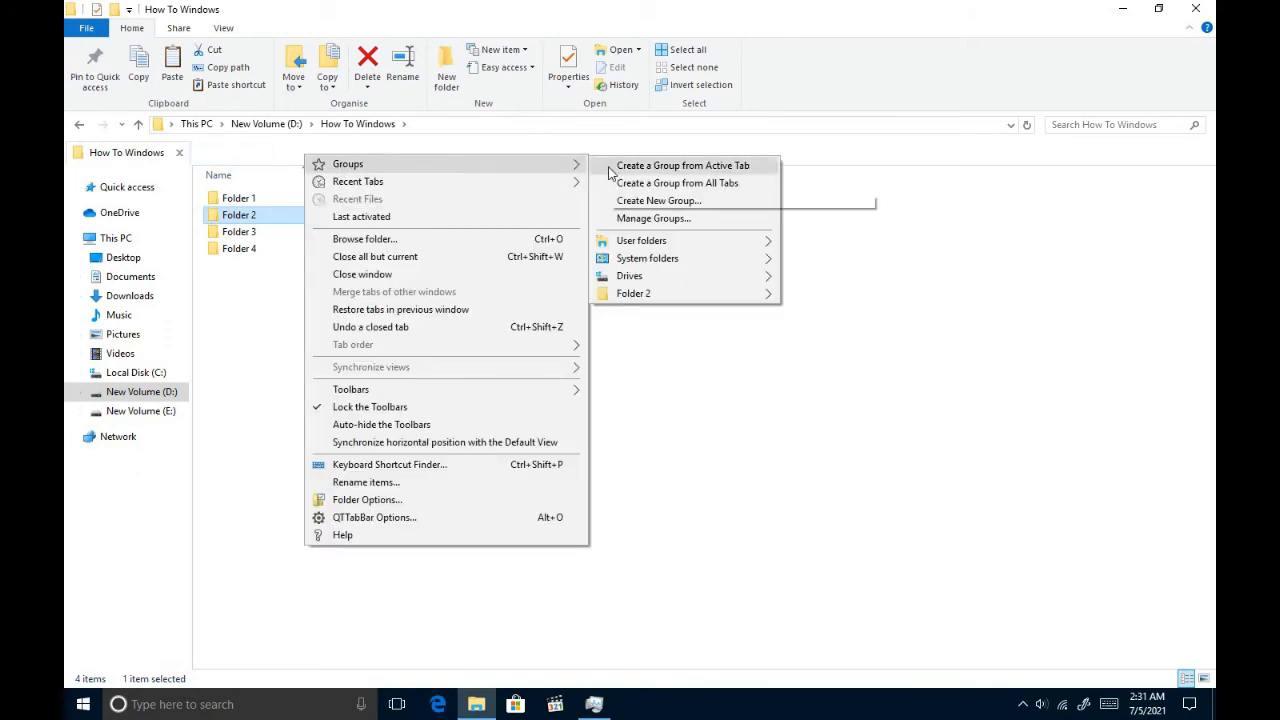
pyautogui.moveTo(632, 292)
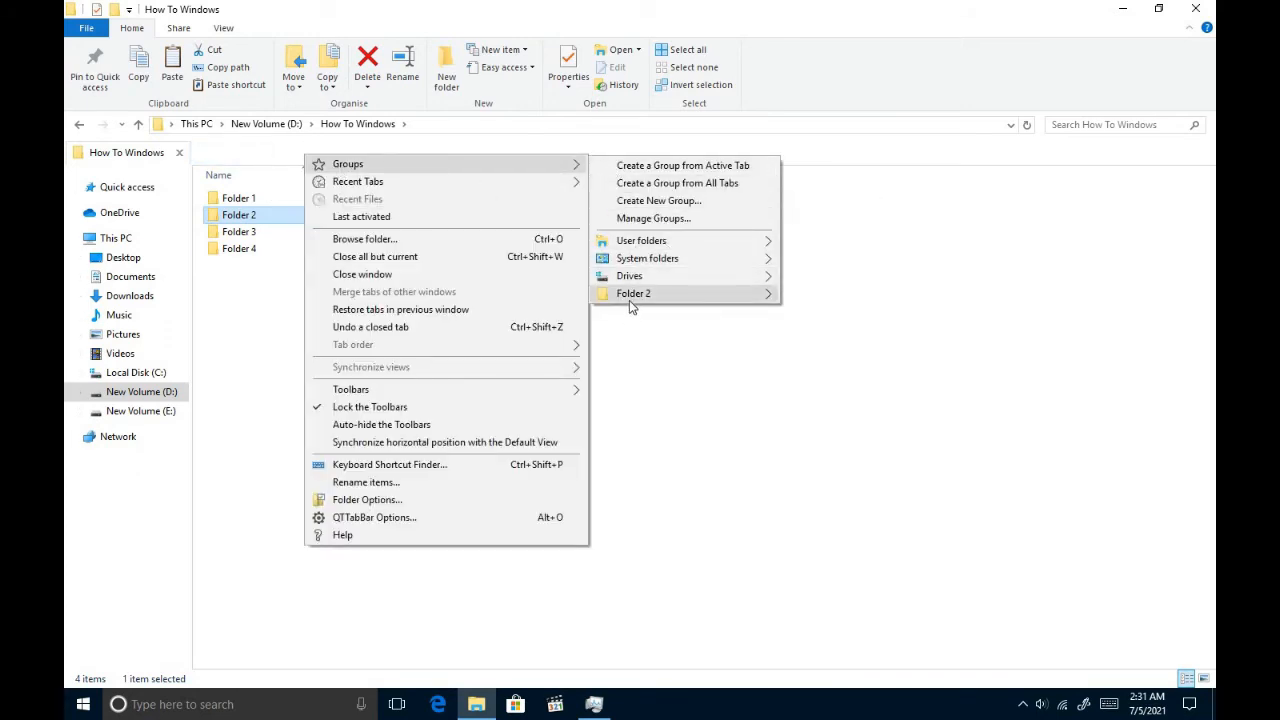
pyautogui.click(632, 292)
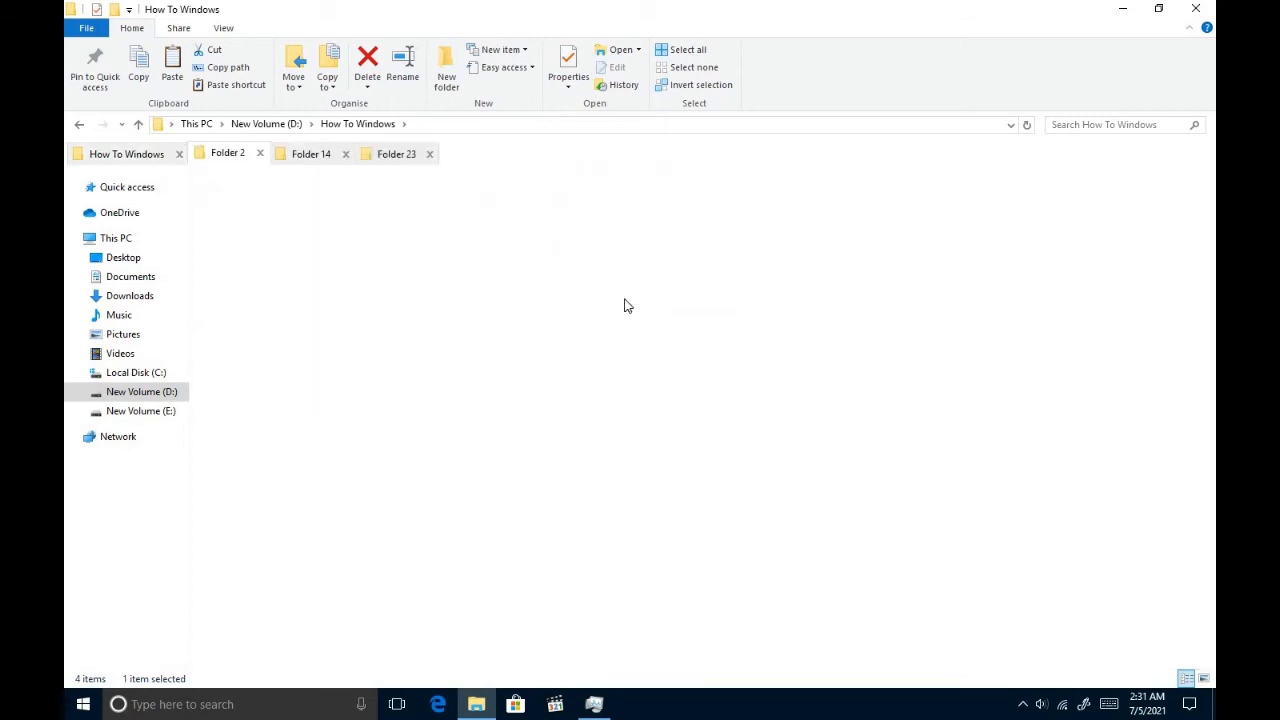
# Step: Browse Recent Tabs and undo closed tabs so Folder 1 is restored among five tabs
pyautogui.rightClick(228, 152)
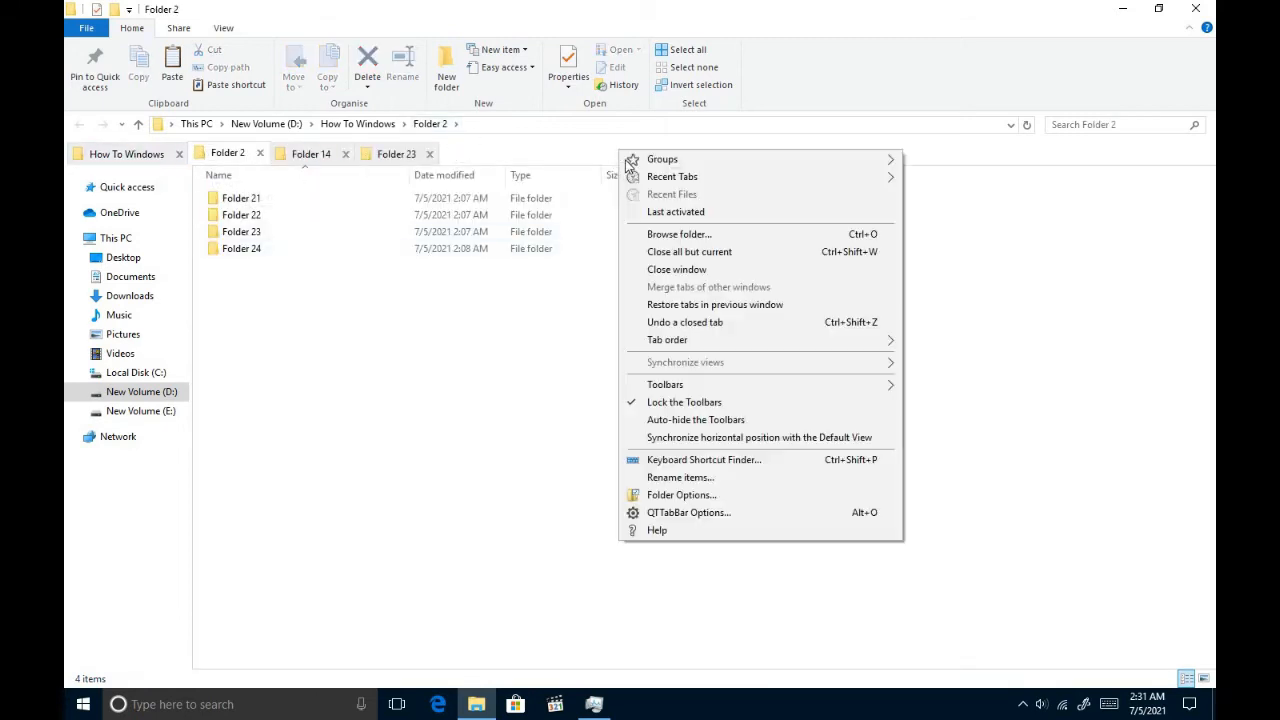
pyautogui.moveTo(672, 176)
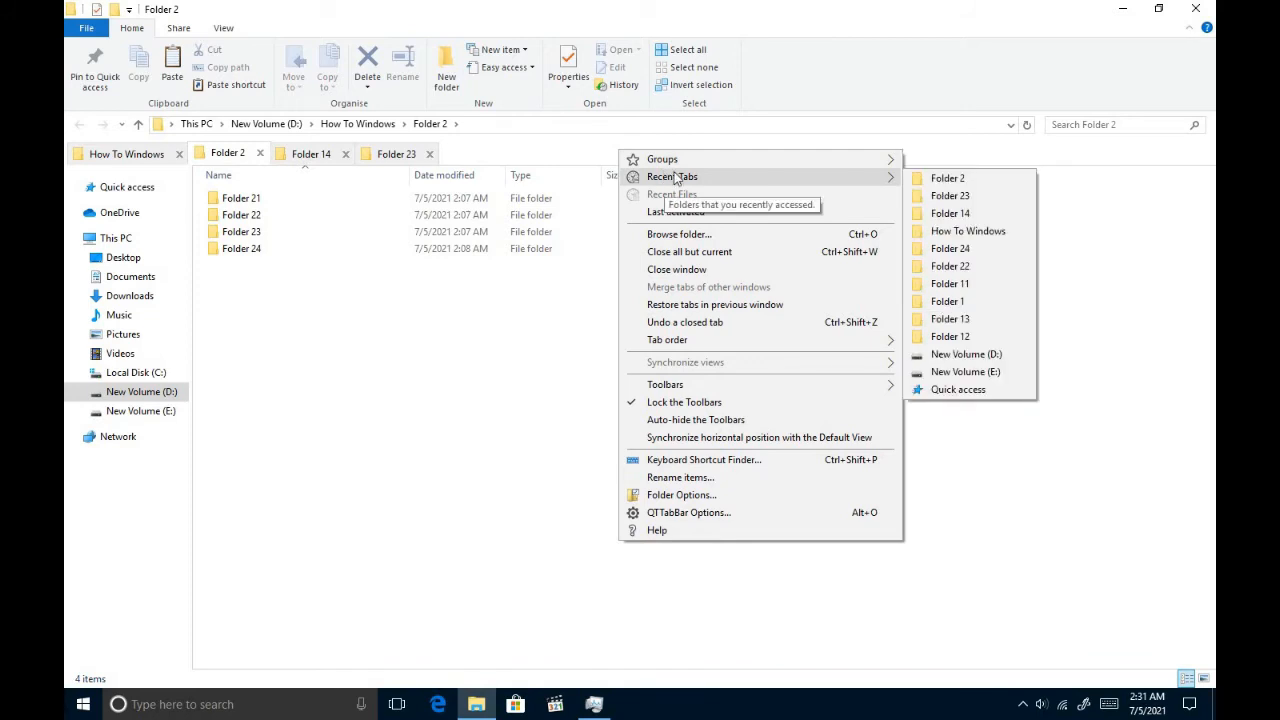
pyautogui.moveTo(650, 460)
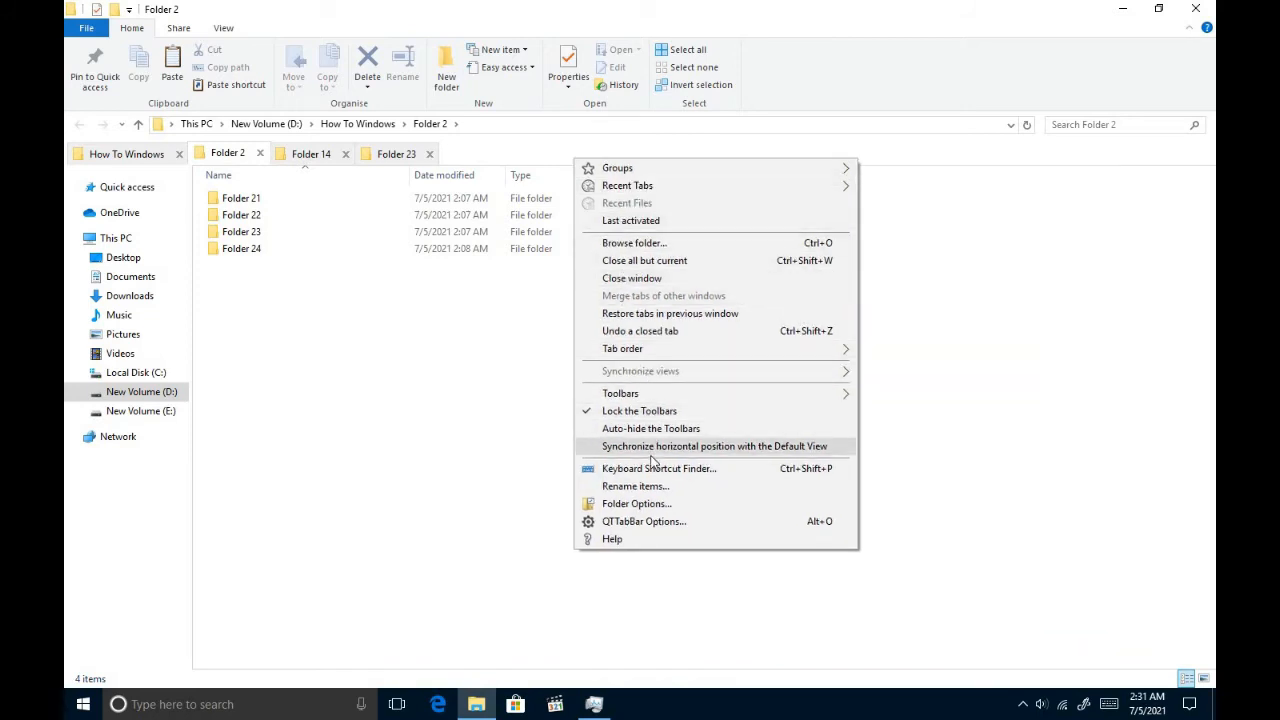
pyautogui.click(644, 260)
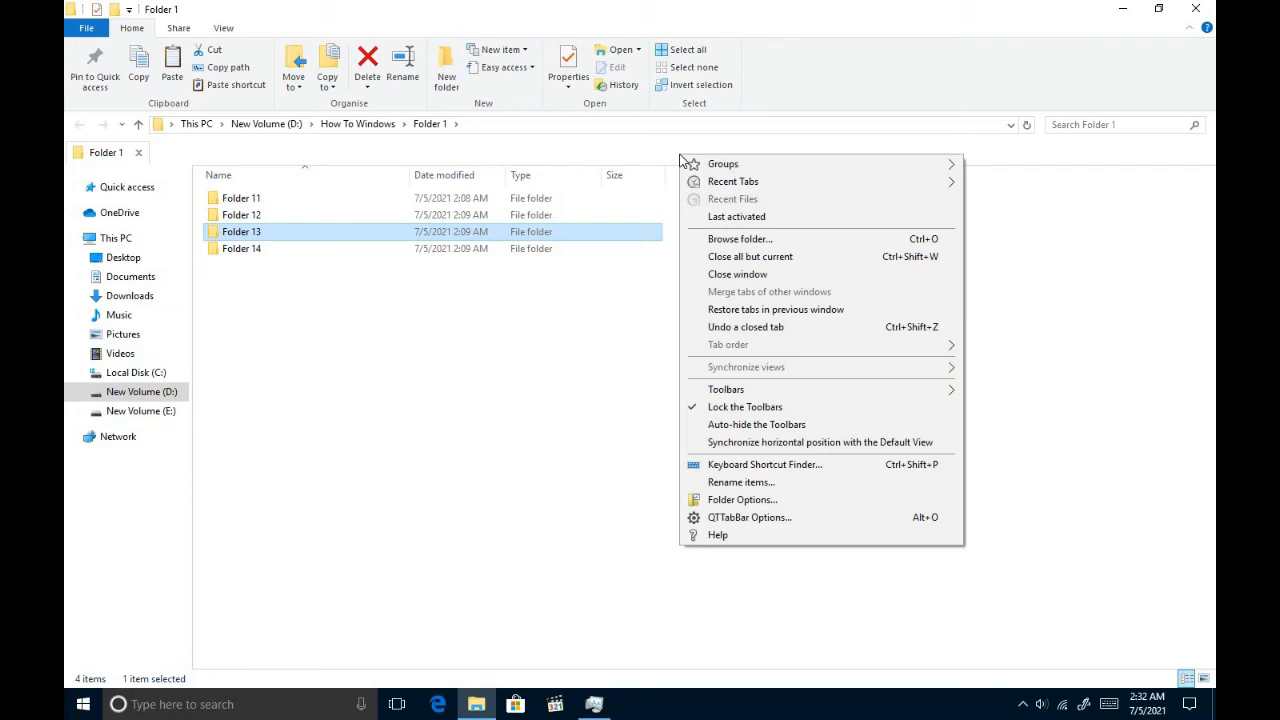
pyautogui.moveTo(744, 328)
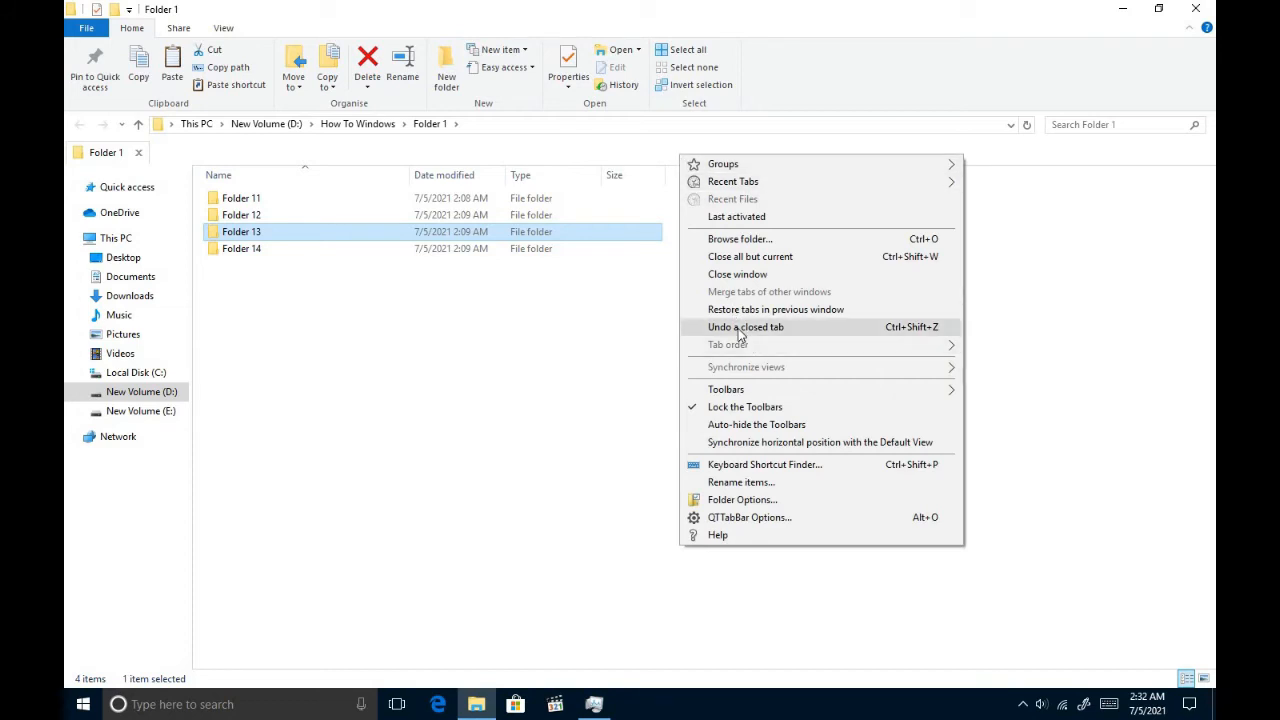
pyautogui.click(744, 328)
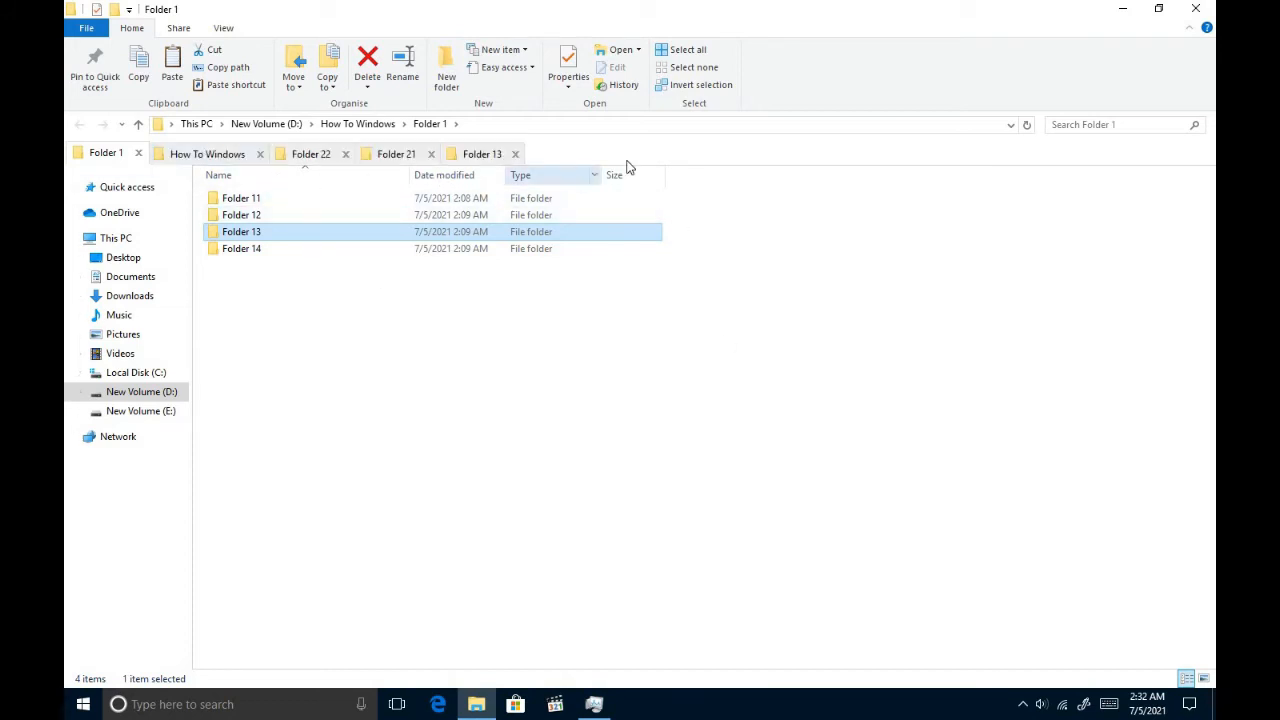
# Step: Bring up the How To Windows tab's options with lock, close and clone choices
pyautogui.rightClick(208, 152)
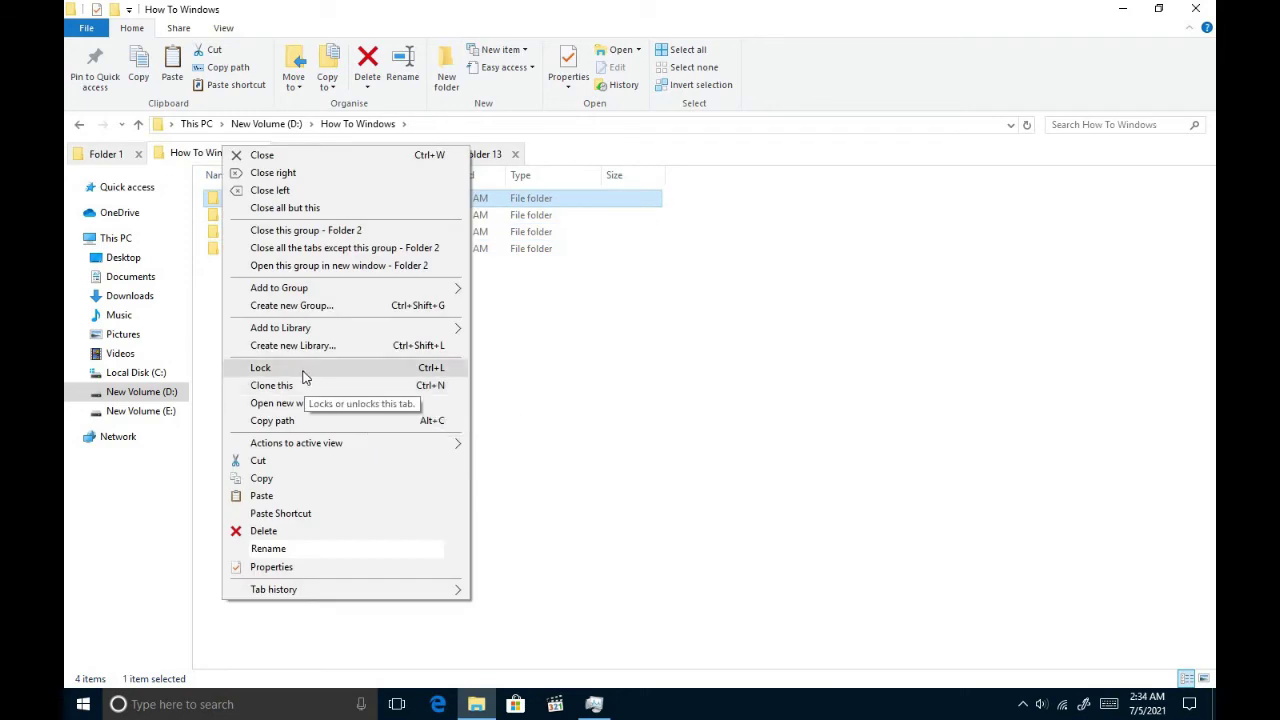
pyautogui.moveTo(312, 384)
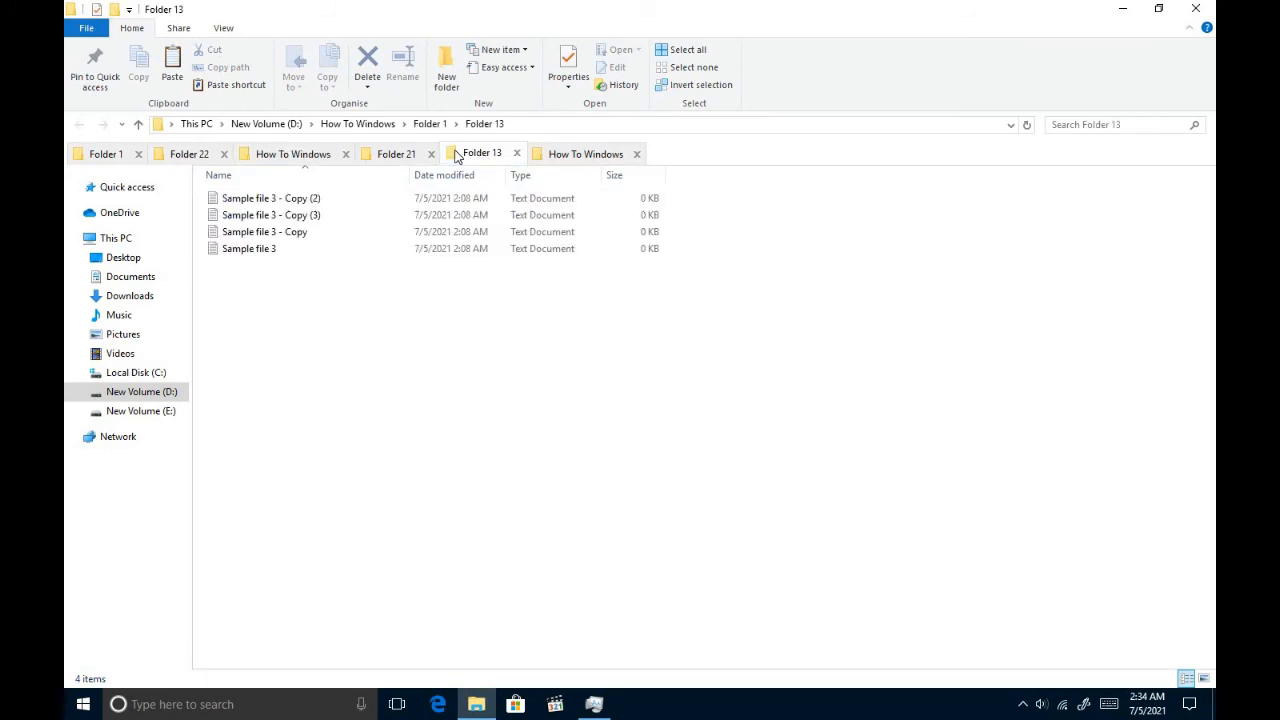
# Step: Move Sample file 3 from Folder 13 into How To Windows, verify it, and start renaming Folder 13
pyautogui.click(270, 214)
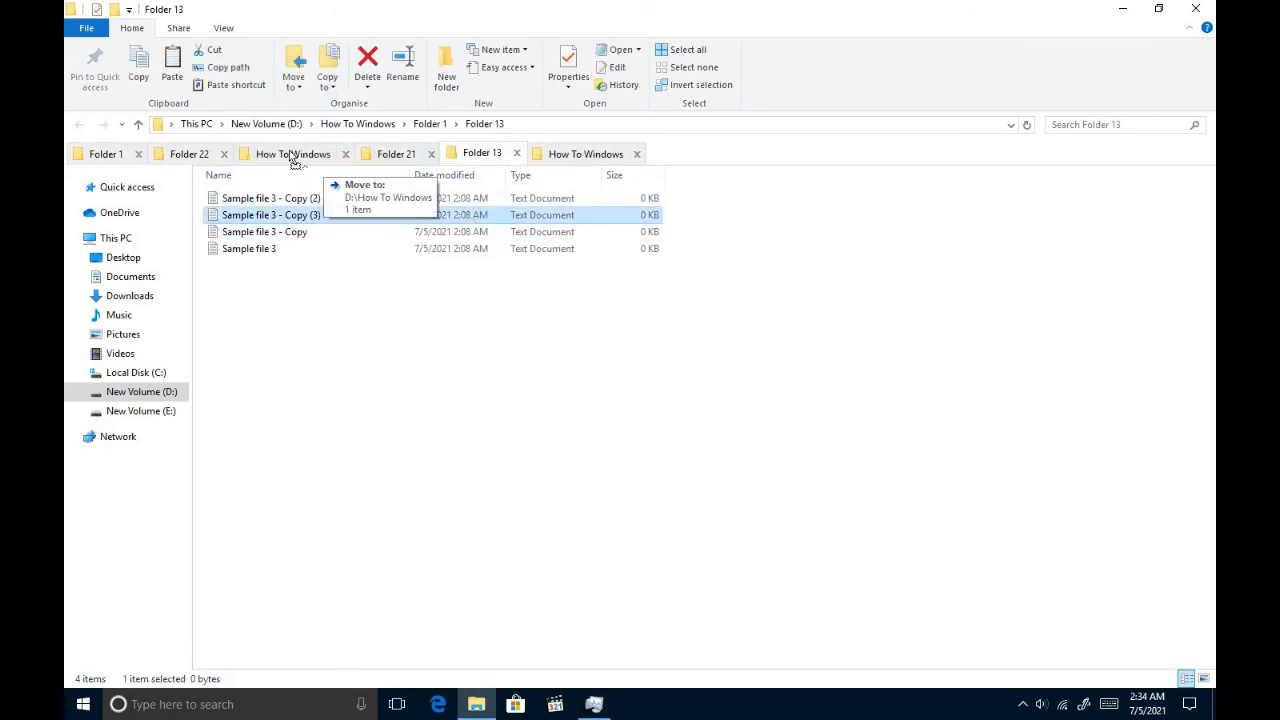
pyautogui.moveTo(336, 164)
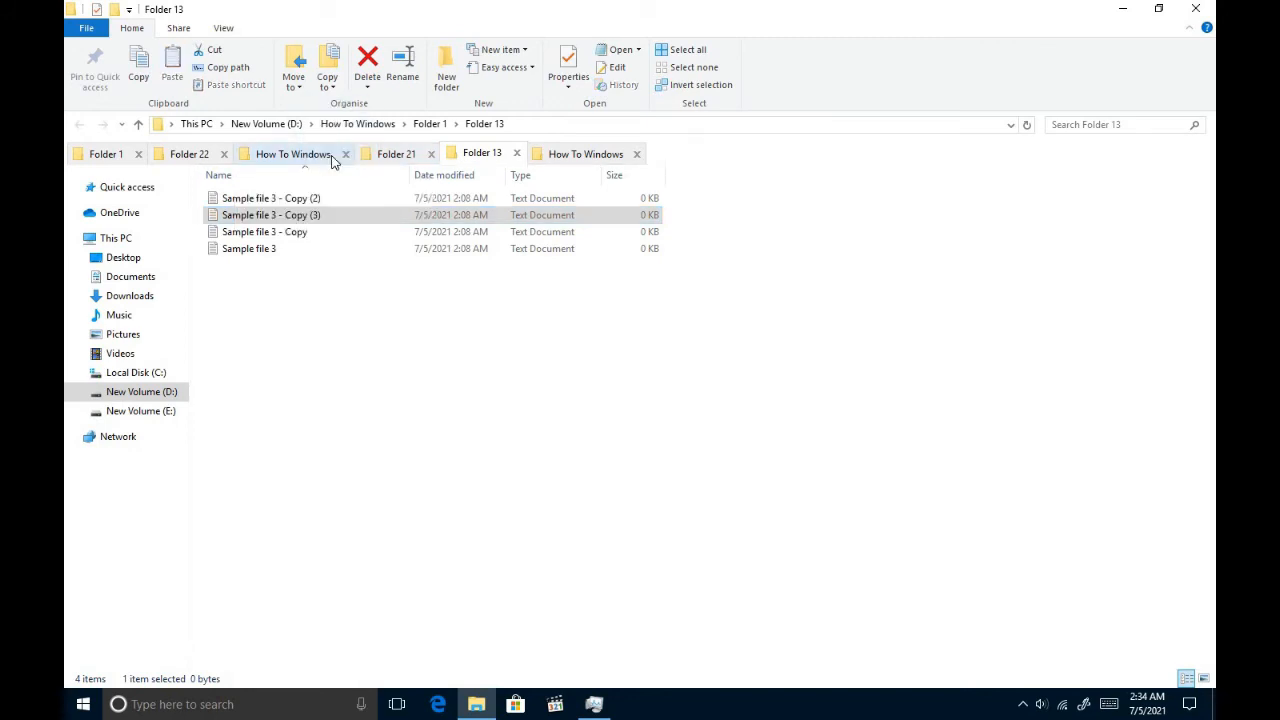
pyautogui.click(292, 152)
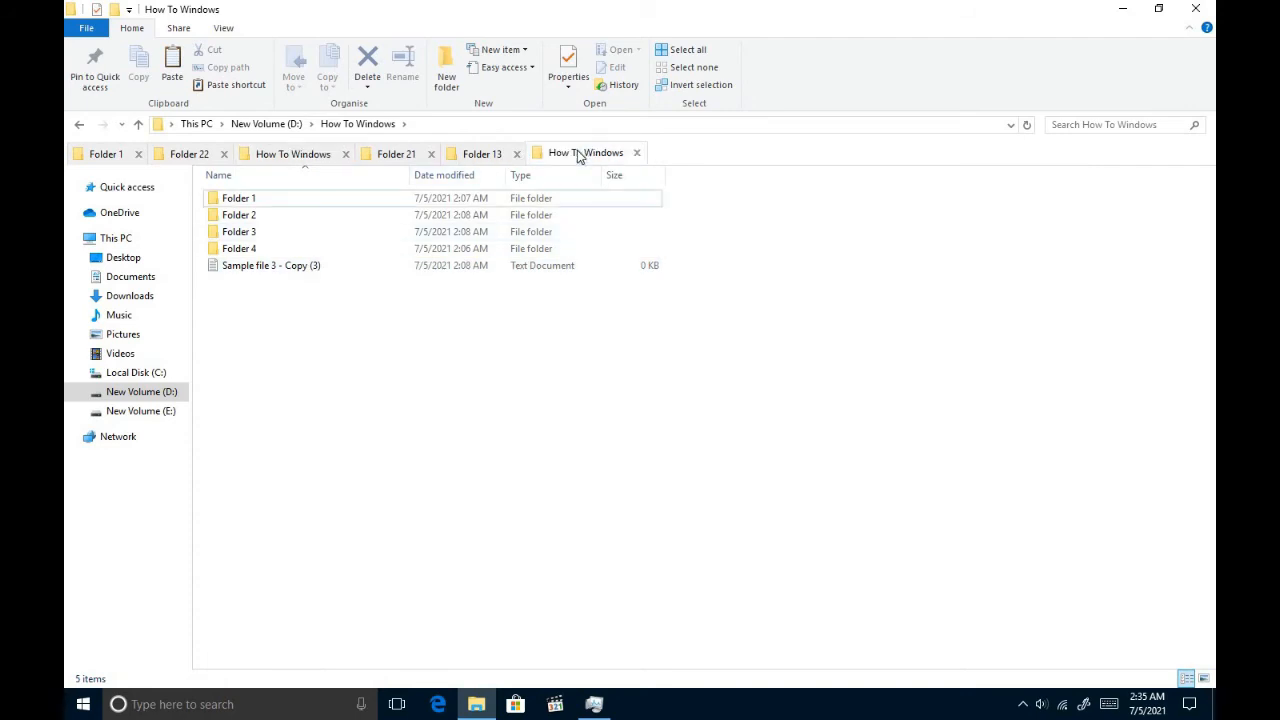
pyautogui.click(480, 152)
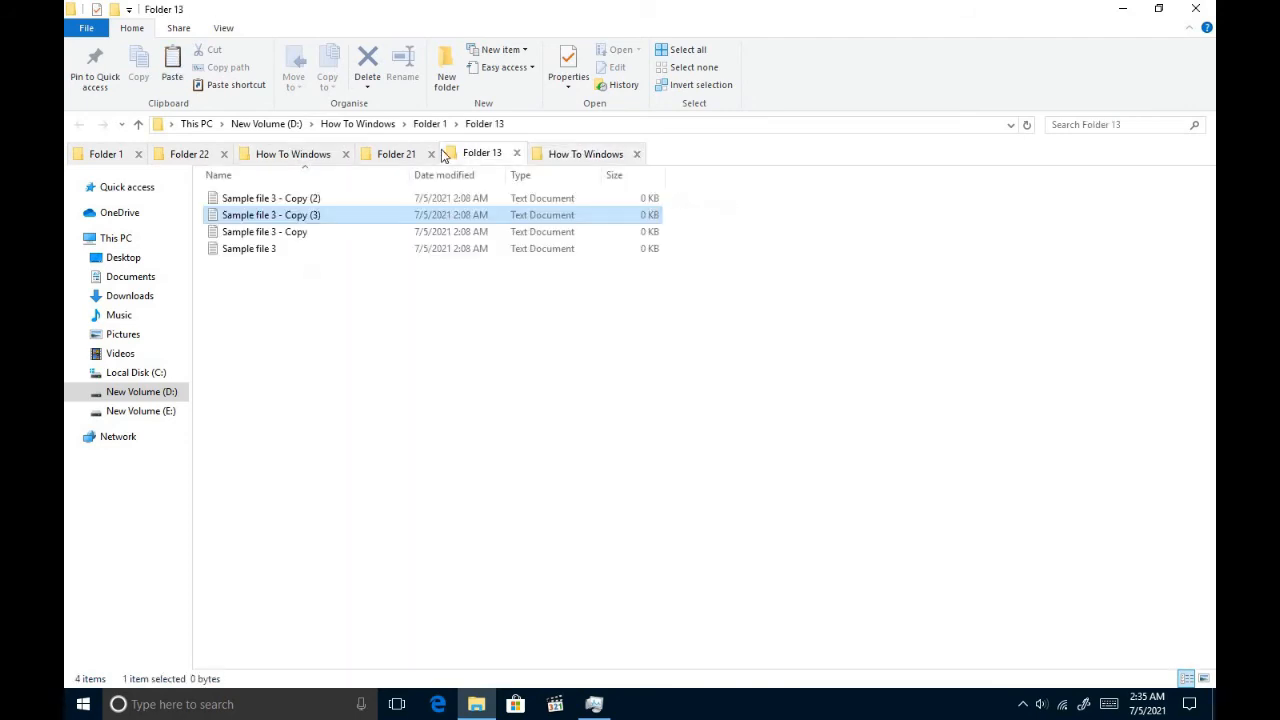
pyautogui.click(248, 248)
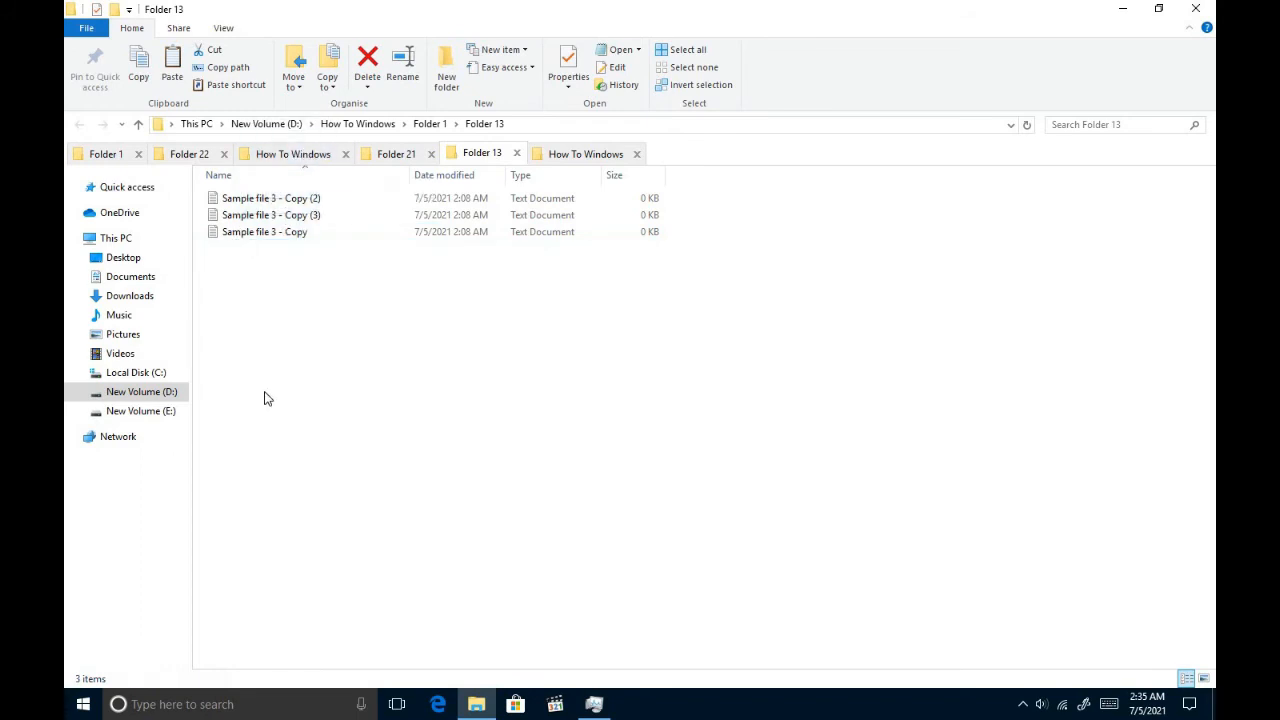
pyautogui.click(292, 152)
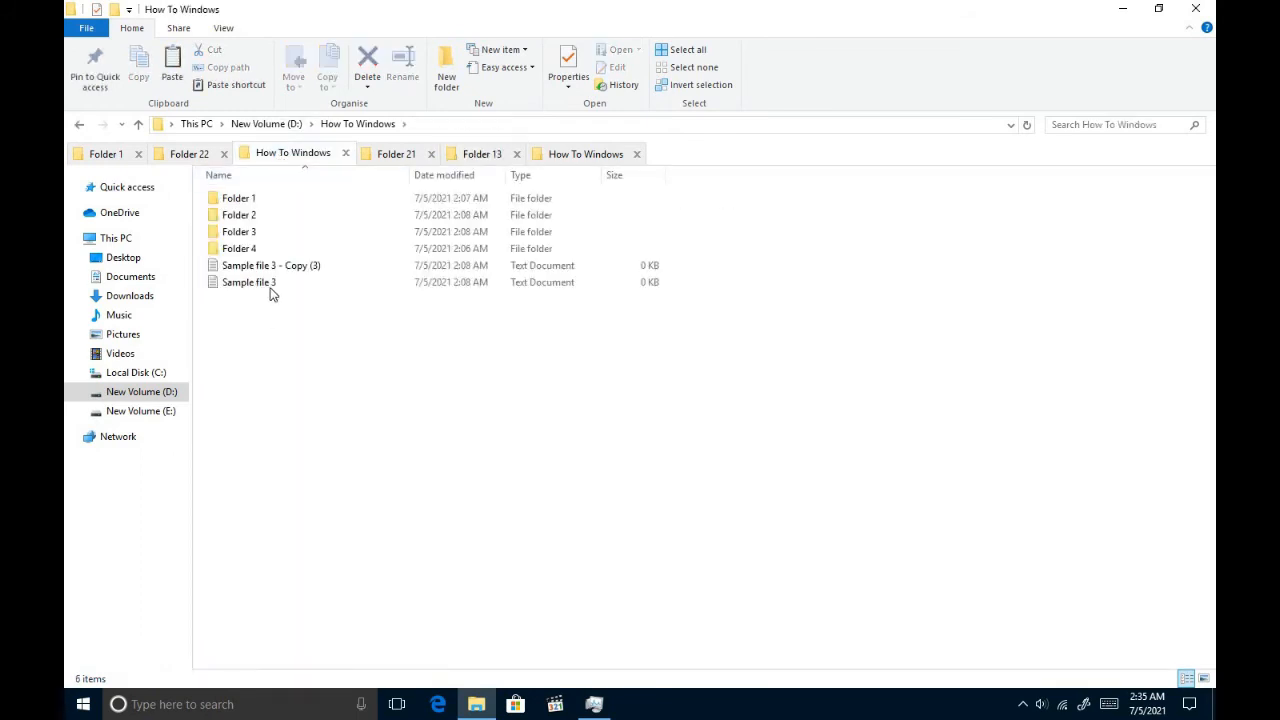
pyautogui.rightClick(482, 152)
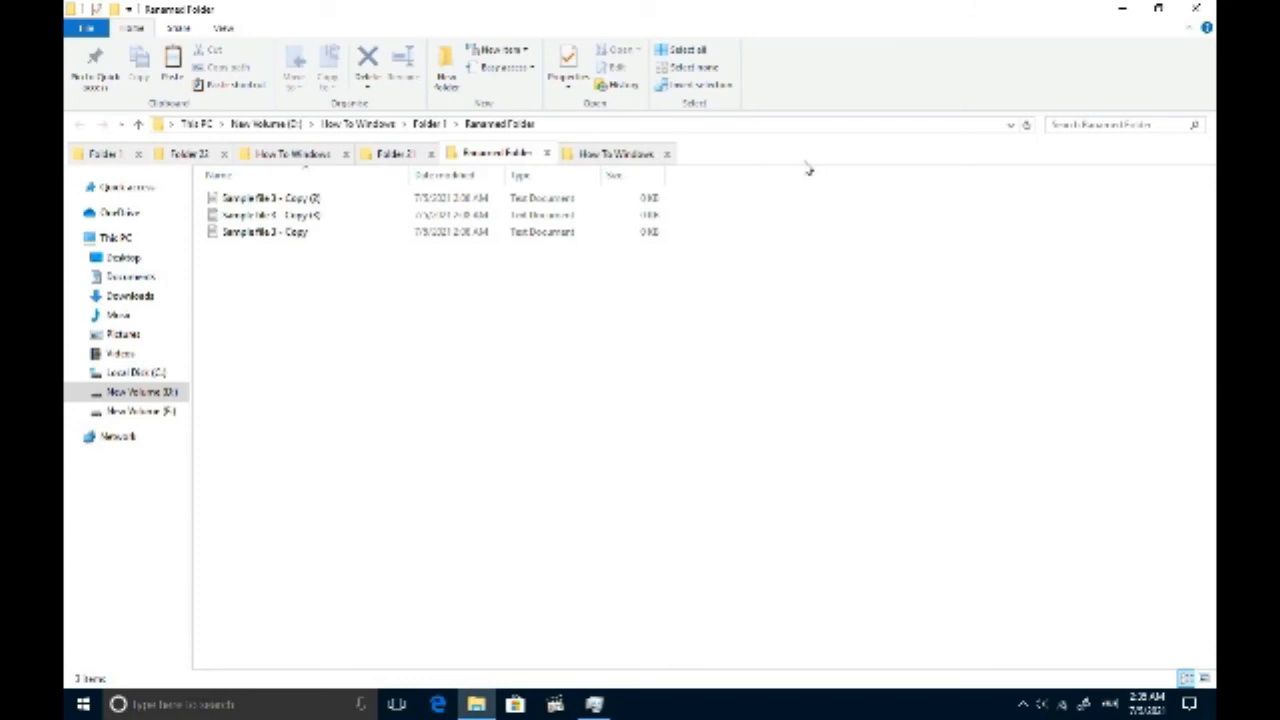
# Step: View the Keyboard Shortcut Finder, then switch among the Folder 1 and Folder 21 tabs
pyautogui.rightClick(808, 168)
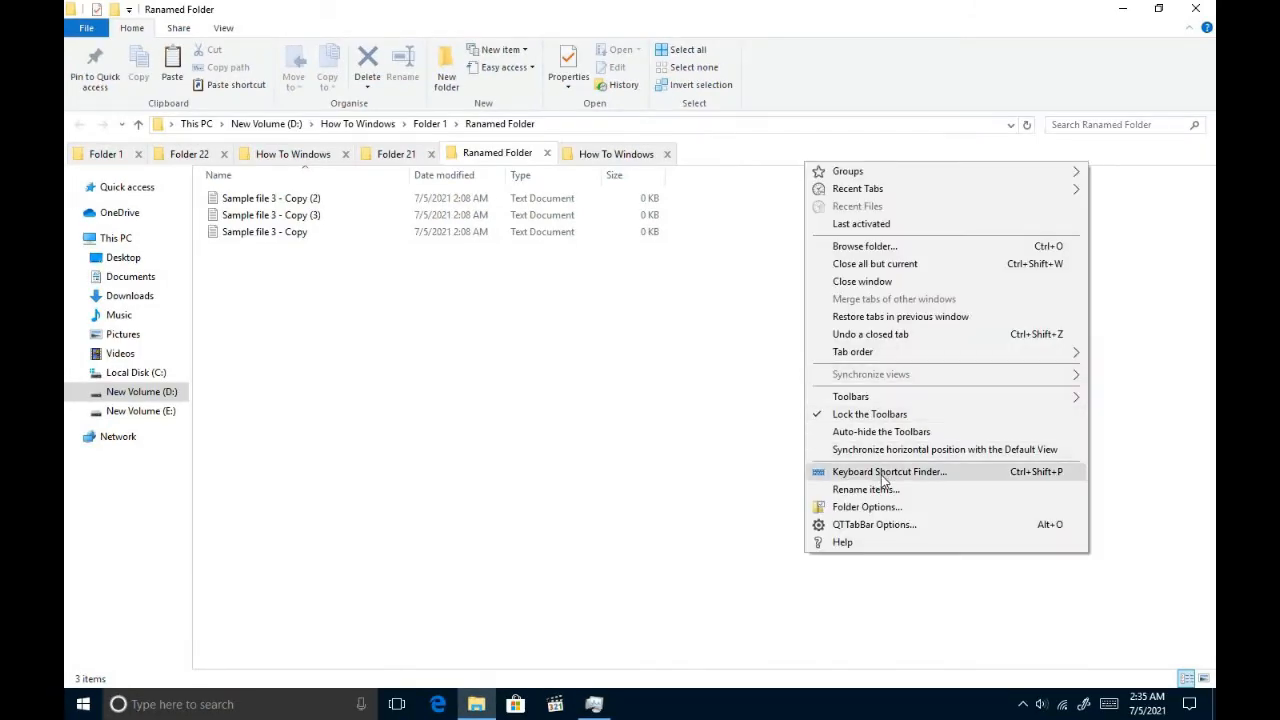
pyautogui.click(888, 472)
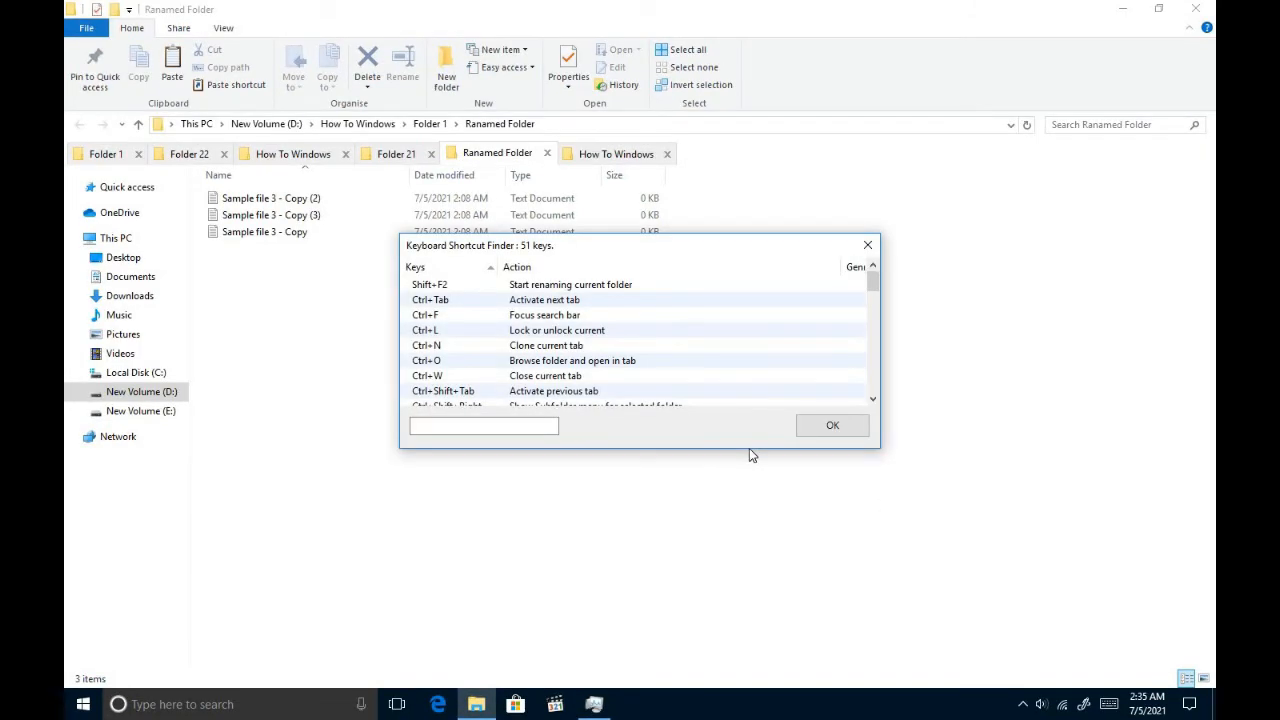
pyautogui.moveTo(704, 308)
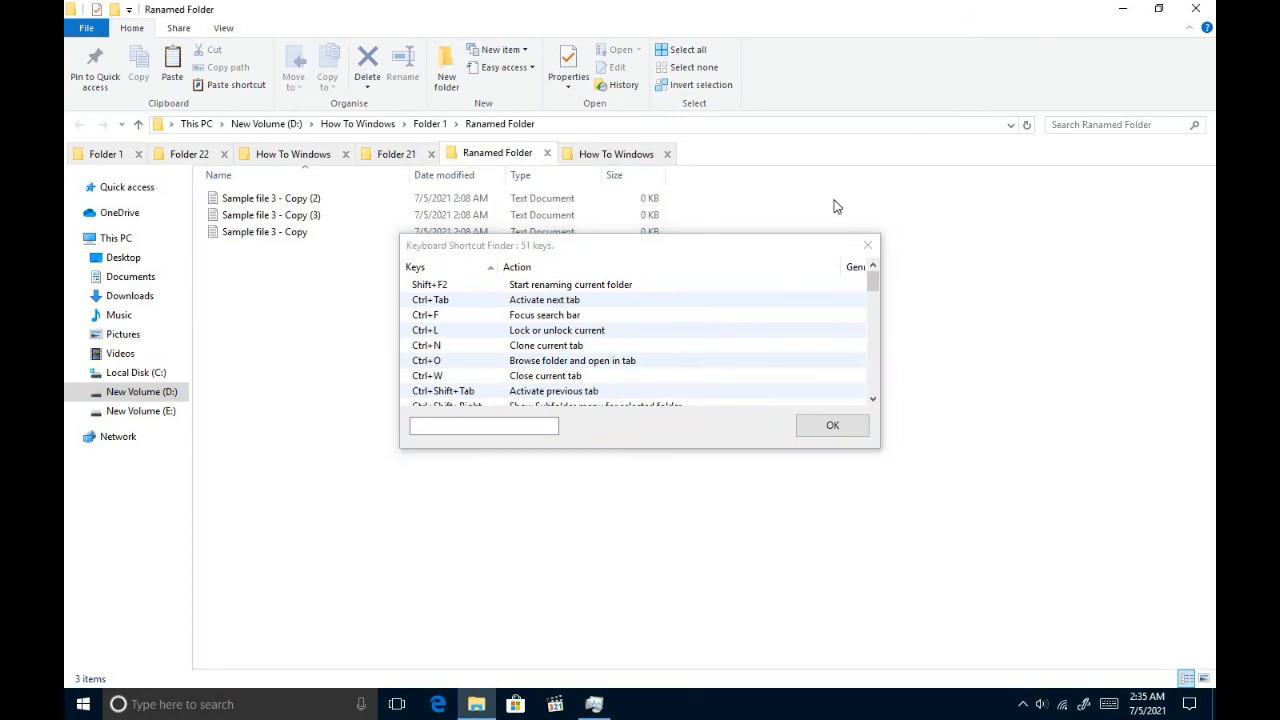
pyautogui.click(104, 152)
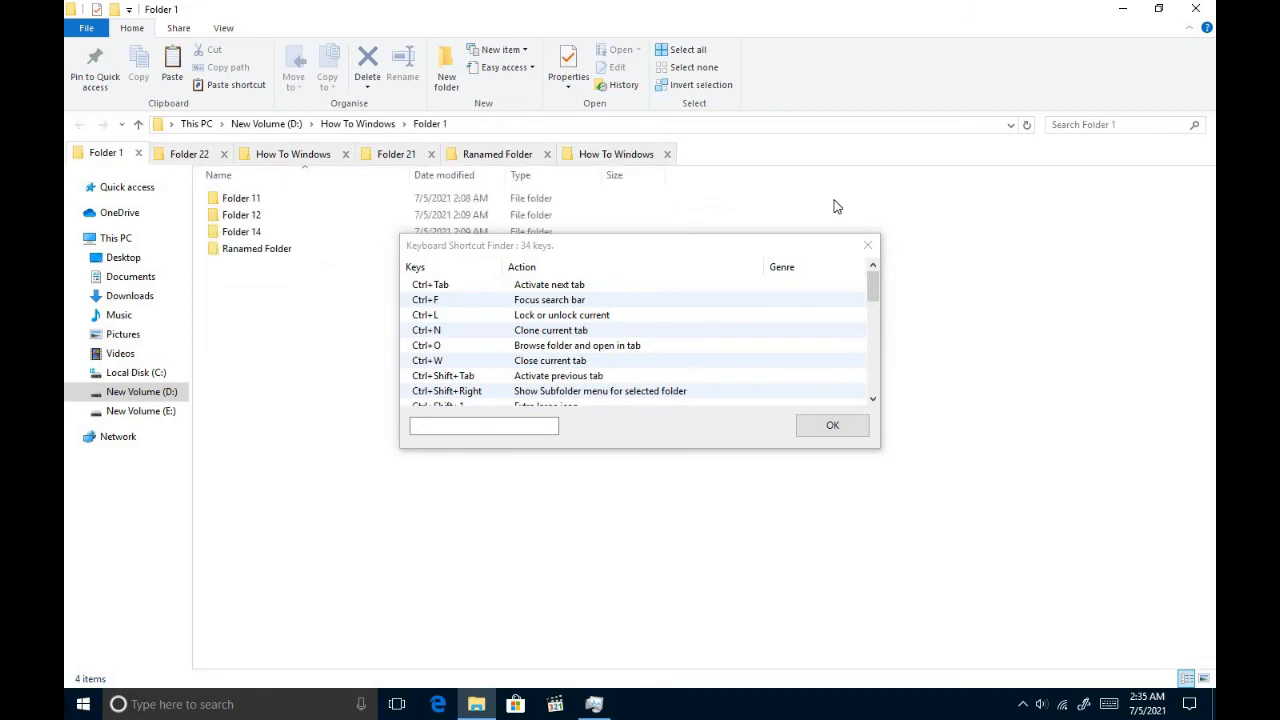
pyautogui.click(396, 152)
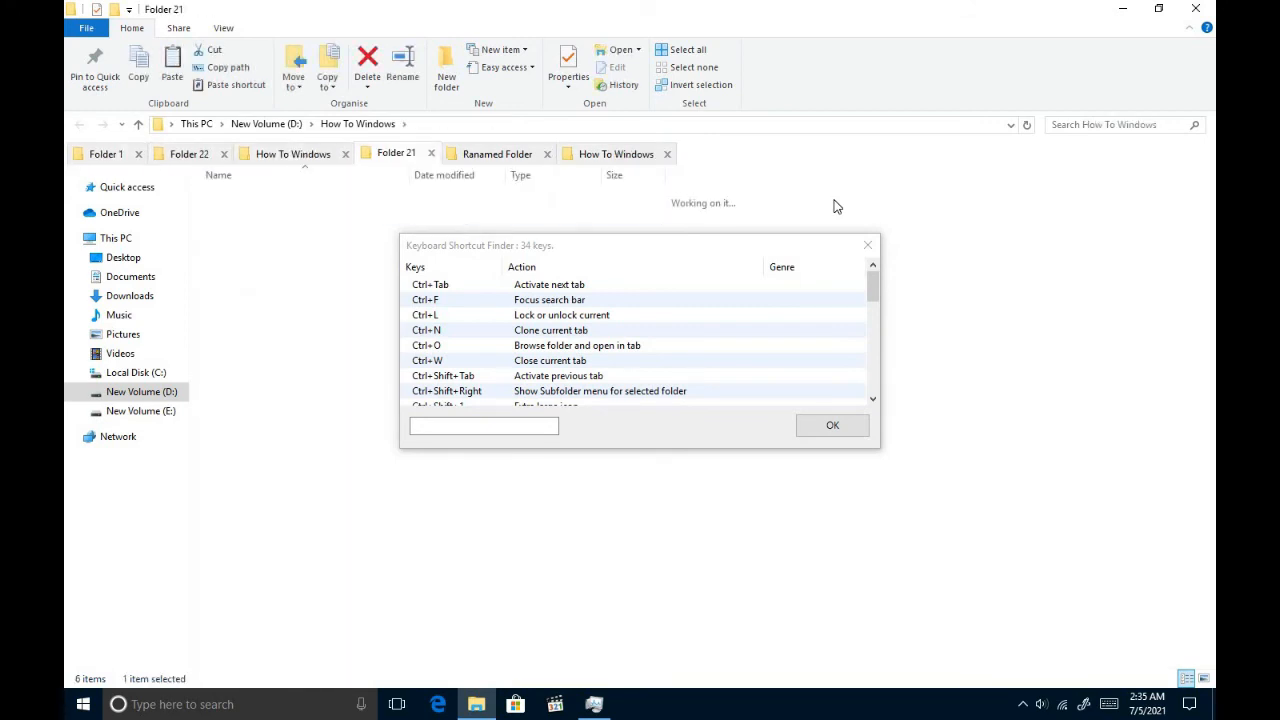
pyautogui.click(104, 152)
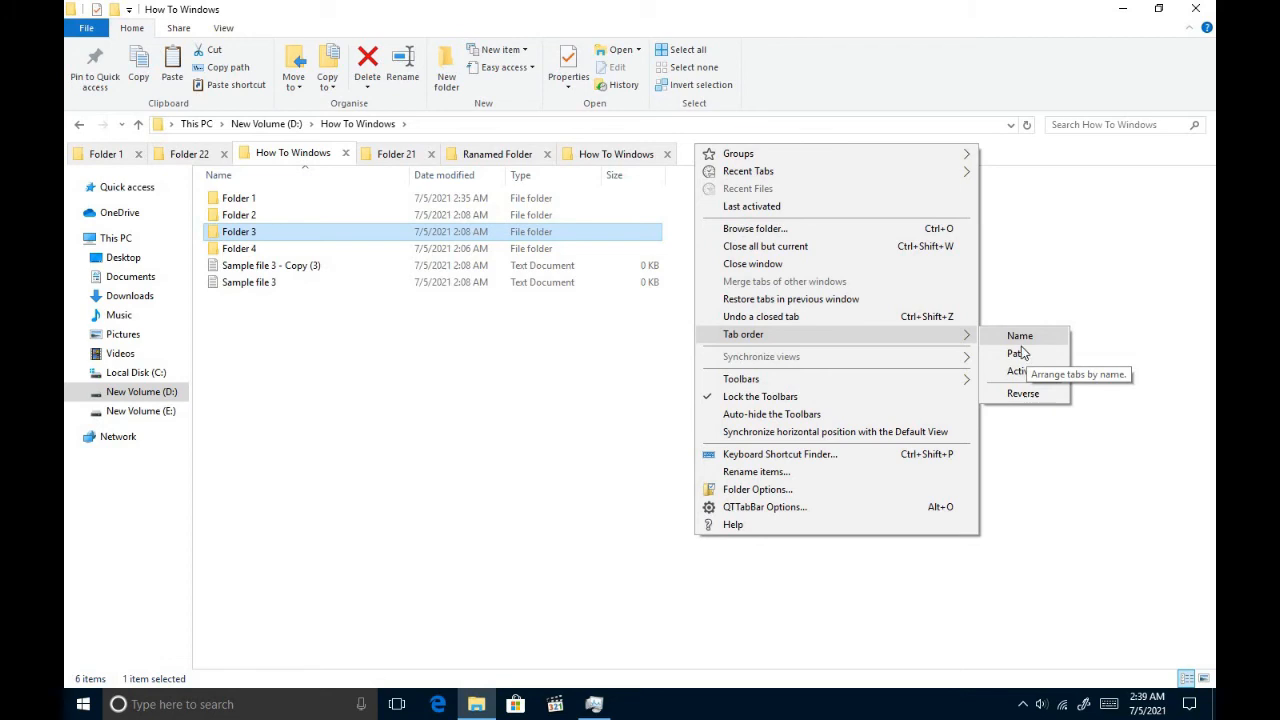
pyautogui.moveTo(1024, 344)
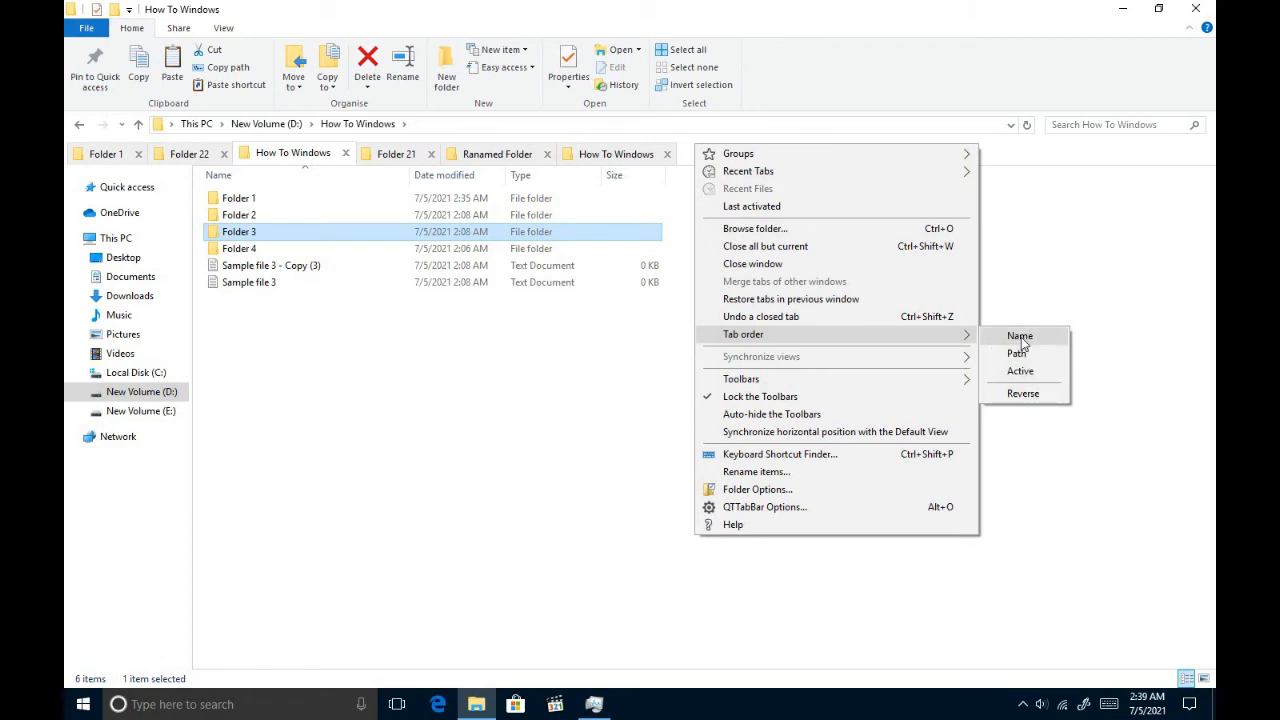
# Step: Sort tabs by name, then reach QTTabBar Options from the tab bar context menu
pyautogui.click(1020, 336)
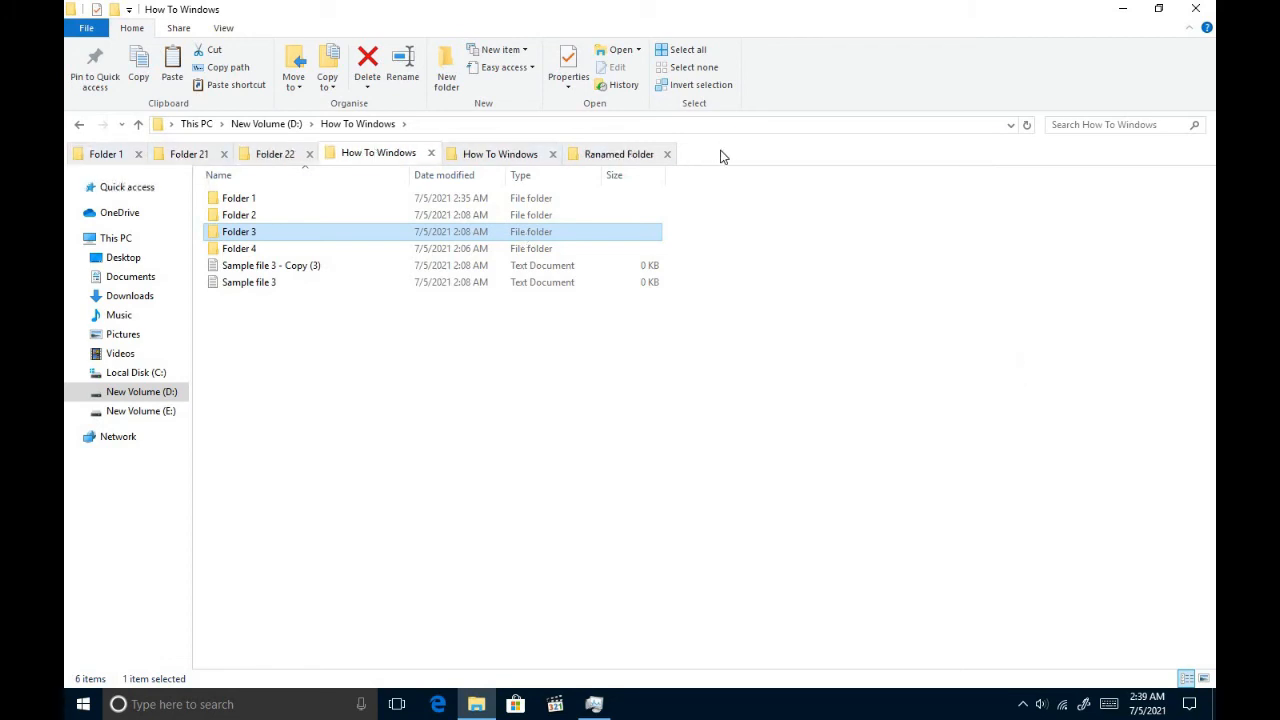
pyautogui.rightClick(724, 156)
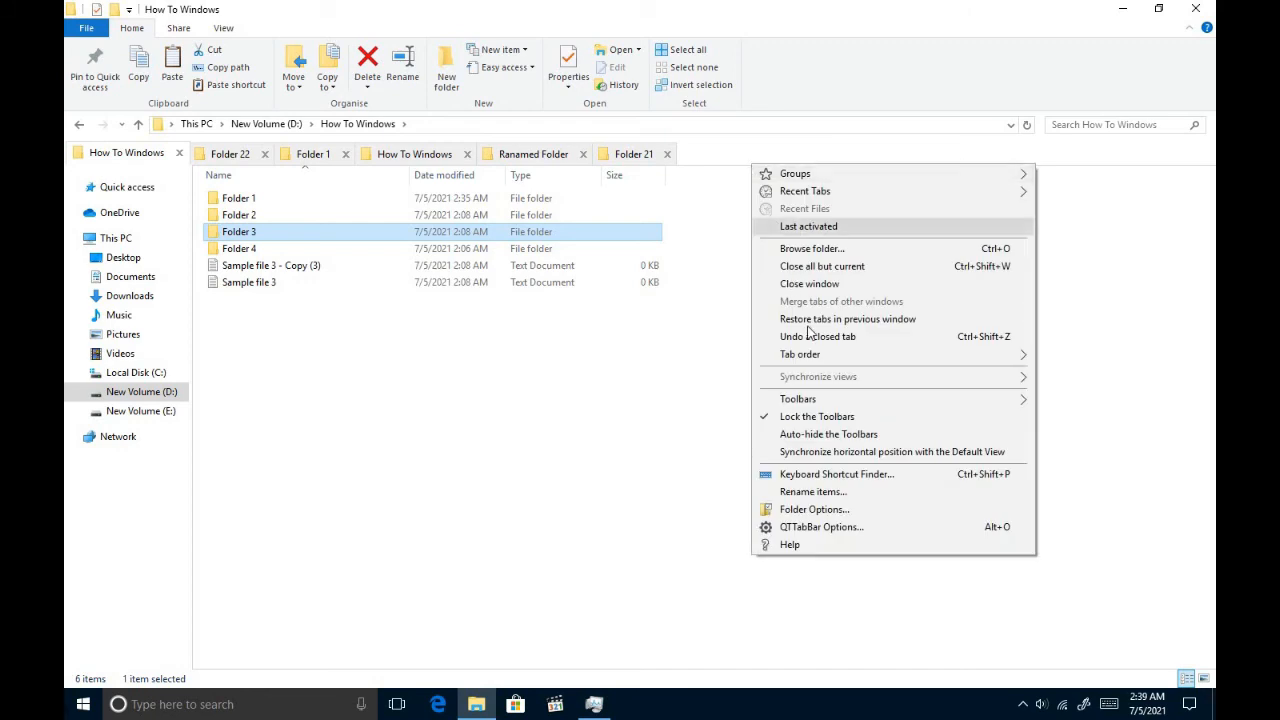
pyautogui.moveTo(812, 492)
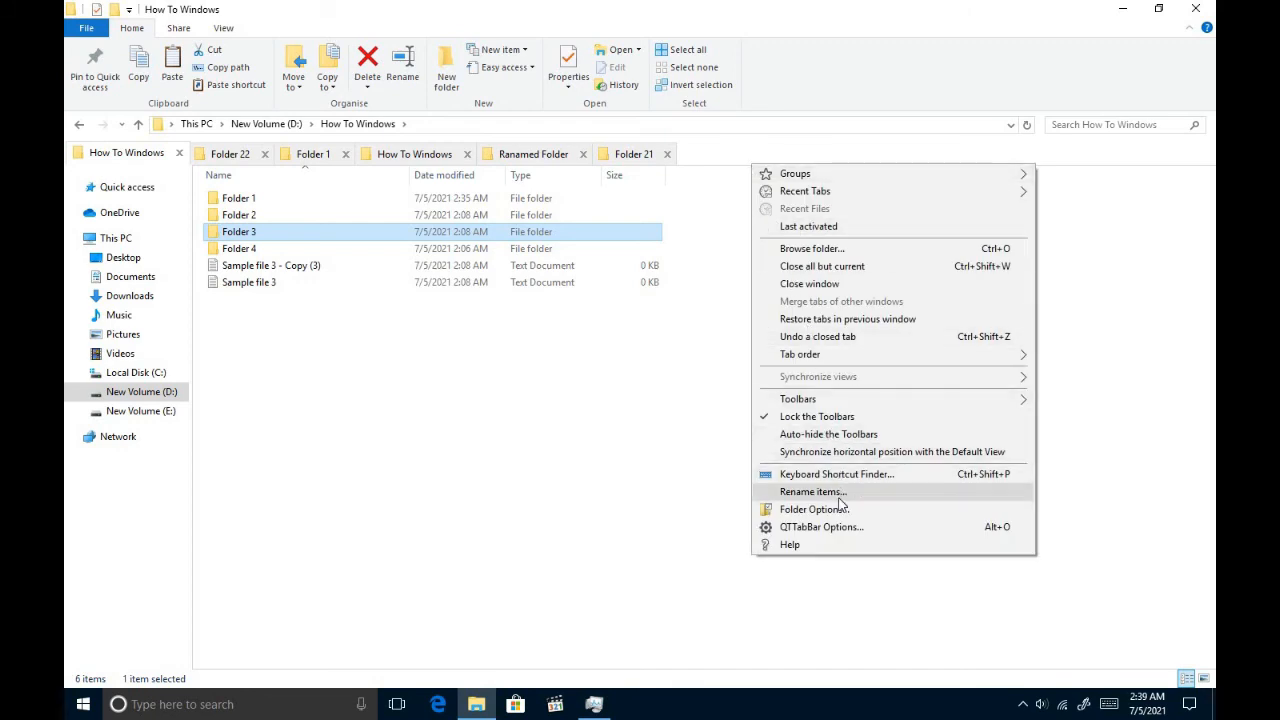
pyautogui.click(834, 532)
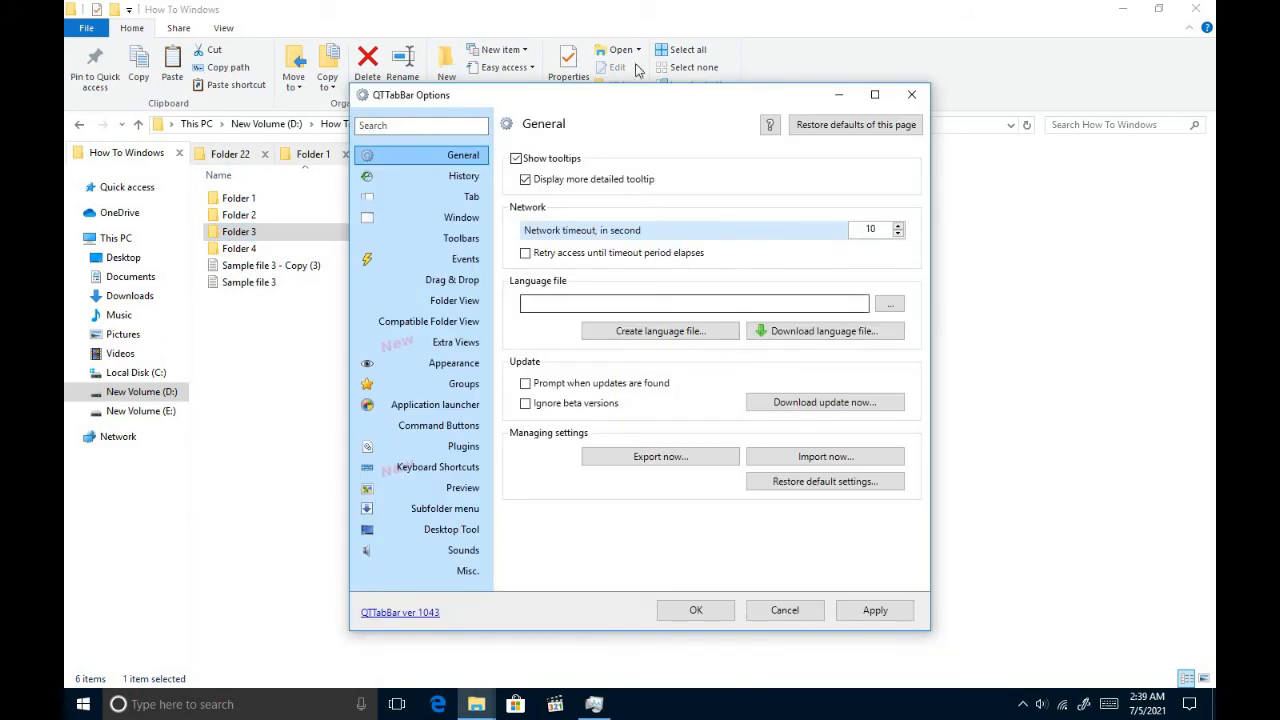
pyautogui.moveTo(630, 216)
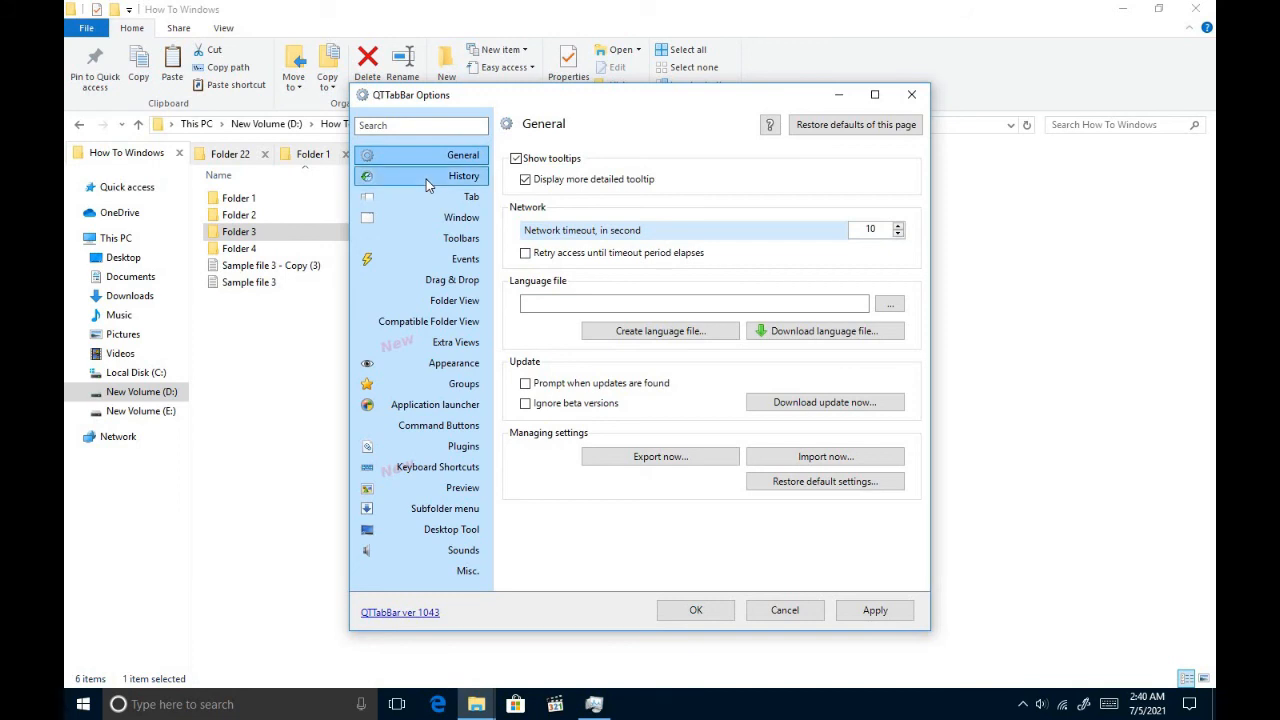
# Step: Review the History category, then move to the Tab settings showing numbered tab names
pyautogui.click(464, 176)
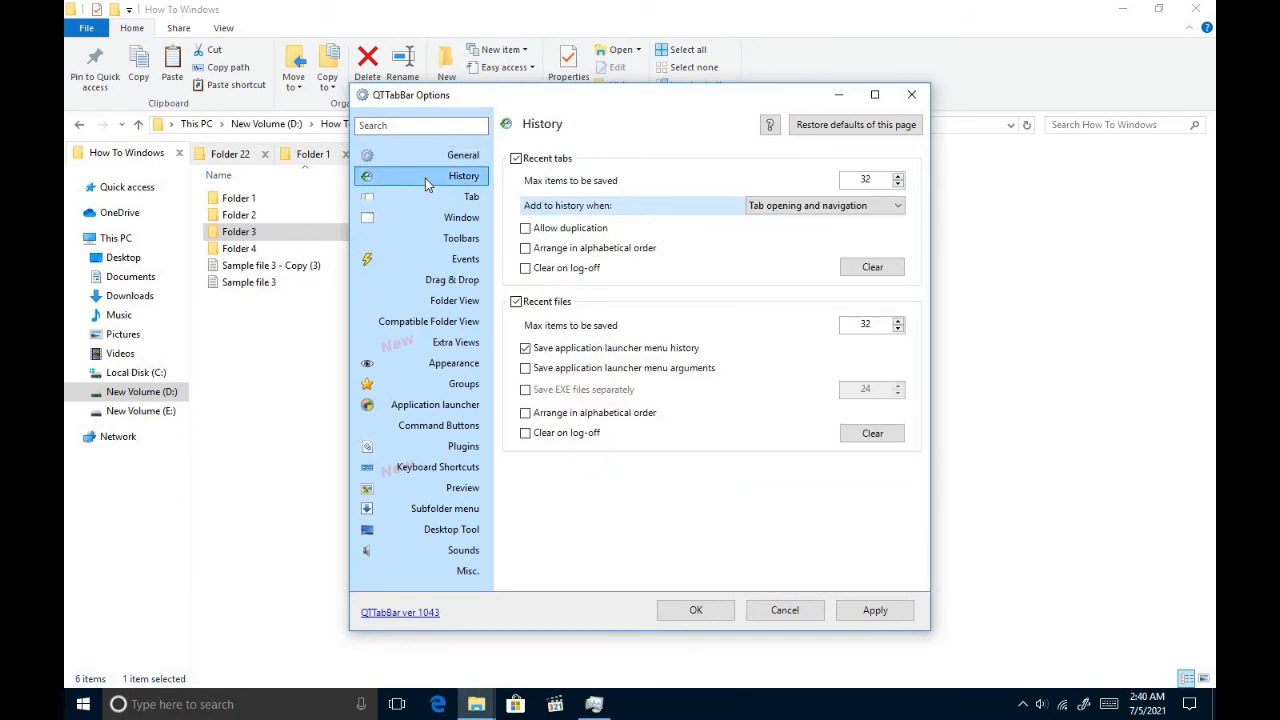
pyautogui.moveTo(580, 168)
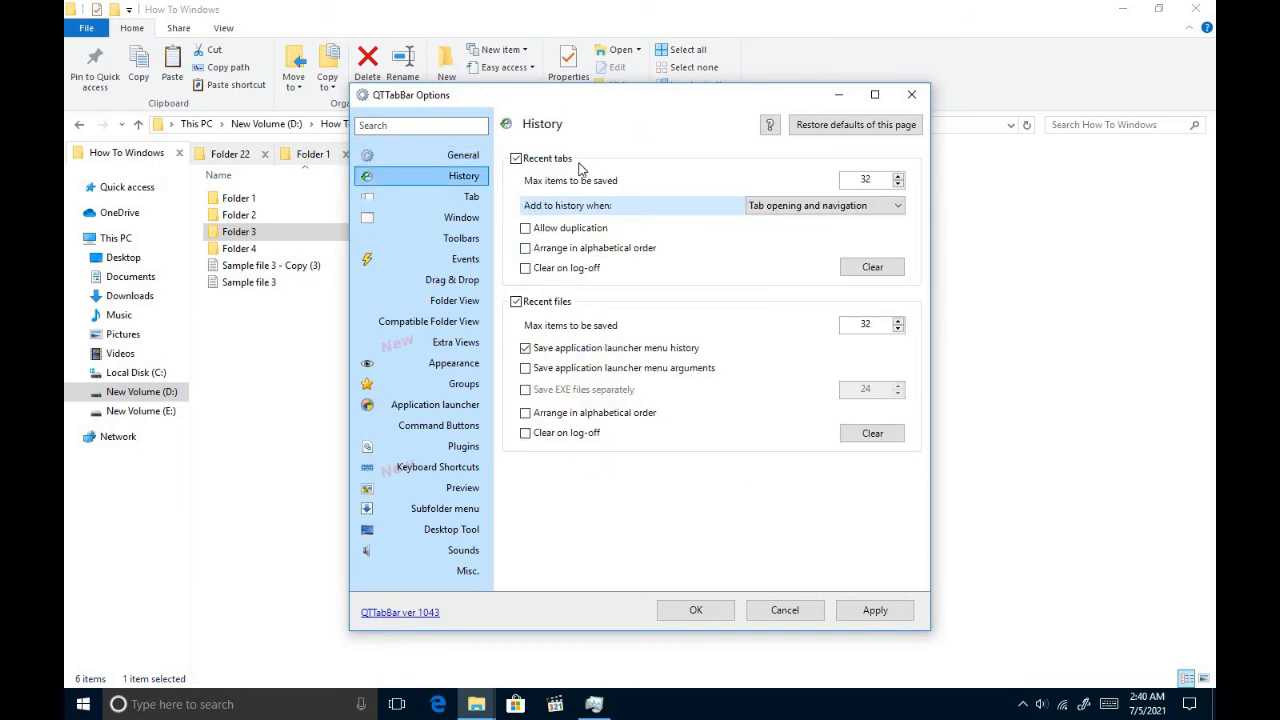
pyautogui.moveTo(548, 324)
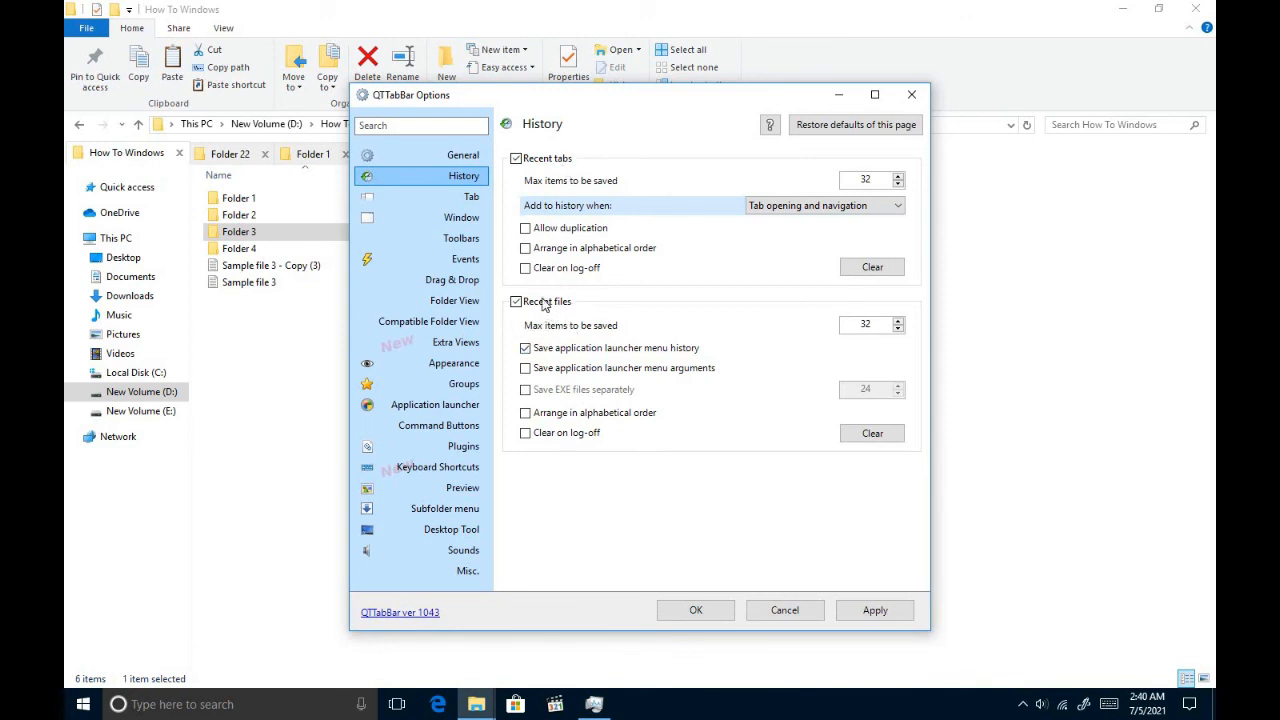
pyautogui.click(472, 196)
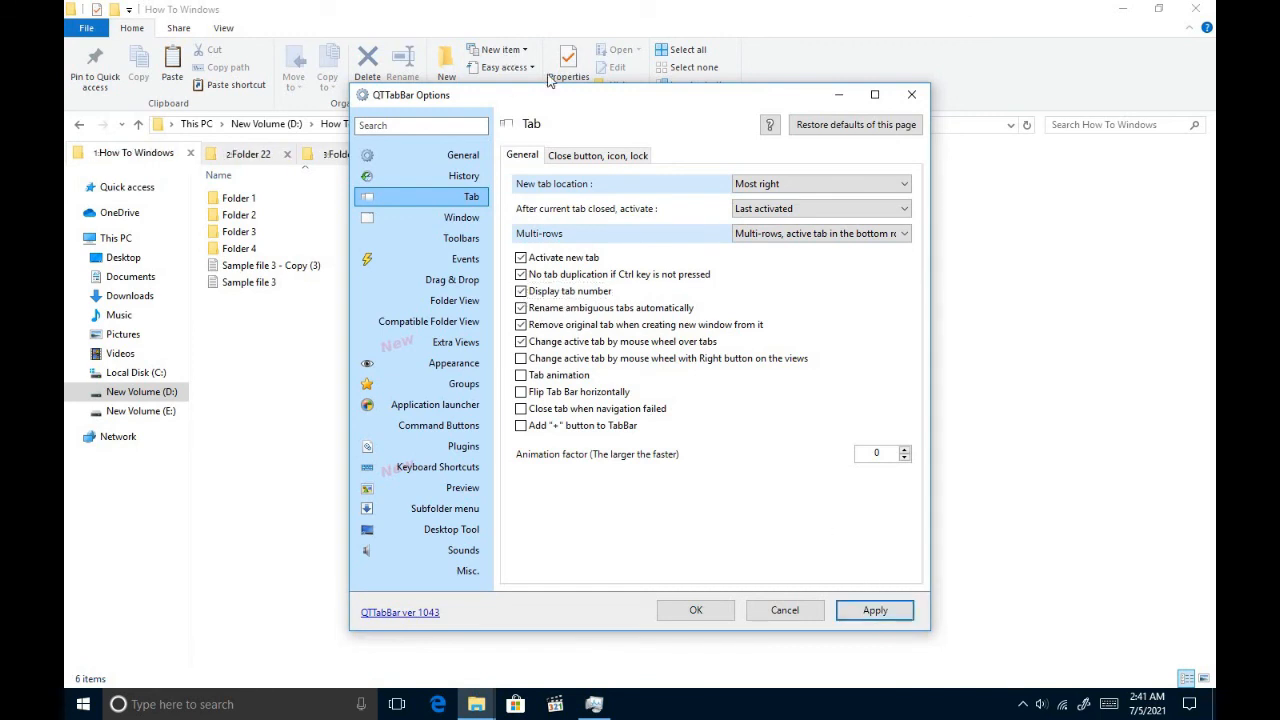
# Step: Shift the options window left and review the Events page's click-command bindings list
pyautogui.moveTo(640, 94); pyautogui.dragTo(560, 284)
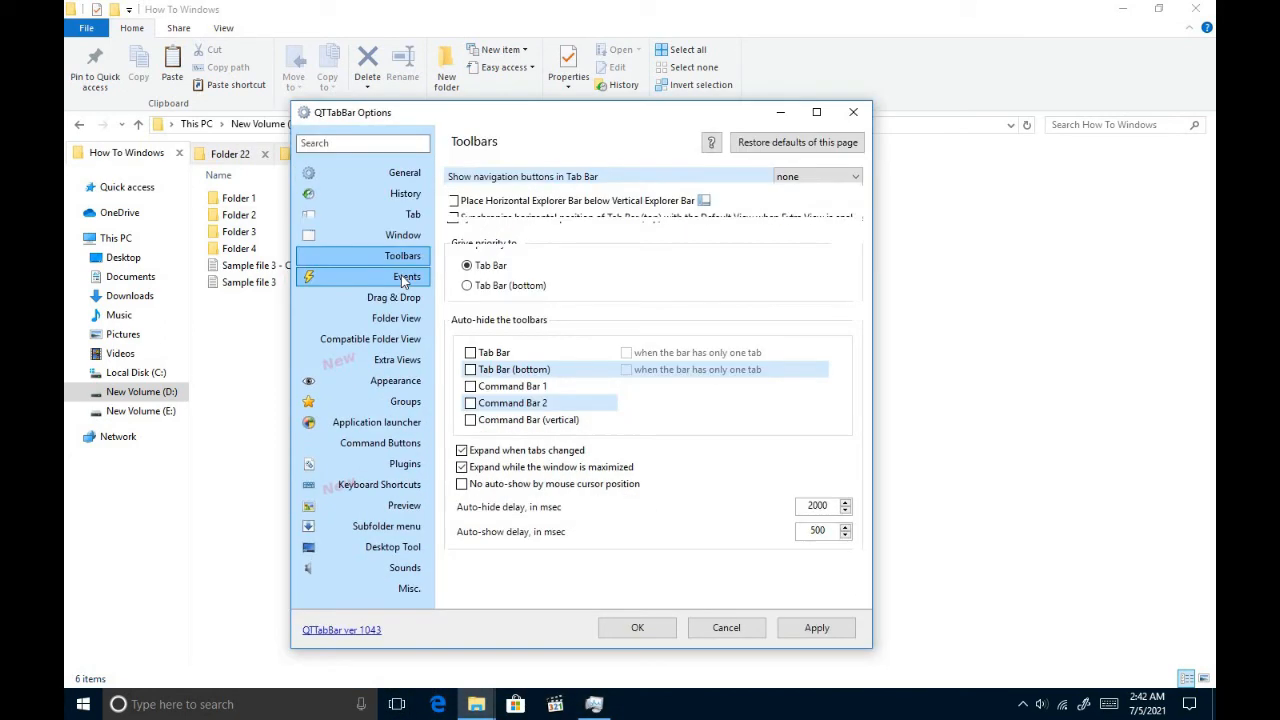
pyautogui.click(406, 276)
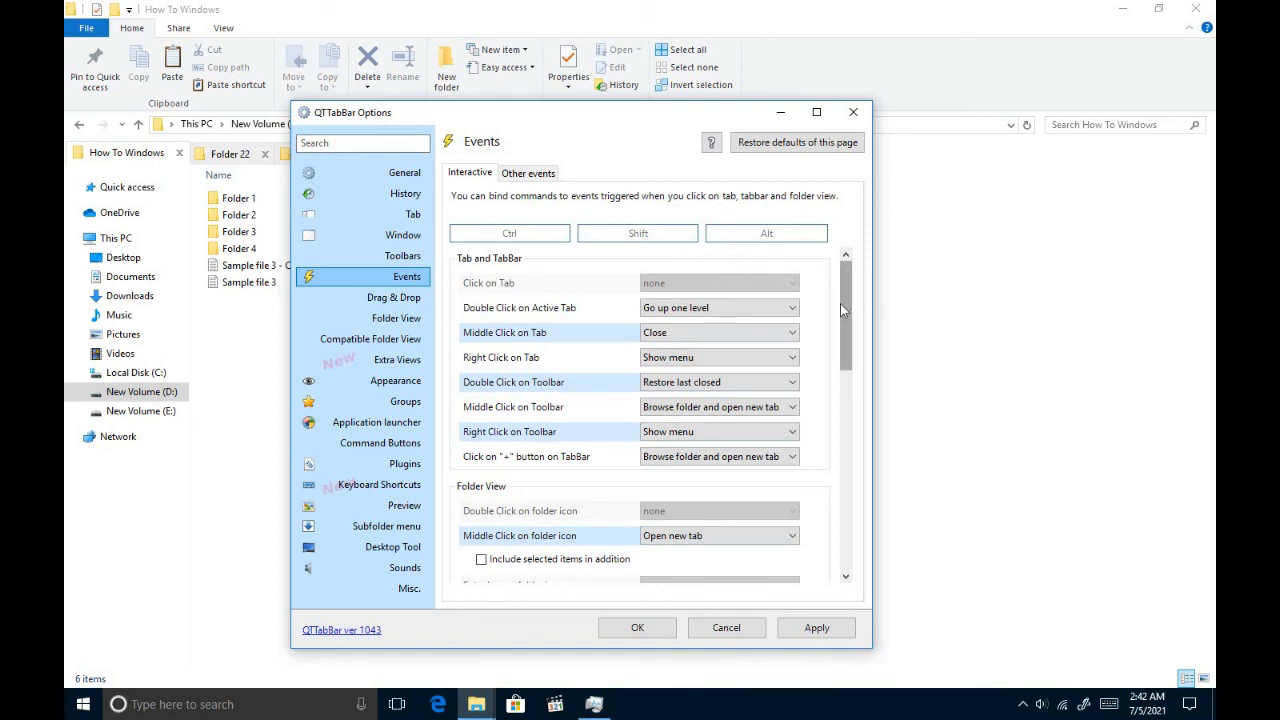
pyautogui.scroll(-3)
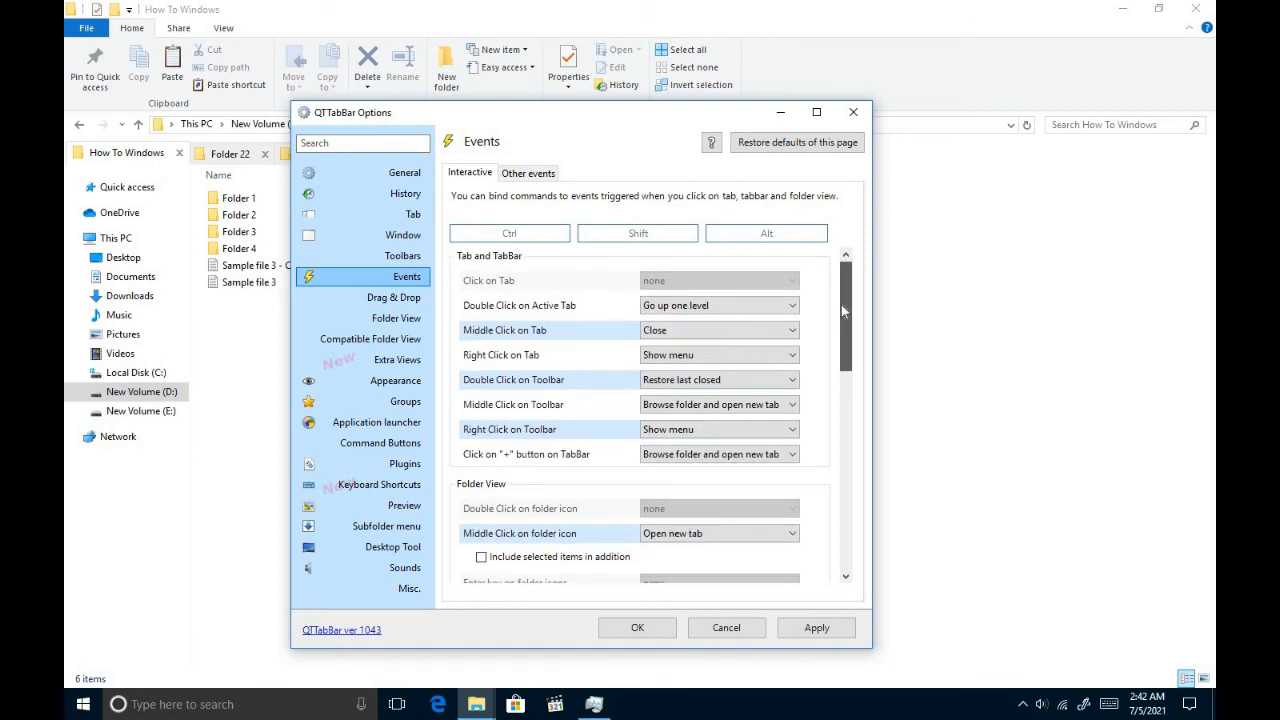